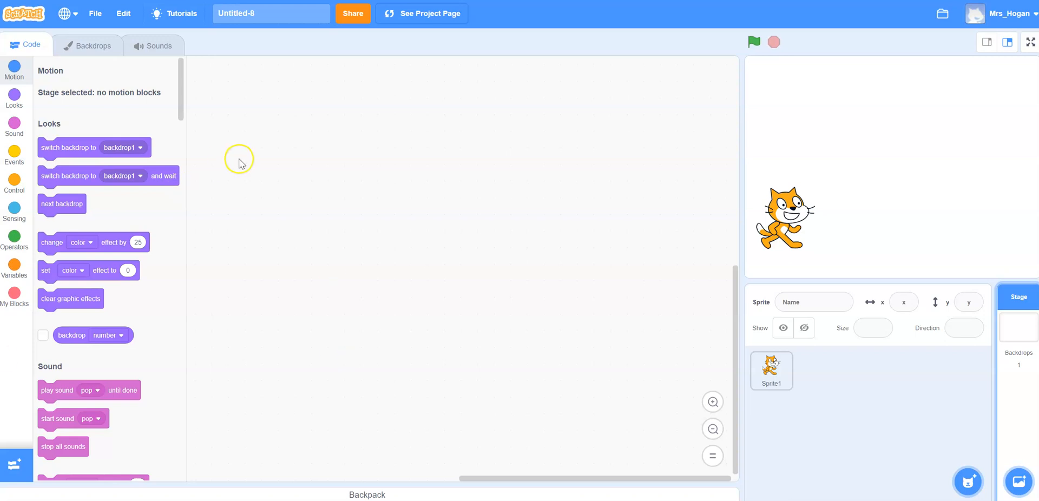
{"action": "mouse_move", "coordinate": [560, 290]}
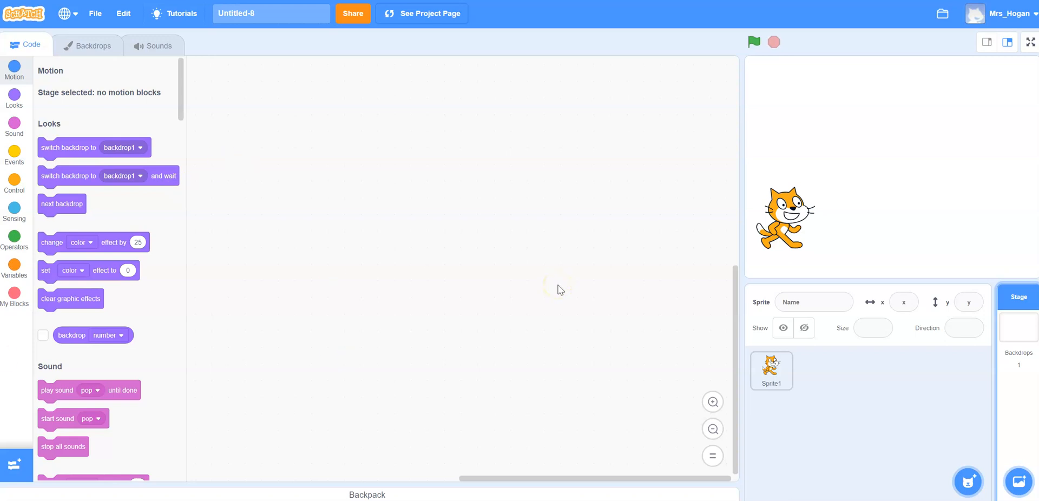
{"action": "mouse_move", "coordinate": [33, 148]}
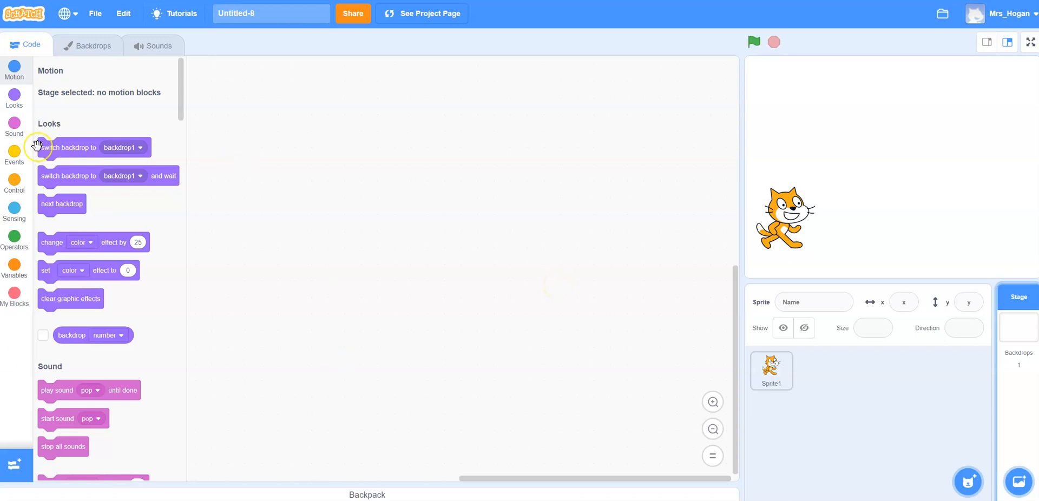
{"action": "mouse_move", "coordinate": [927, 339]}
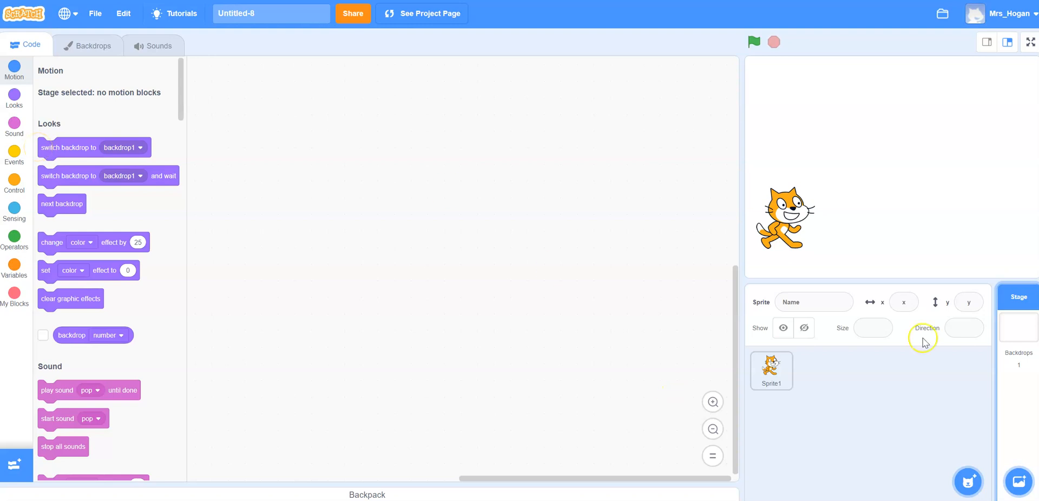
{"action": "mouse_move", "coordinate": [967, 484]}
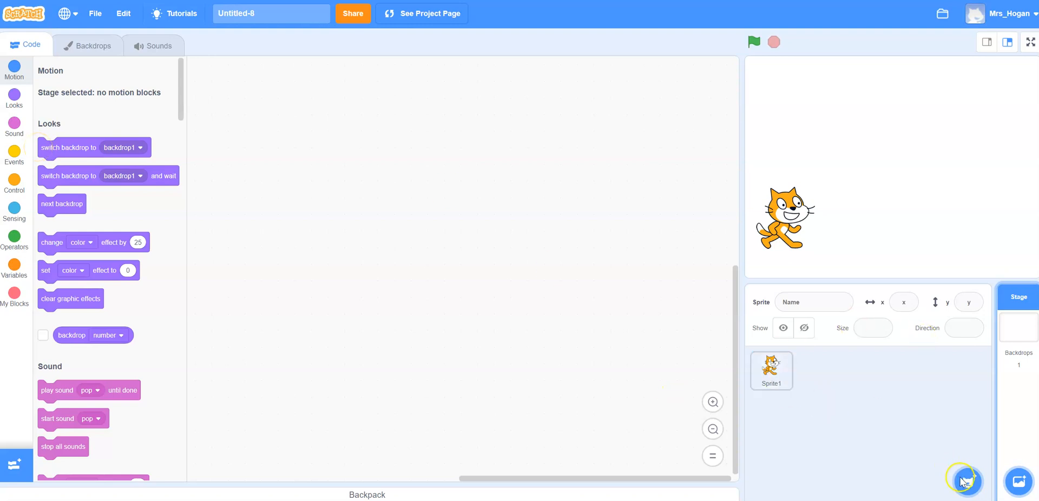
- Add a new painted sprite and draw a long solid black rectangle as its costume
{"action": "left_click", "coordinate": [969, 485]}
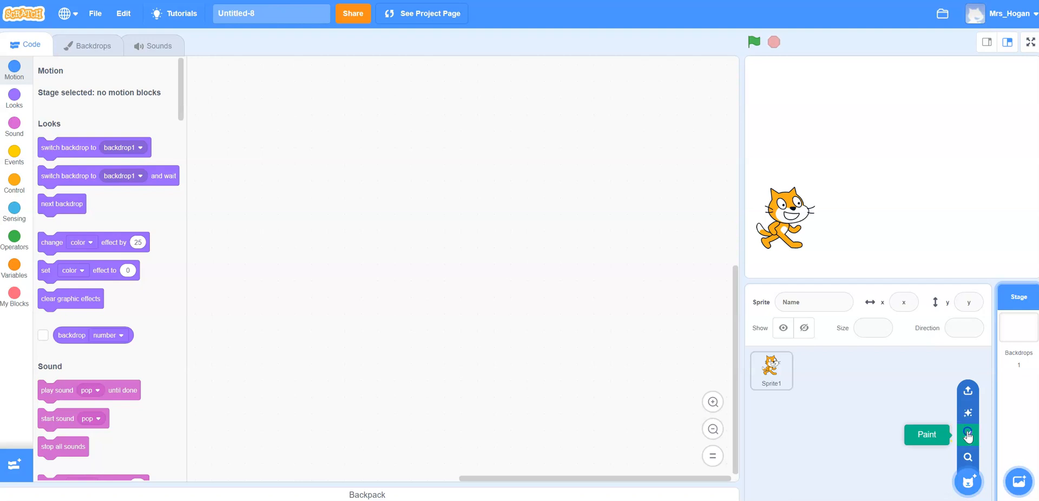
{"action": "left_click", "coordinate": [968, 434]}
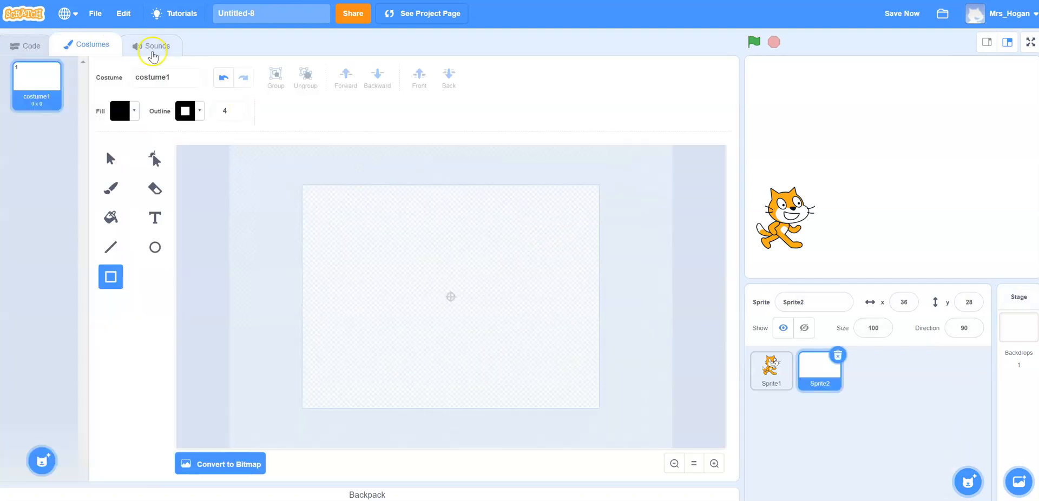
{"action": "mouse_move", "coordinate": [306, 277]}
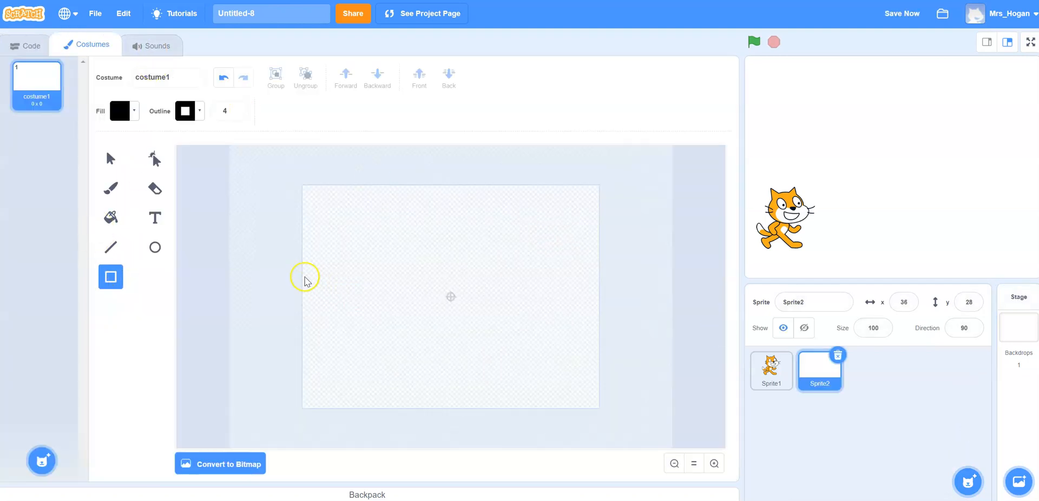
{"action": "left_click_drag", "start_coordinate": [305, 275], "coordinate": [598, 326]}
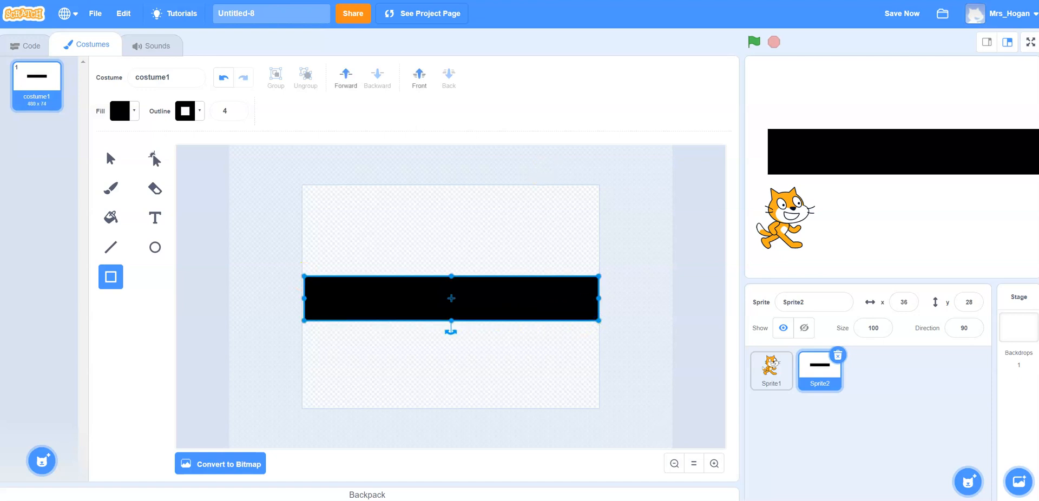
{"action": "left_click", "coordinate": [26, 46]}
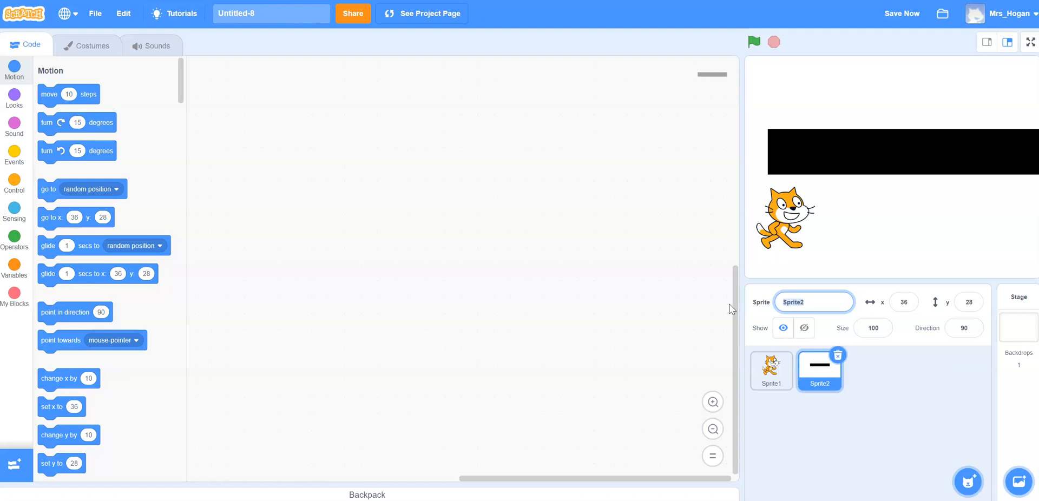
- Name the bar sprite 'ground', place it at the stage bottom, and select the cat sprite
{"action": "type", "text": "ground"}
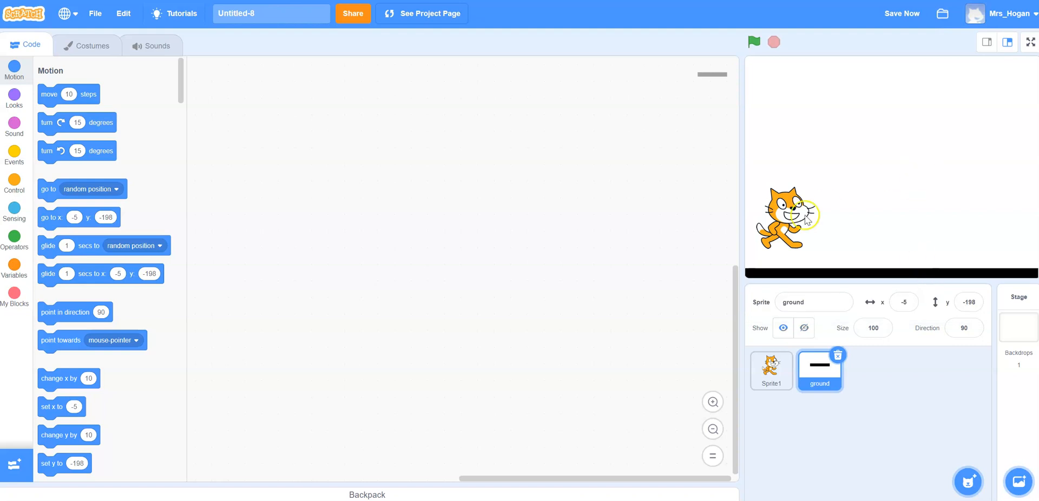
{"action": "left_click", "coordinate": [771, 371]}
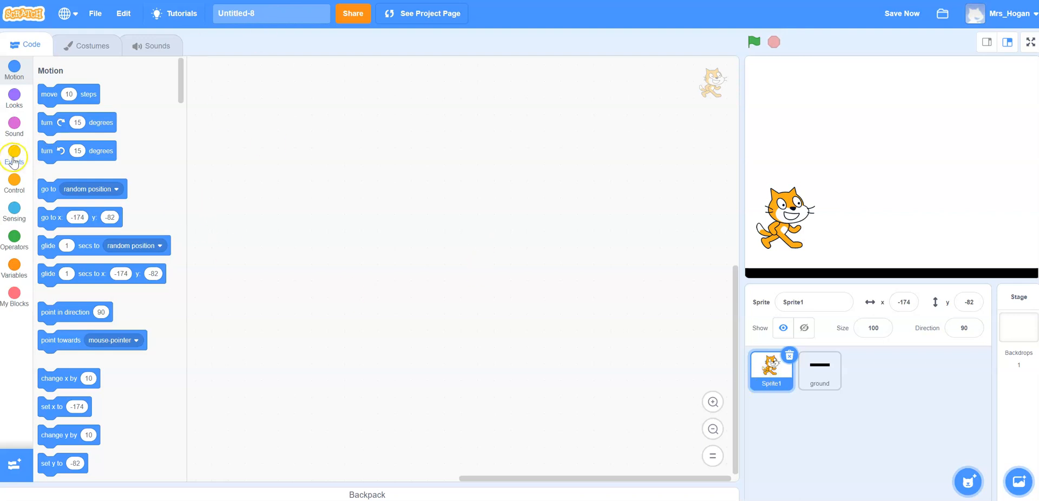
- Build a right-arrow key script that changes x by 10
{"action": "left_click", "coordinate": [15, 158]}
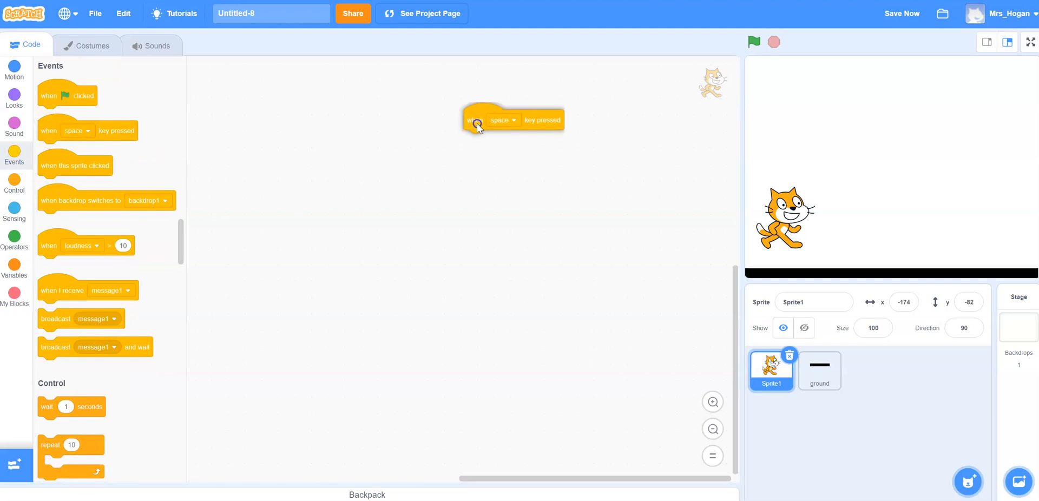
{"action": "left_click", "coordinate": [504, 120]}
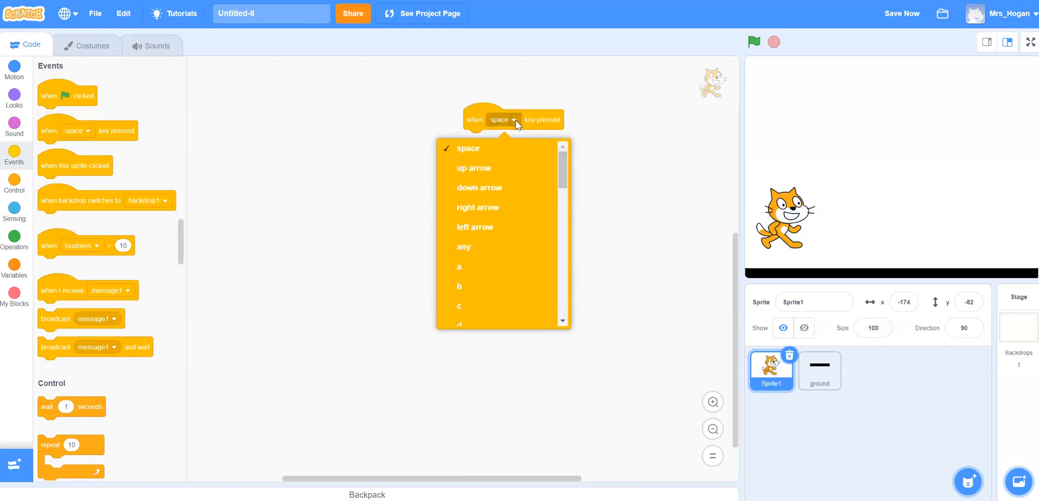
{"action": "left_click", "coordinate": [478, 208]}
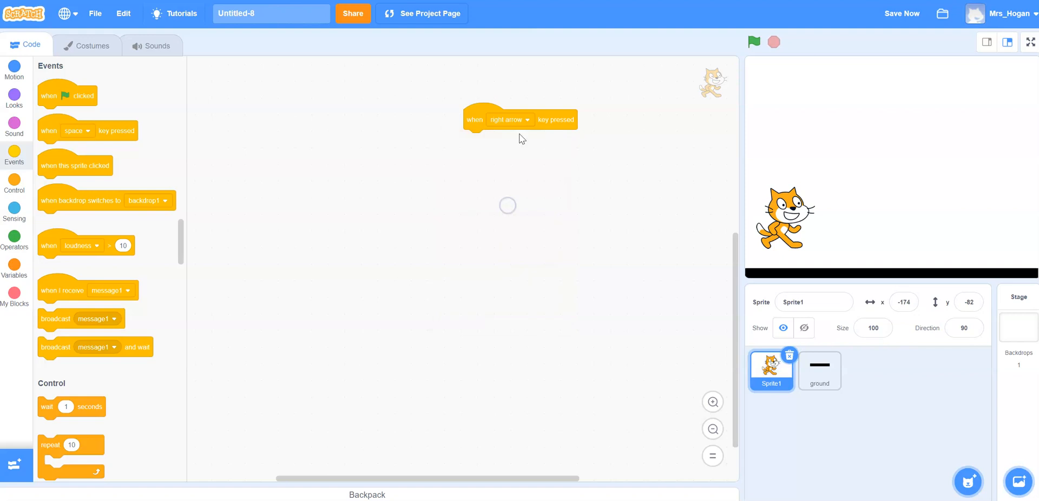
{"action": "left_click", "coordinate": [15, 69]}
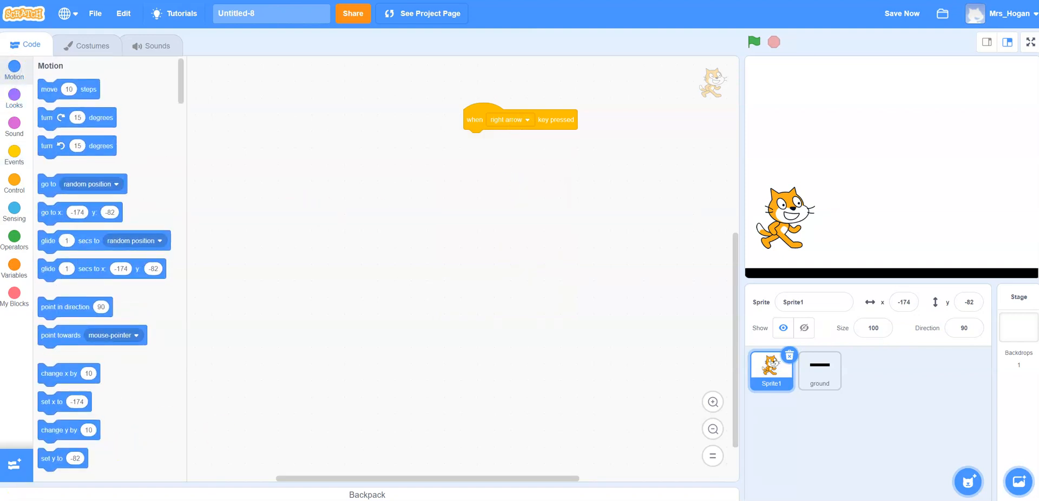
{"action": "mouse_move", "coordinate": [49, 90]}
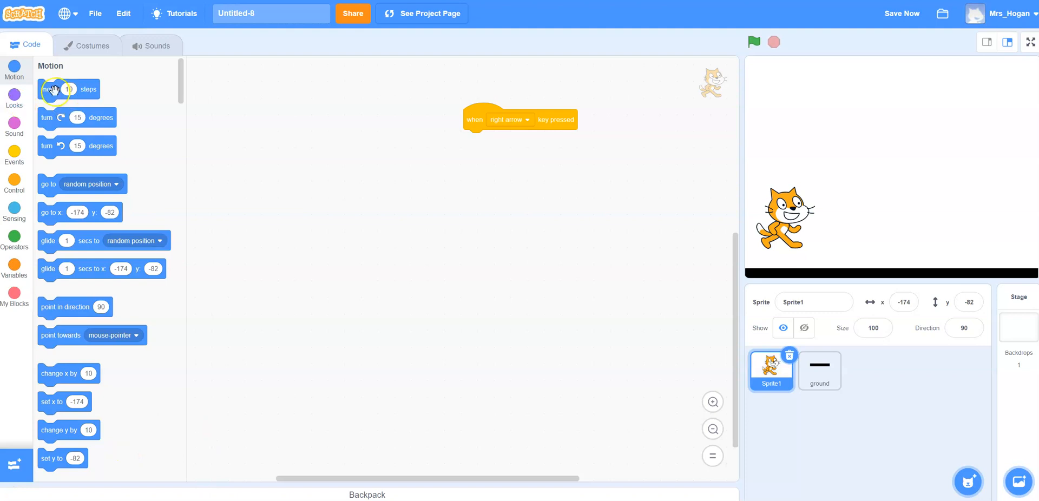
{"action": "left_click_drag", "start_coordinate": [56, 89], "coordinate": [510, 161]}
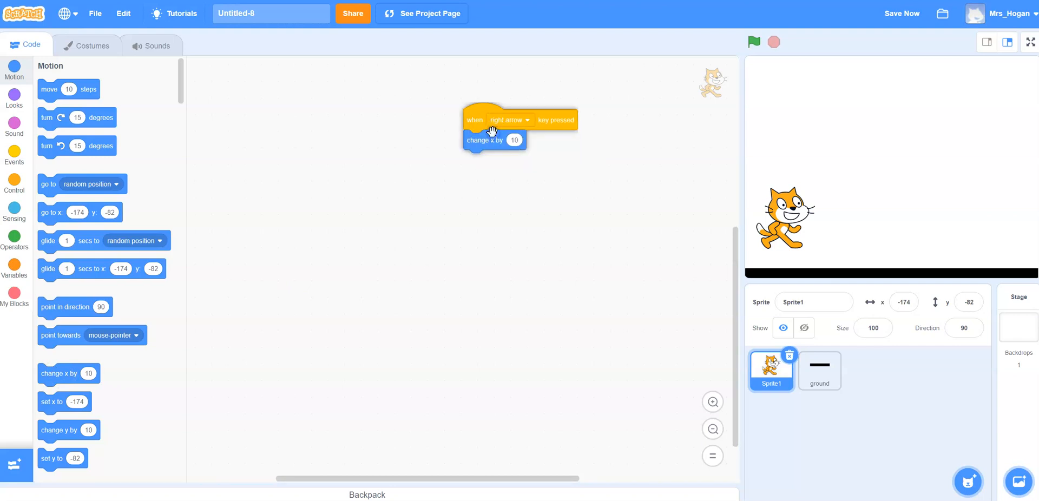
- Duplicate the script so the left arrow changes x by -10
{"action": "left_click_drag", "start_coordinate": [490, 129], "coordinate": [487, 202]}
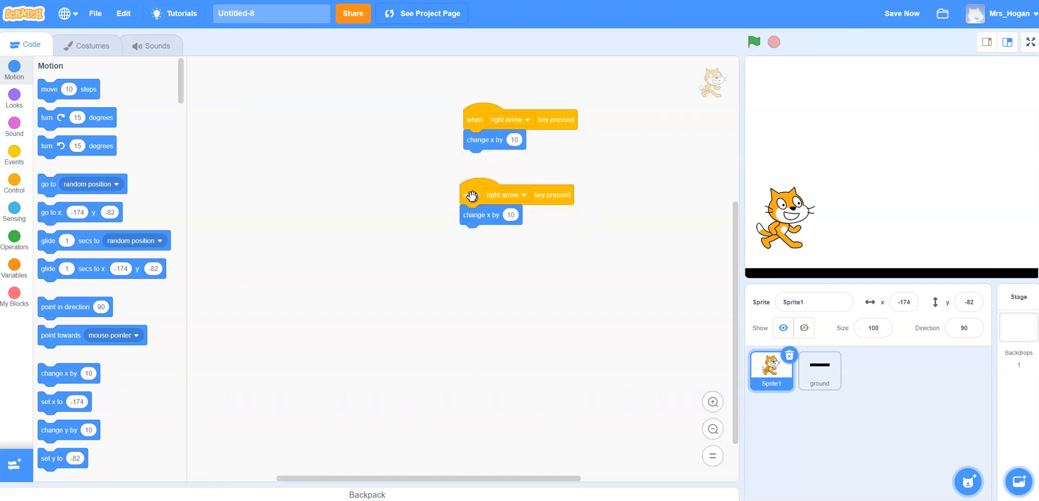
{"action": "left_click", "coordinate": [507, 195]}
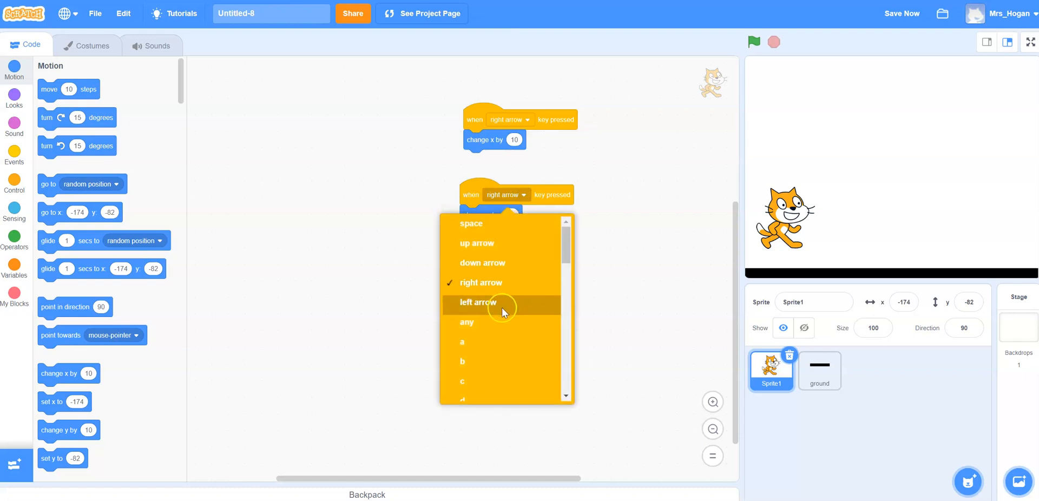
{"action": "left_click", "coordinate": [479, 303]}
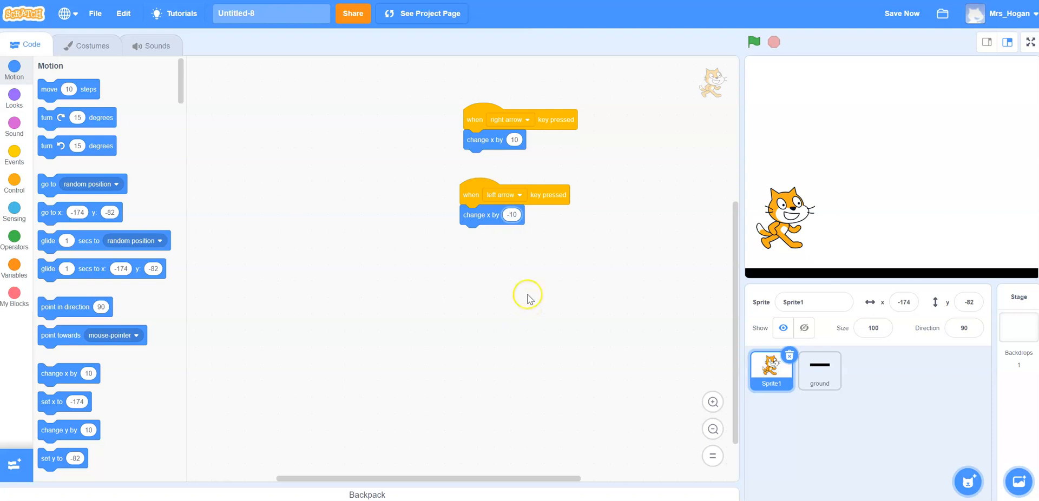
{"action": "mouse_move", "coordinate": [804, 423]}
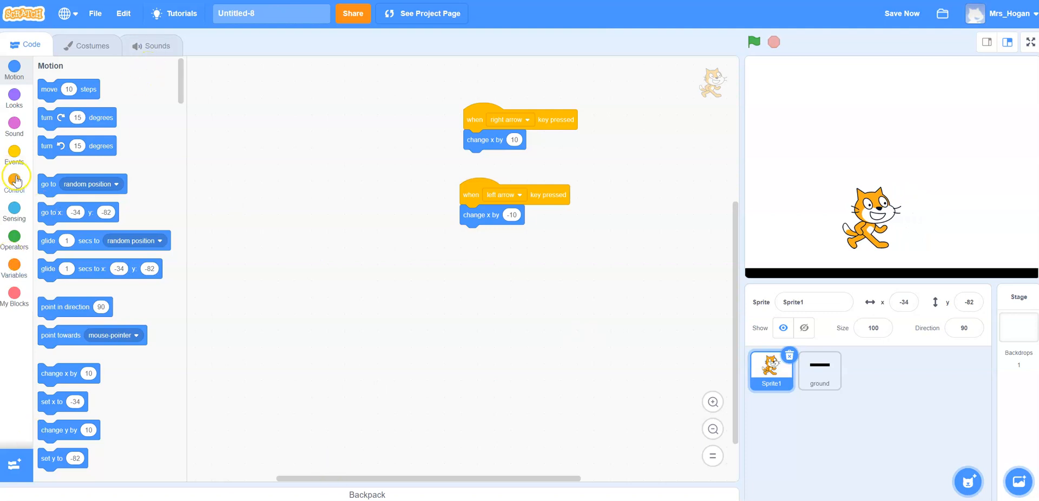
- Start an up-arrow key script with an empty repeat 20 loop attached
{"action": "left_click", "coordinate": [16, 161]}
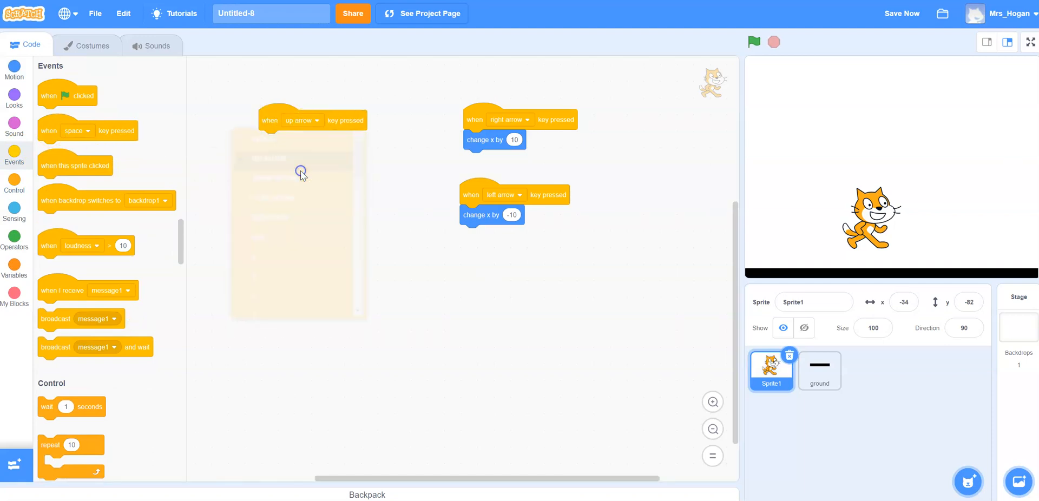
{"action": "left_click", "coordinate": [301, 173]}
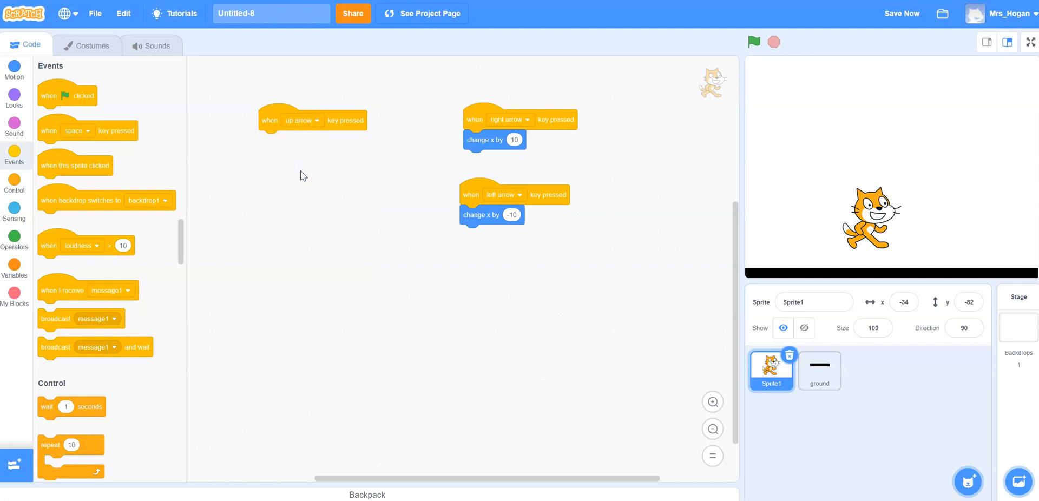
{"action": "mouse_move", "coordinate": [68, 9]}
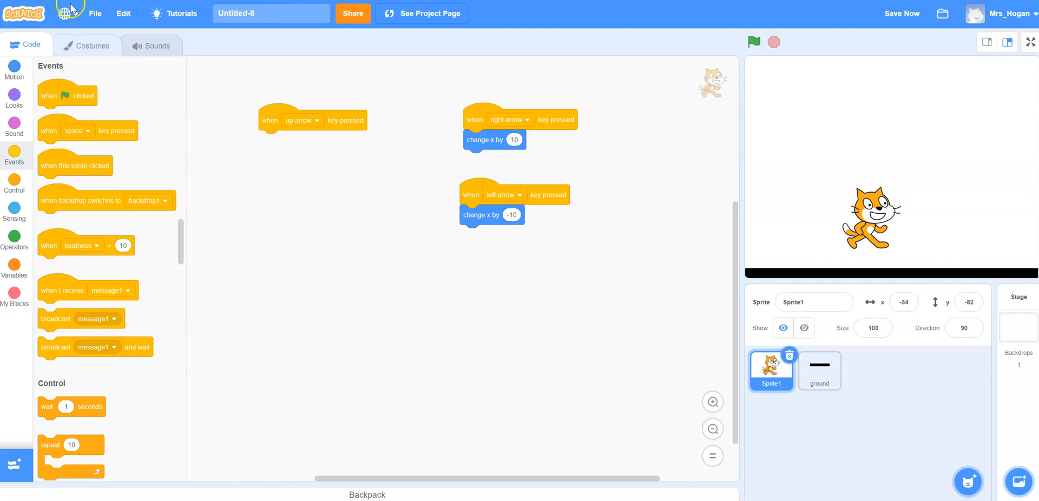
{"action": "left_click", "coordinate": [16, 181]}
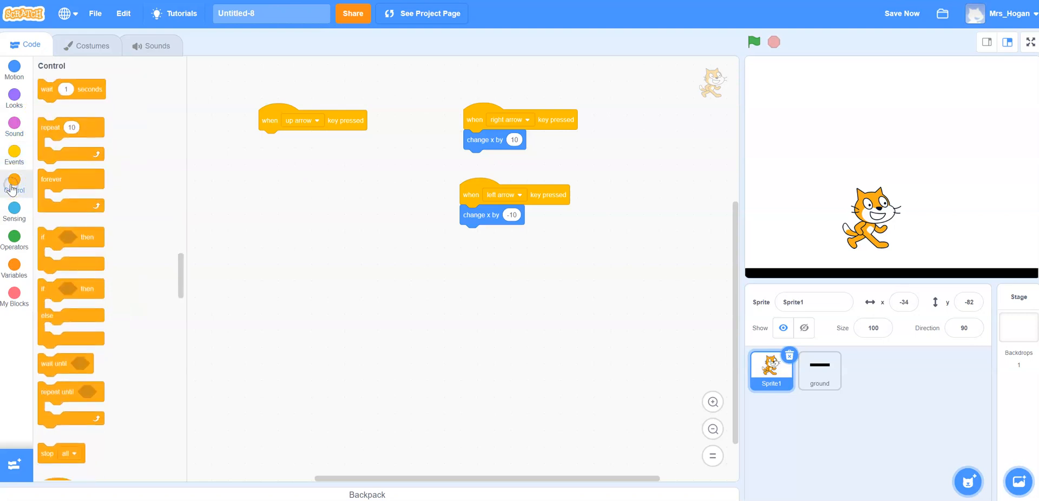
{"action": "left_click_drag", "start_coordinate": [72, 127], "coordinate": [299, 149]}
{"action": "type", "text": "20"}
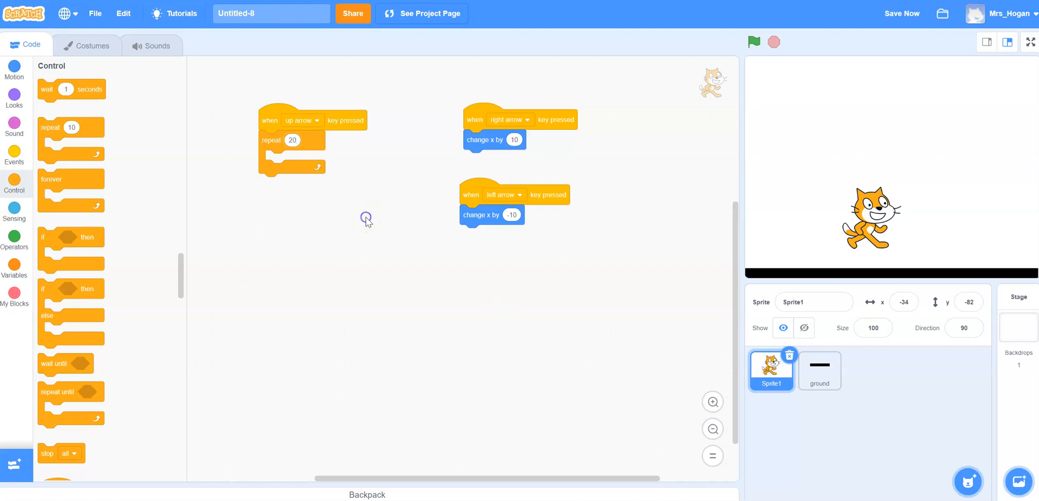
{"action": "mouse_move", "coordinate": [212, 73]}
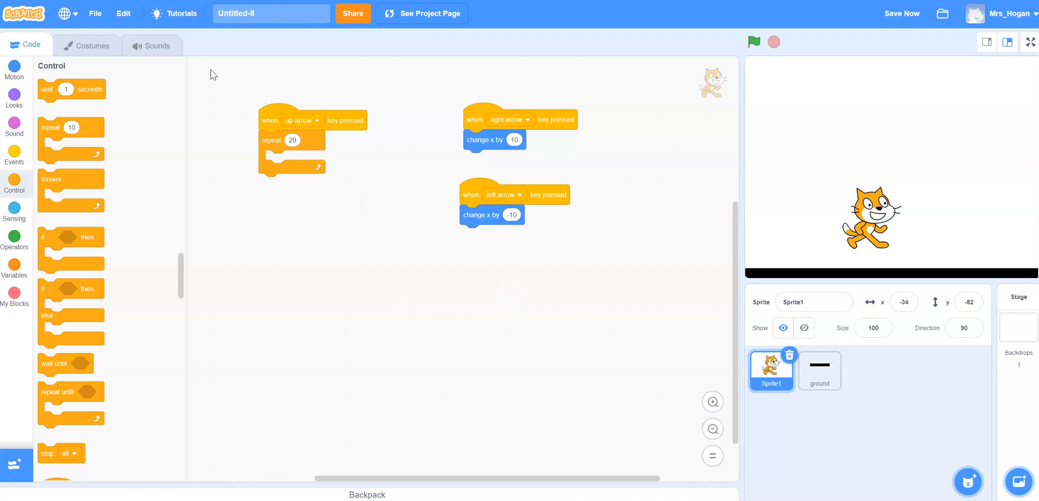
{"action": "mouse_move", "coordinate": [290, 236]}
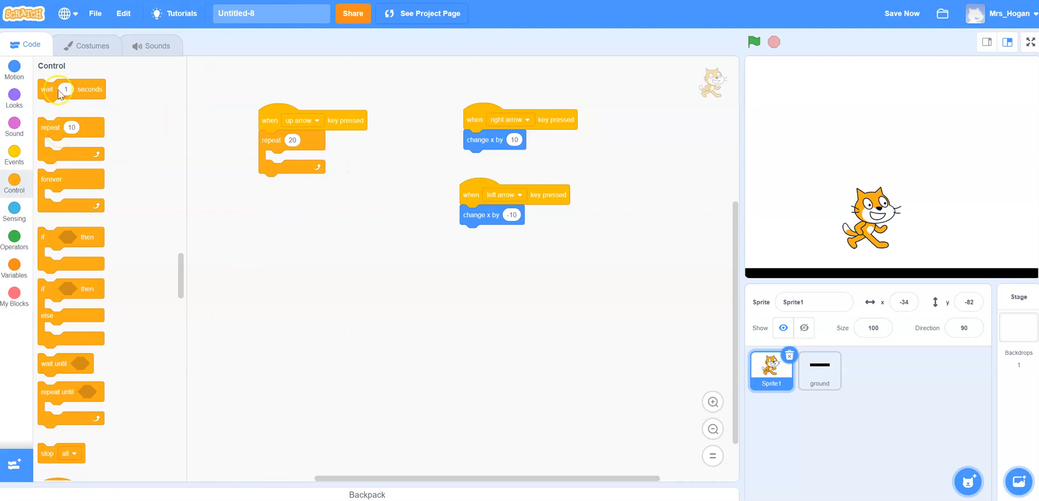
- Put a change y by 5 block inside the repeat 20 rising loop
{"action": "left_click", "coordinate": [14, 70]}
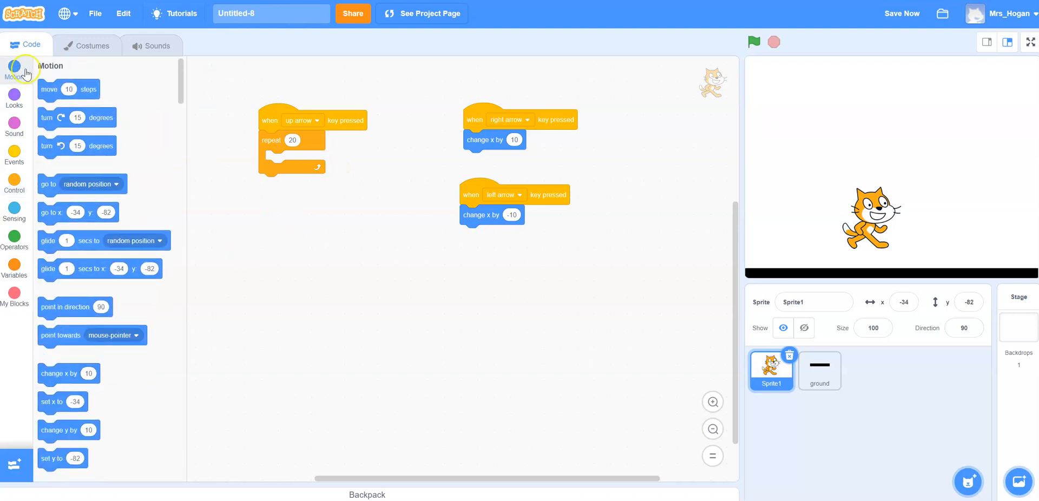
{"action": "mouse_move", "coordinate": [60, 431]}
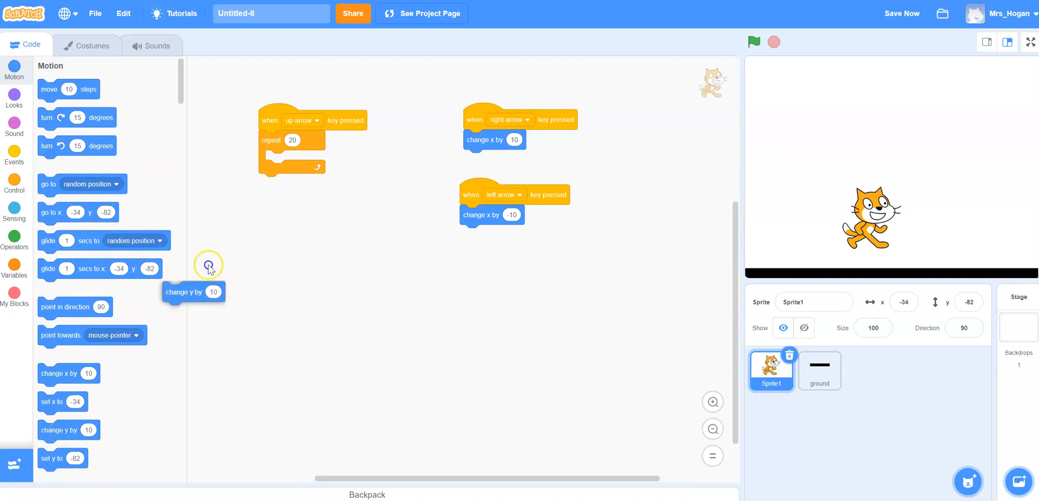
{"action": "left_click_drag", "start_coordinate": [208, 264], "coordinate": [286, 160]}
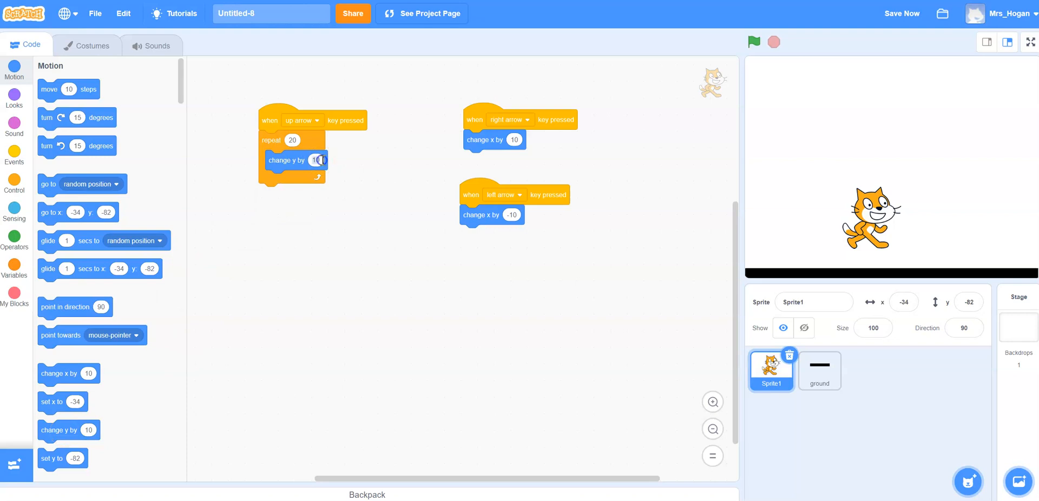
{"action": "left_click", "coordinate": [319, 160]}
{"action": "type", "text": "5"}
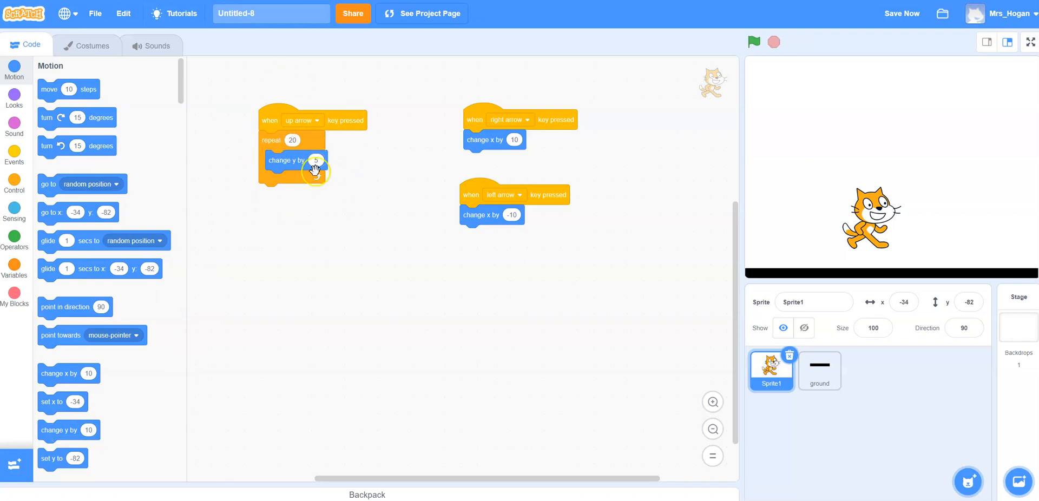
{"action": "left_click", "coordinate": [315, 160]}
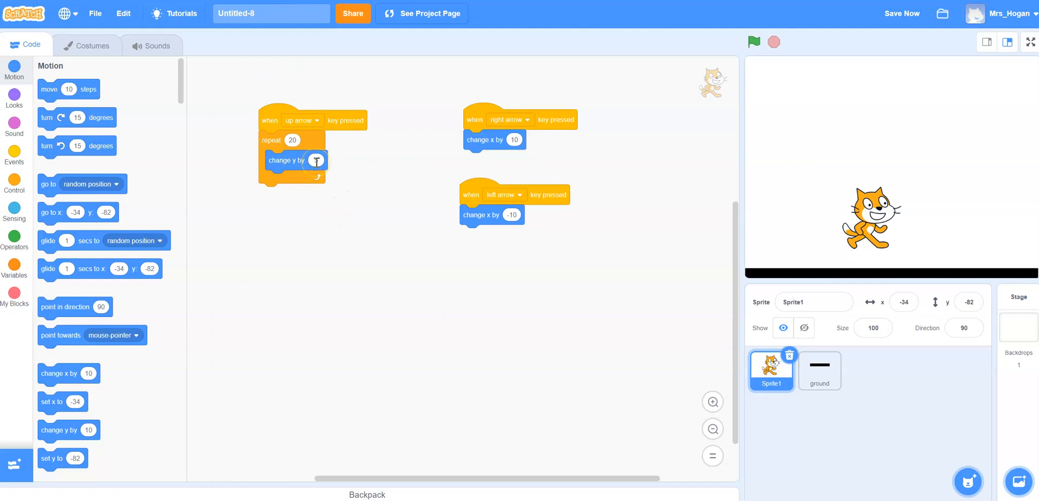
{"action": "type", "text": "5"}
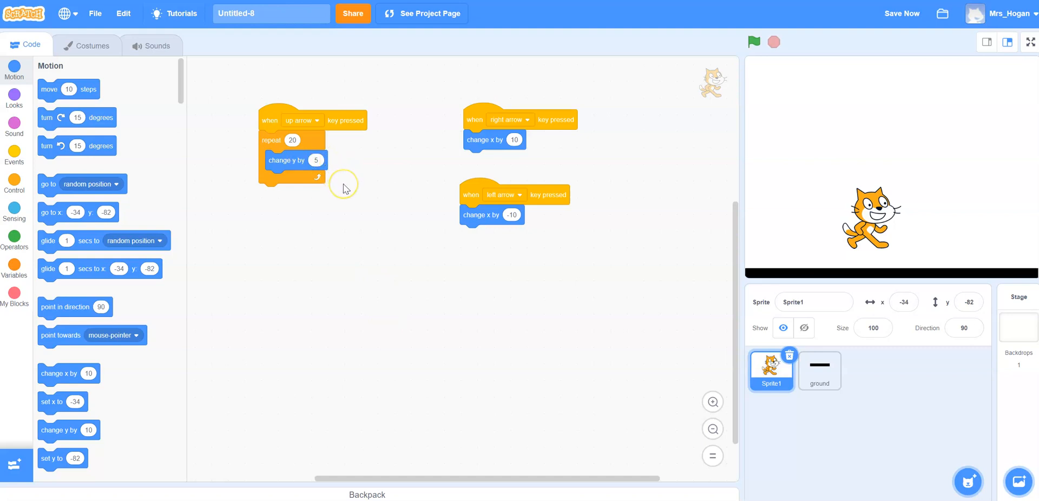
{"action": "mouse_move", "coordinate": [346, 188]}
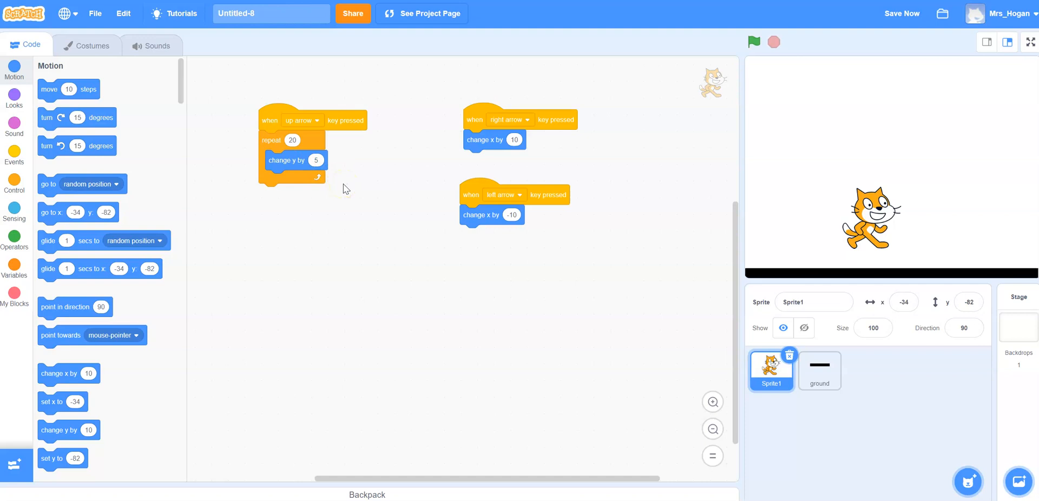
{"action": "mouse_move", "coordinate": [10, 165]}
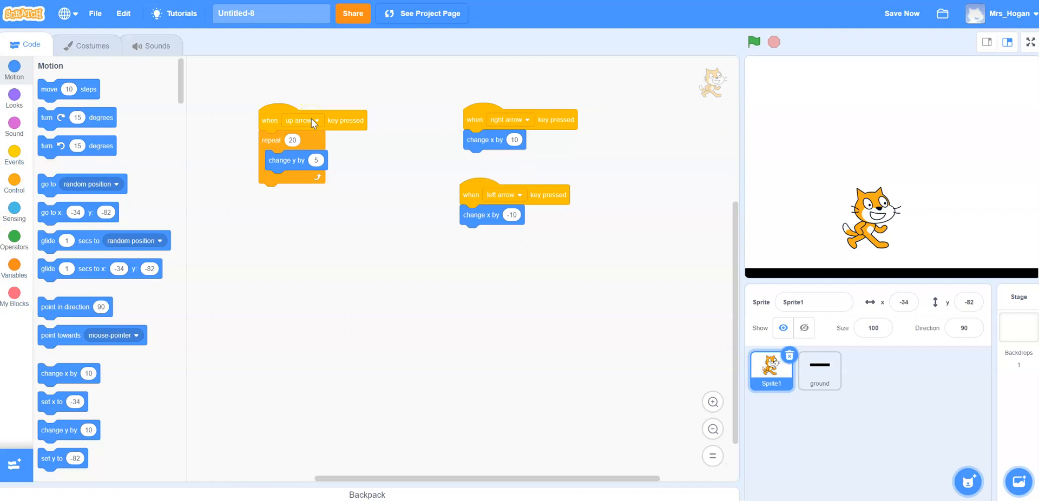
{"action": "mouse_move", "coordinate": [103, 127]}
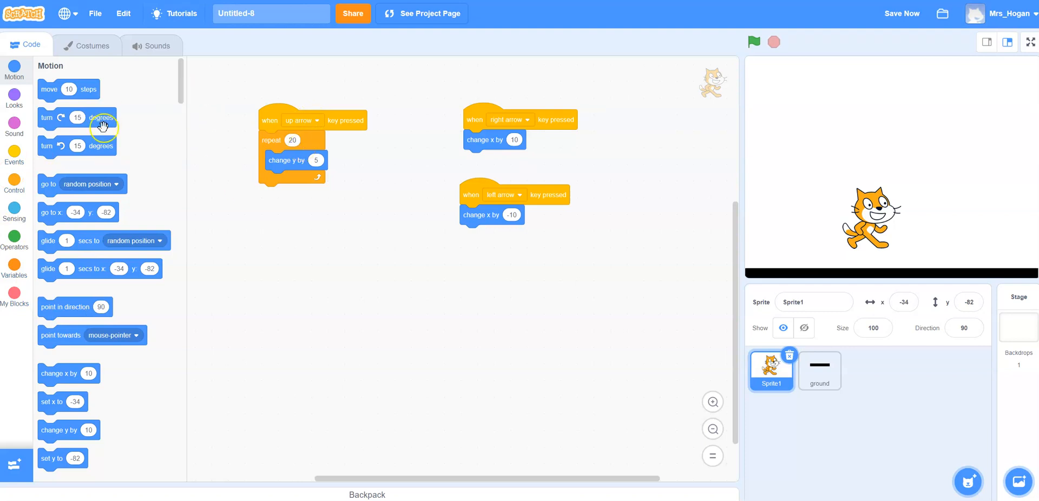
{"action": "mouse_move", "coordinate": [15, 187]}
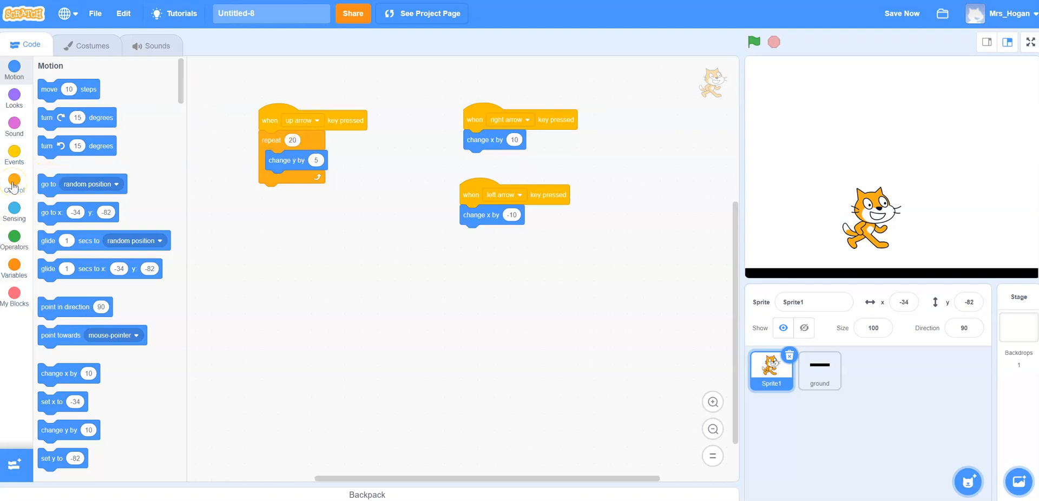
{"action": "mouse_move", "coordinate": [15, 179]}
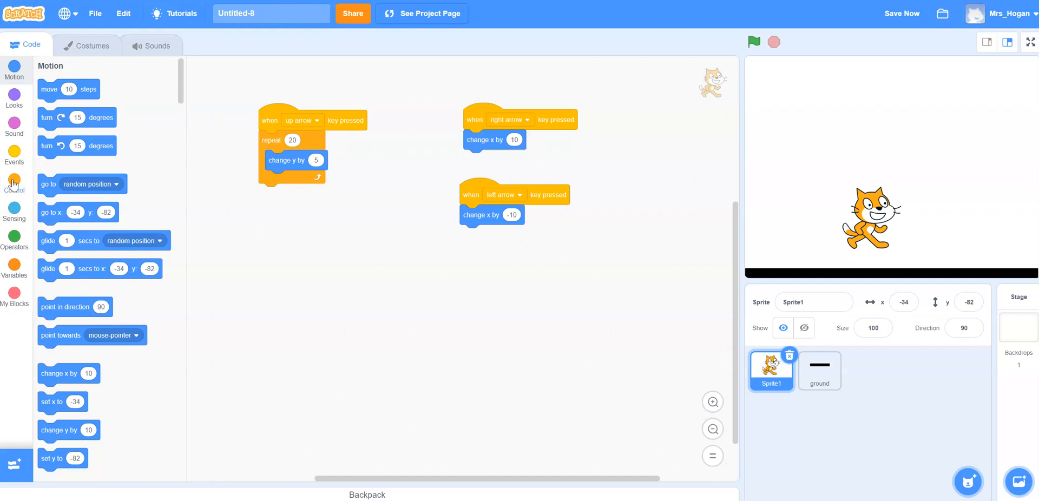
- Add a repeat-until touching ground loop that changes y by -5 each step
{"action": "left_click", "coordinate": [15, 183]}
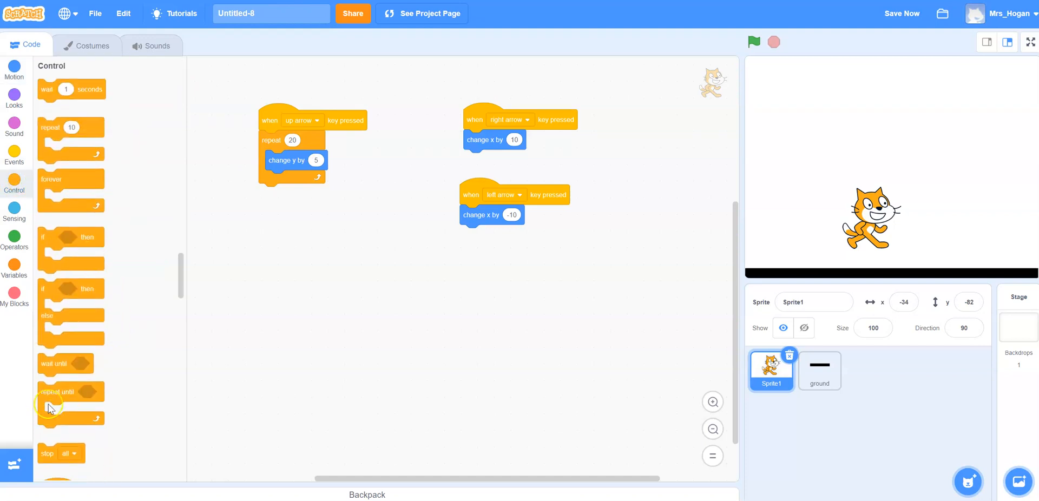
{"action": "left_click_drag", "start_coordinate": [60, 390], "coordinate": [276, 191]}
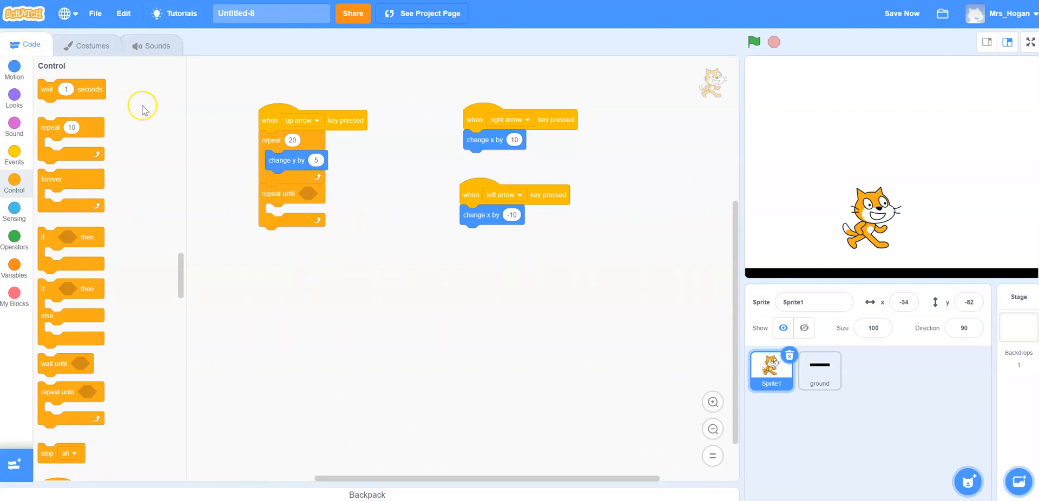
{"action": "left_click", "coordinate": [15, 213]}
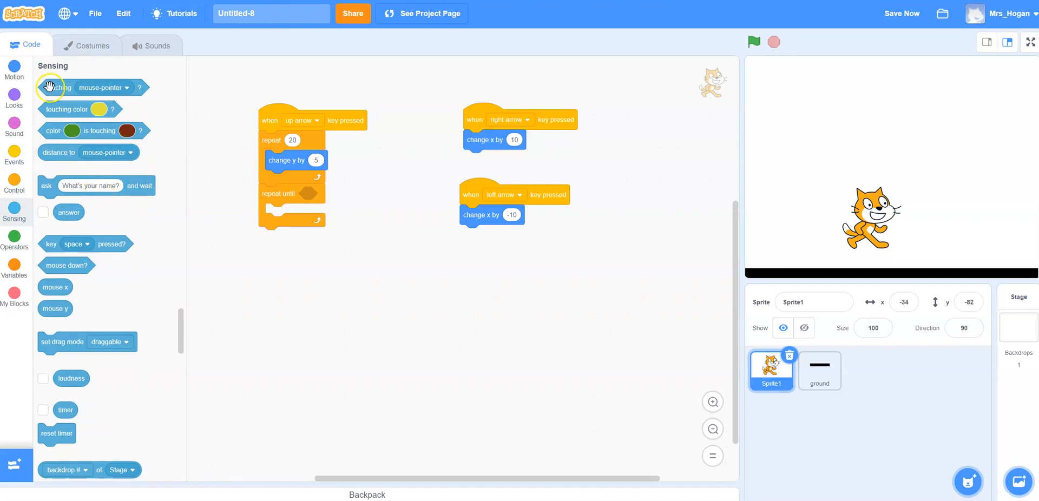
{"action": "left_click_drag", "start_coordinate": [50, 86], "coordinate": [351, 193]}
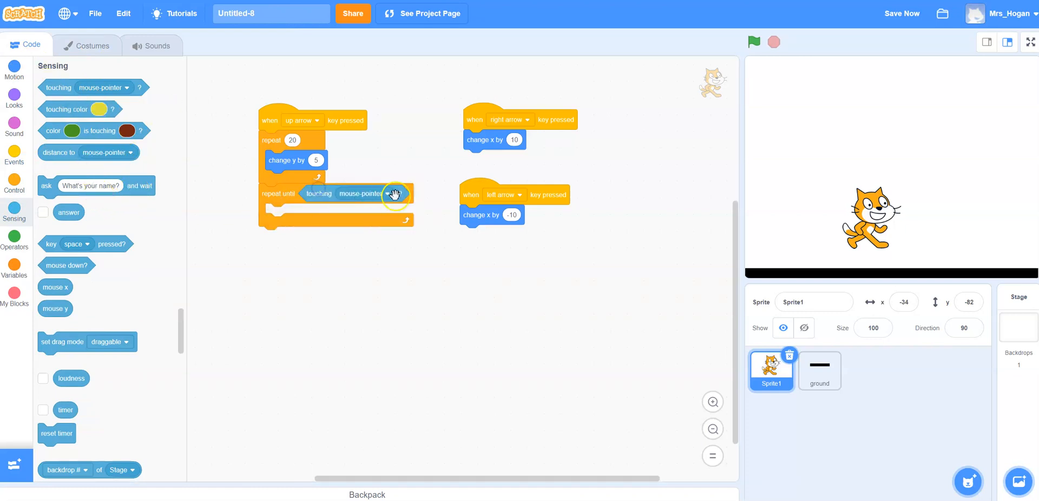
{"action": "left_click", "coordinate": [394, 194]}
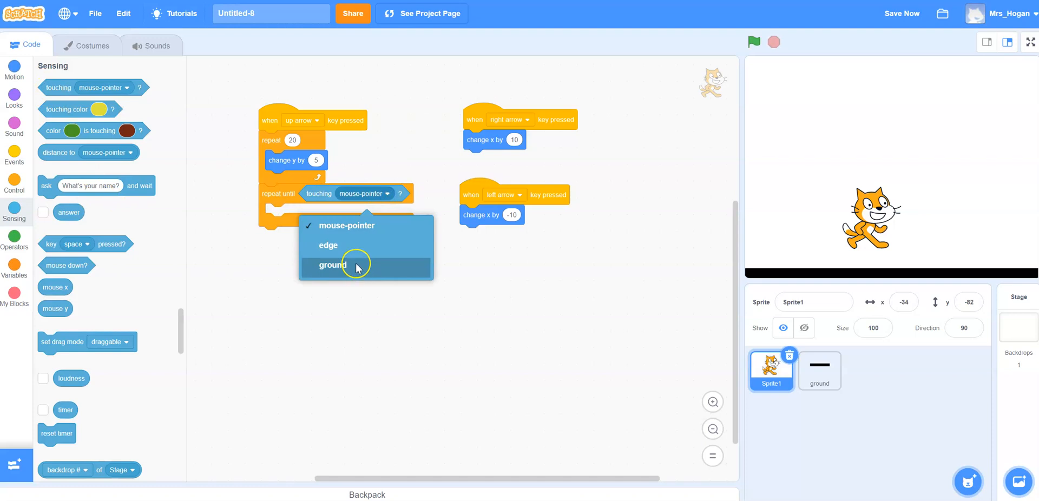
{"action": "left_click", "coordinate": [332, 265]}
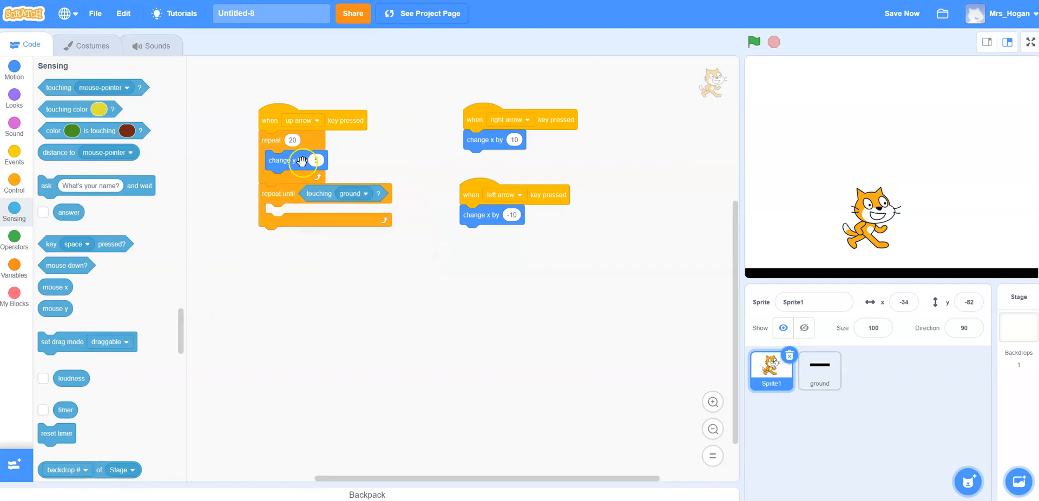
{"action": "left_click_drag", "start_coordinate": [288, 160], "coordinate": [285, 274]}
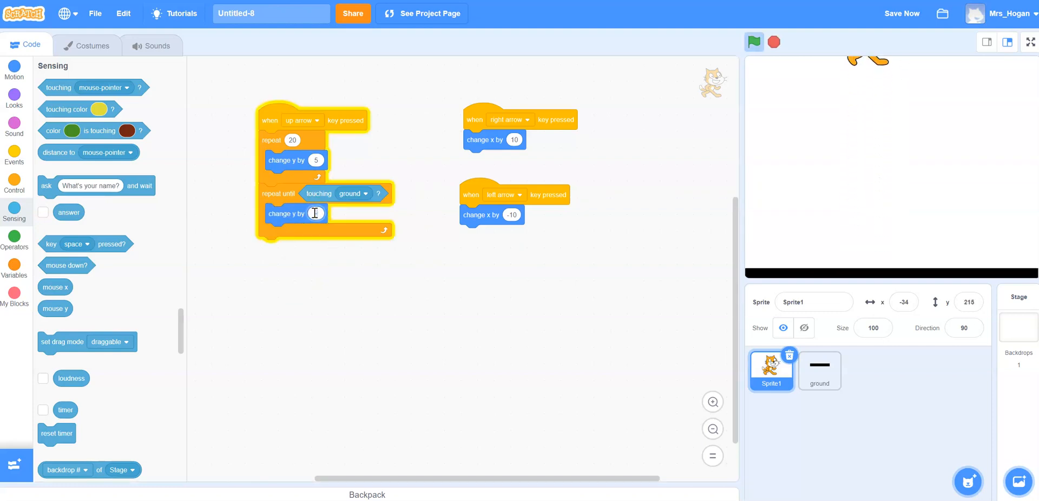
{"action": "left_click", "coordinate": [753, 42]}
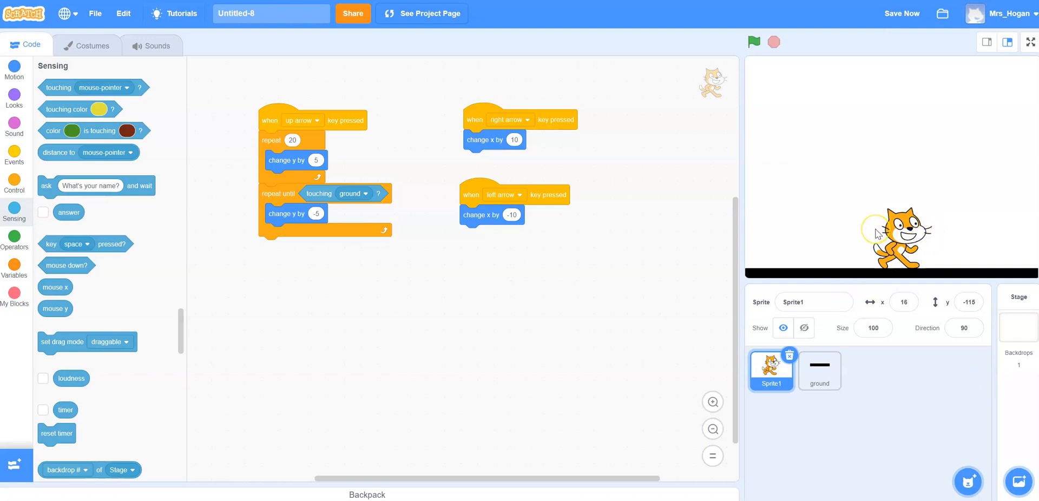
{"action": "mouse_move", "coordinate": [444, 245]}
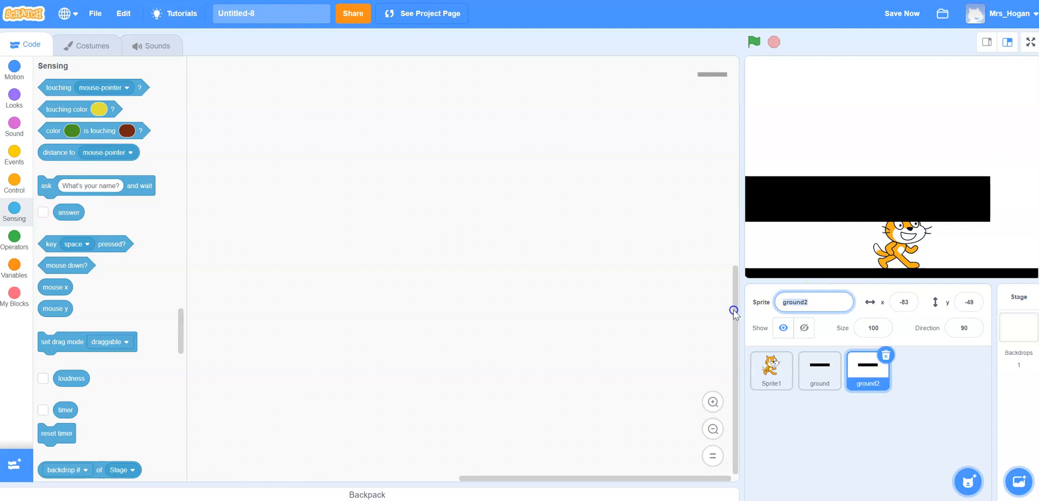
- Name the duplicated bar 'platform' and place it above the ground on the stage
{"action": "type", "text": "platform"}
{"action": "left_click", "coordinate": [873, 327]}
{"action": "type", "text": "20"}
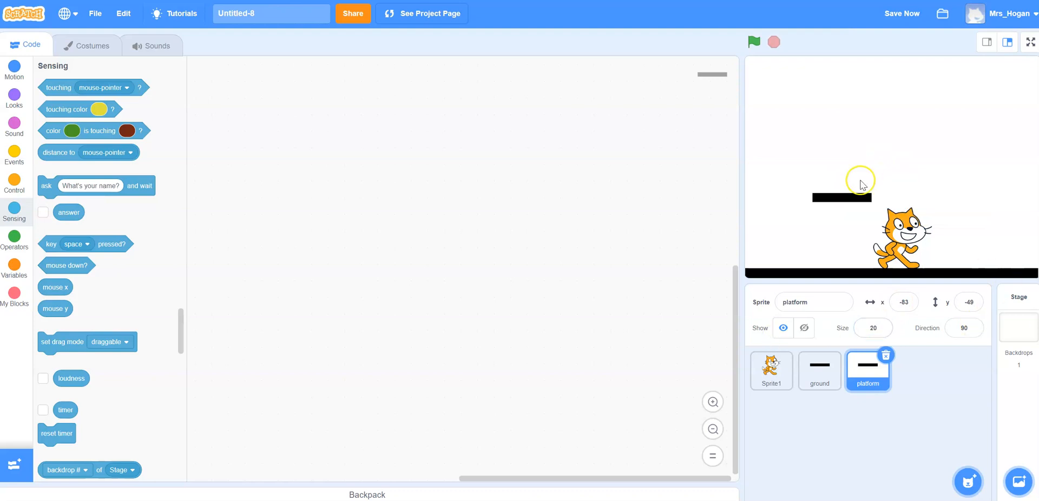
{"action": "left_click_drag", "start_coordinate": [840, 198], "coordinate": [966, 241]}
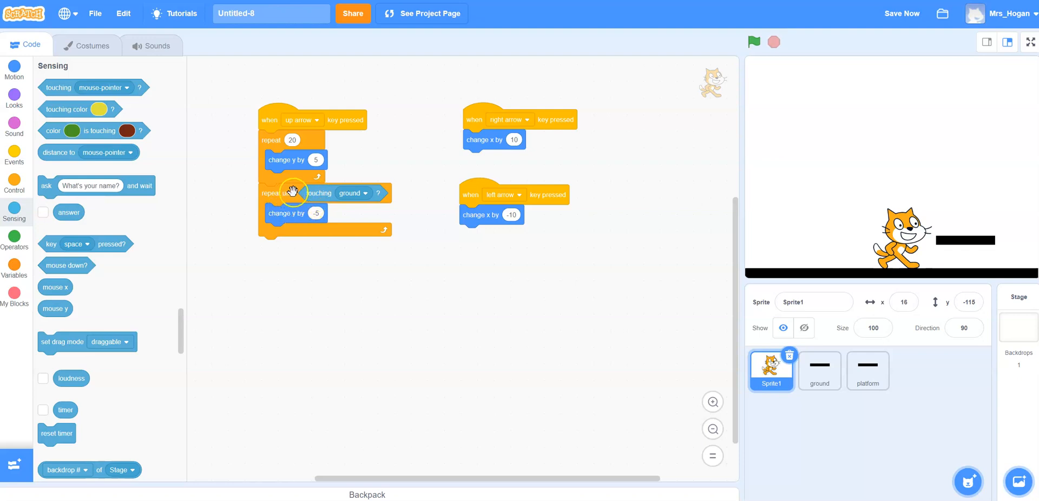
- Build an 'or' condition combining touching ground with a duplicated touching platform check
{"action": "left_click", "coordinate": [753, 43]}
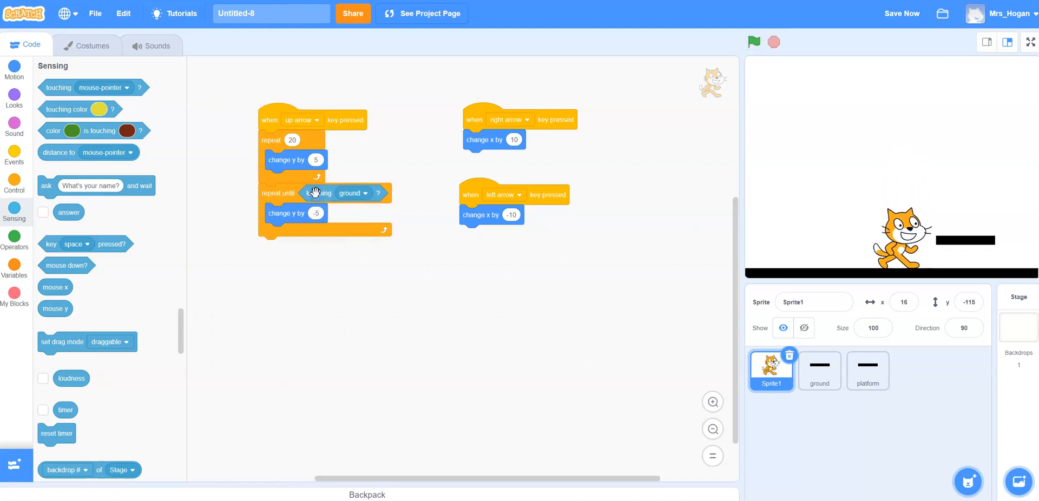
{"action": "mouse_move", "coordinate": [21, 219]}
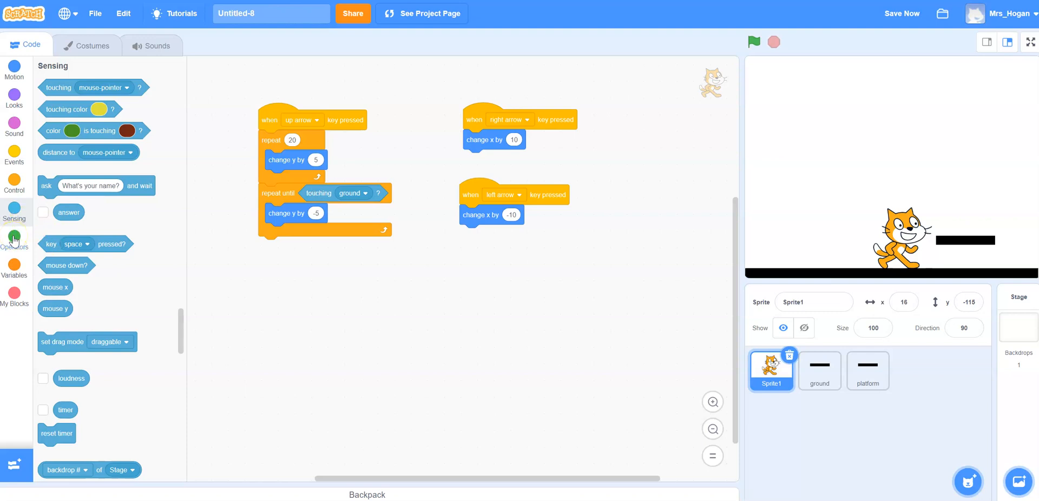
{"action": "left_click", "coordinate": [15, 237]}
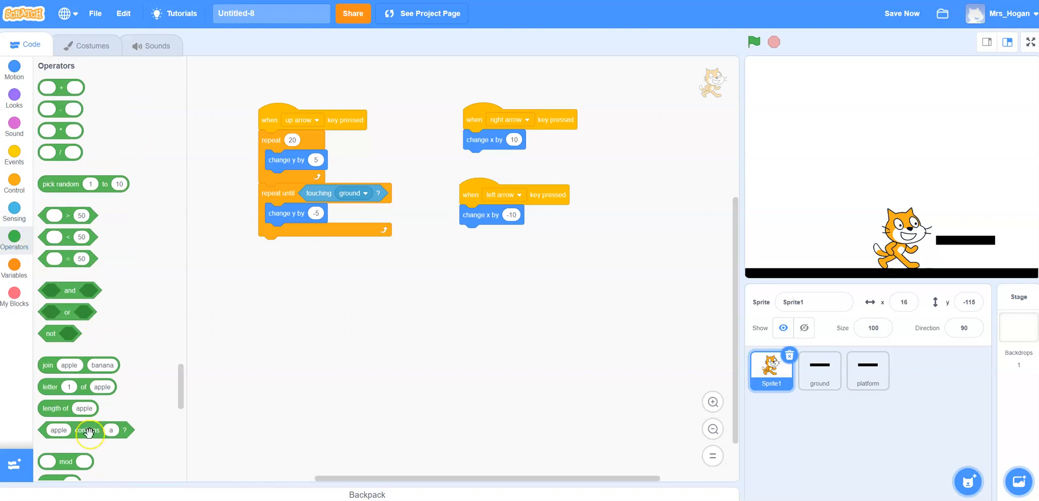
{"action": "scroll", "scroll_direction": "down", "scroll_amount": 3}
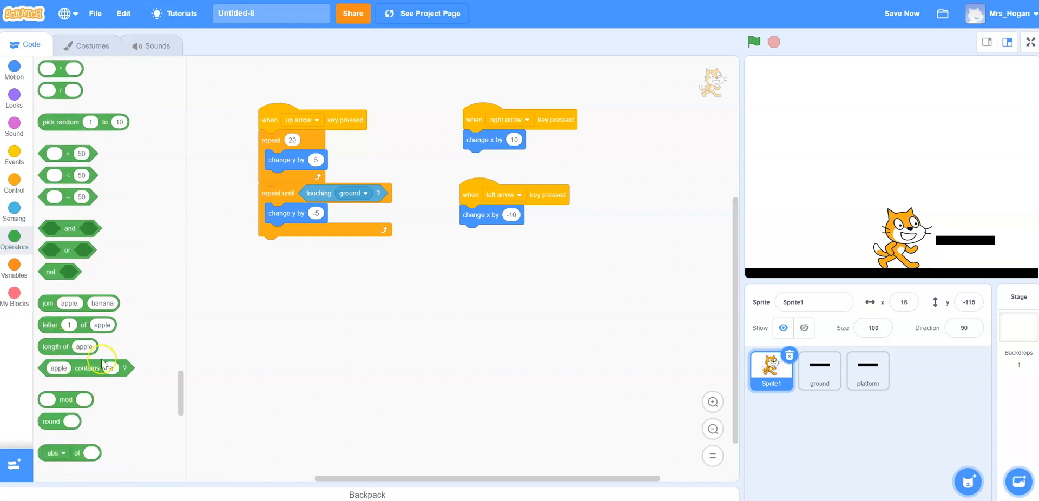
{"action": "scroll", "scroll_direction": "down", "scroll_amount": 3}
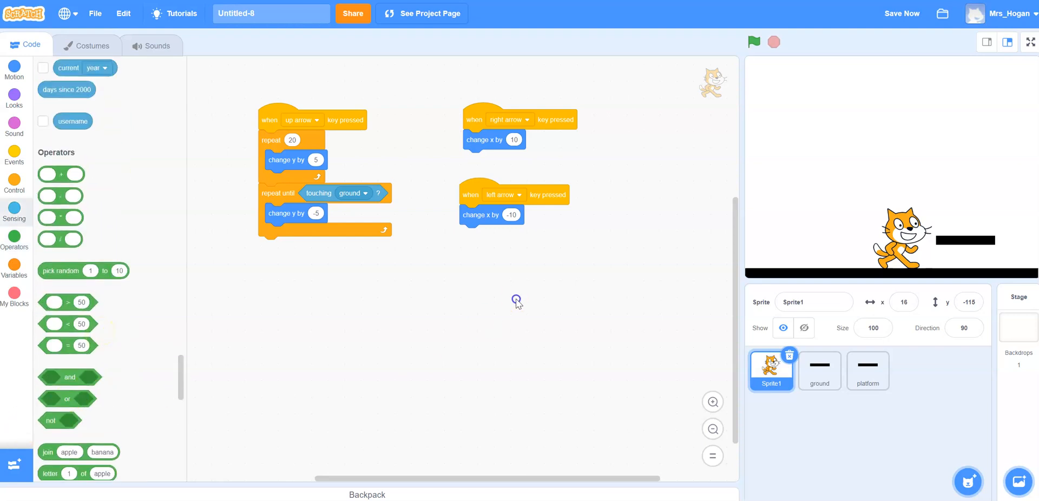
{"action": "left_click_drag", "start_coordinate": [66, 398], "coordinate": [275, 284]}
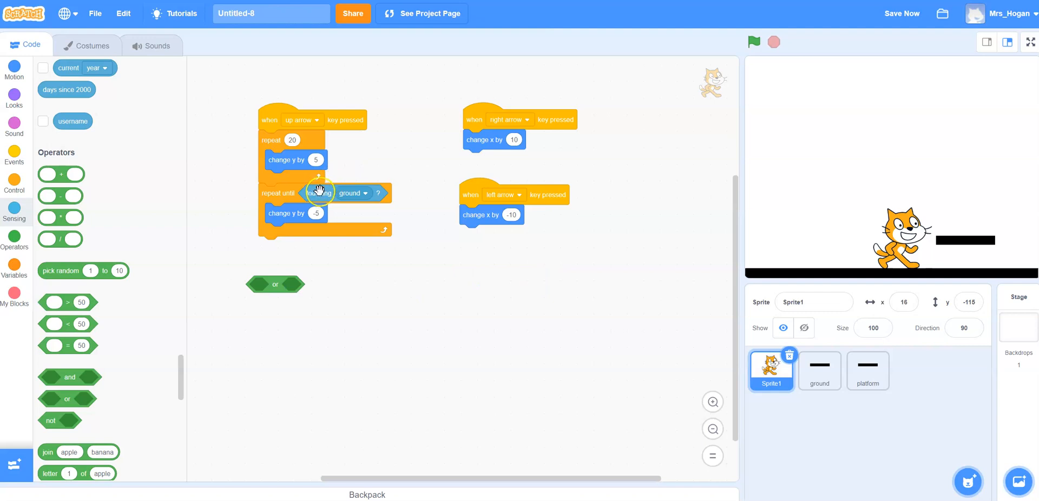
{"action": "right_click", "coordinate": [261, 286]}
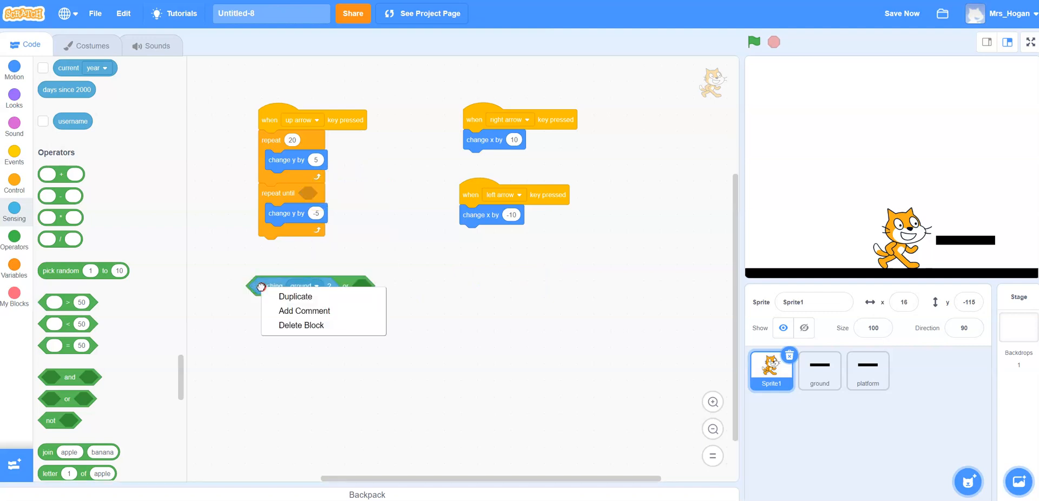
{"action": "left_click", "coordinate": [295, 297]}
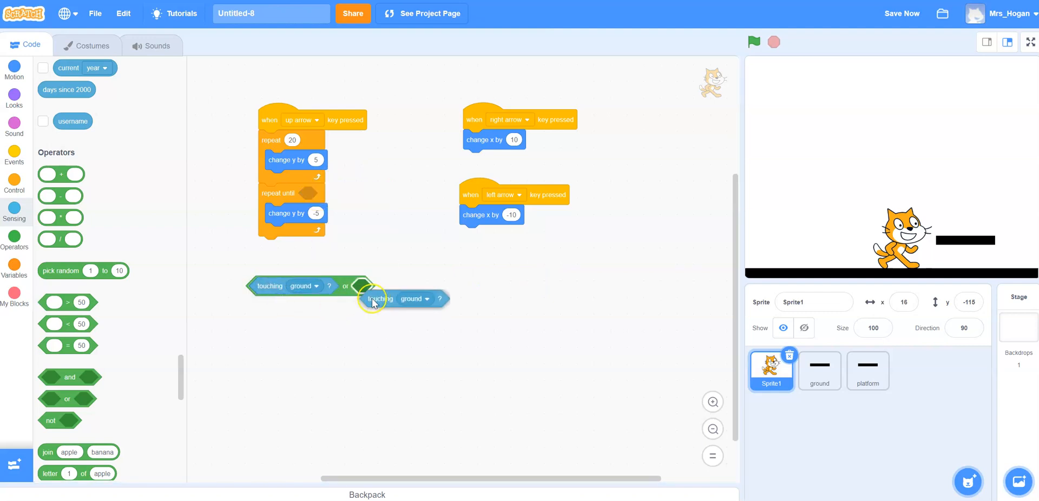
{"action": "left_click", "coordinate": [420, 287]}
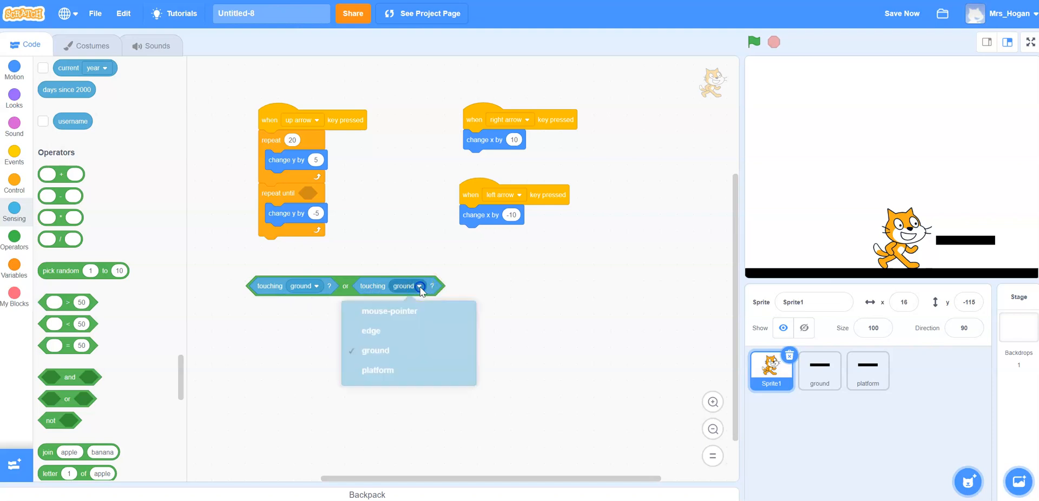
{"action": "left_click", "coordinate": [377, 370]}
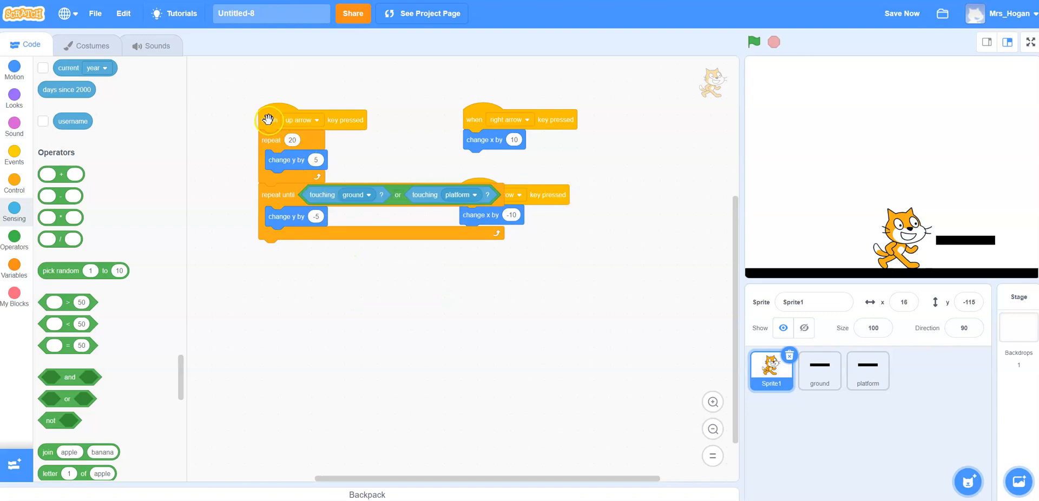
- Drop the combined condition into the falling repeat-until loop and tidy the jump script's position
{"action": "left_click_drag", "start_coordinate": [268, 119], "coordinate": [241, 140]}
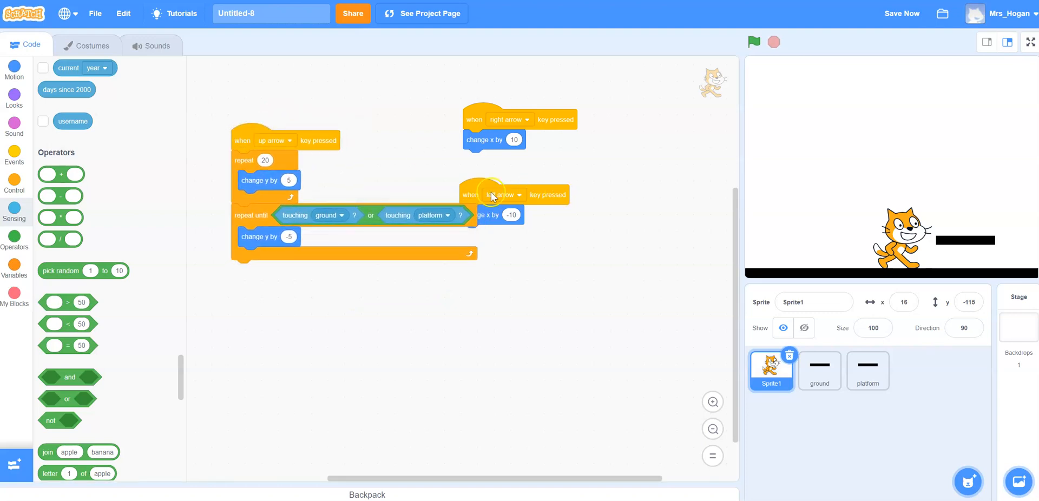
{"action": "left_click_drag", "start_coordinate": [488, 194], "coordinate": [513, 178]}
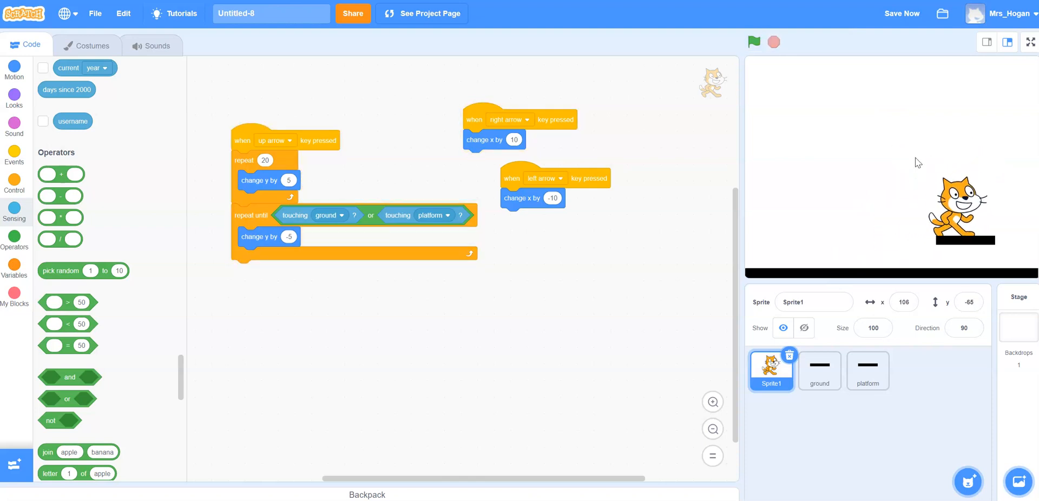
{"action": "left_click", "coordinate": [754, 42]}
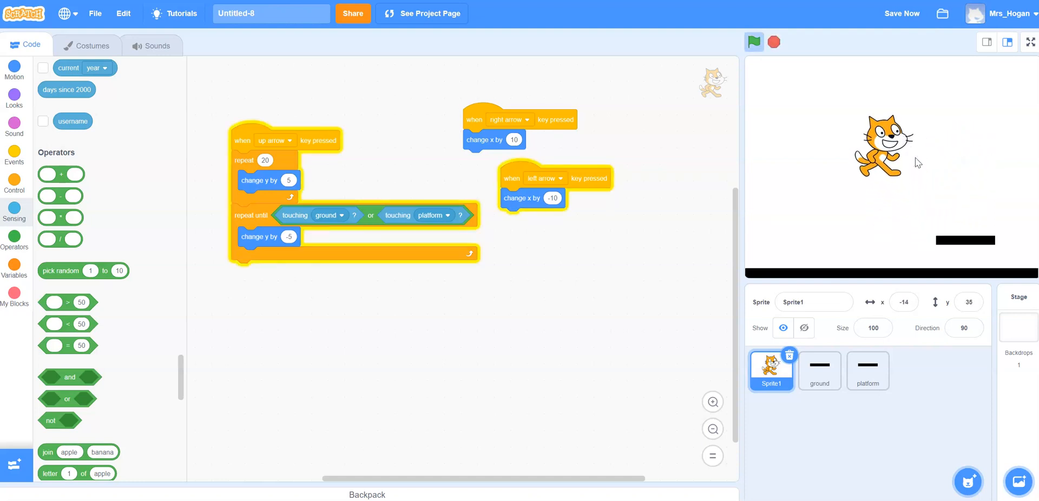
{"action": "left_click", "coordinate": [754, 42]}
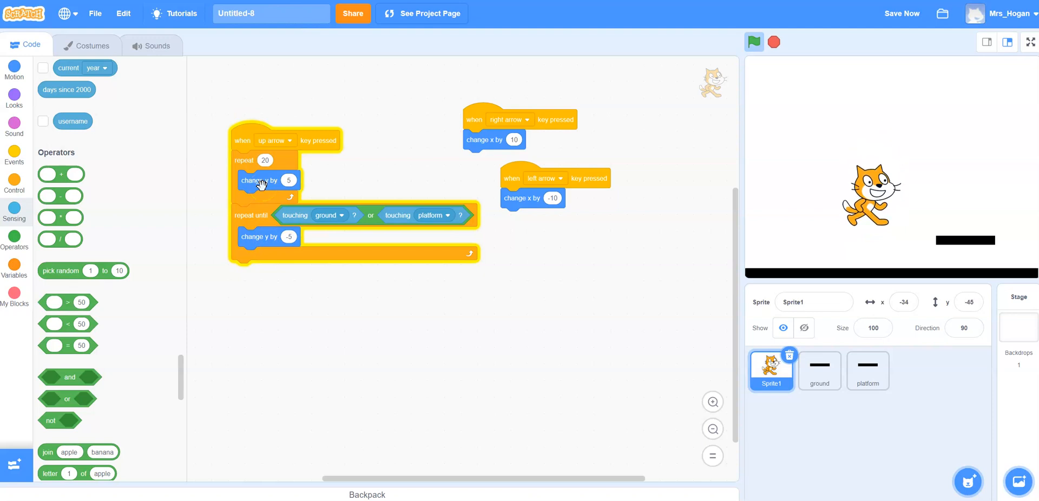
{"action": "left_click", "coordinate": [753, 43]}
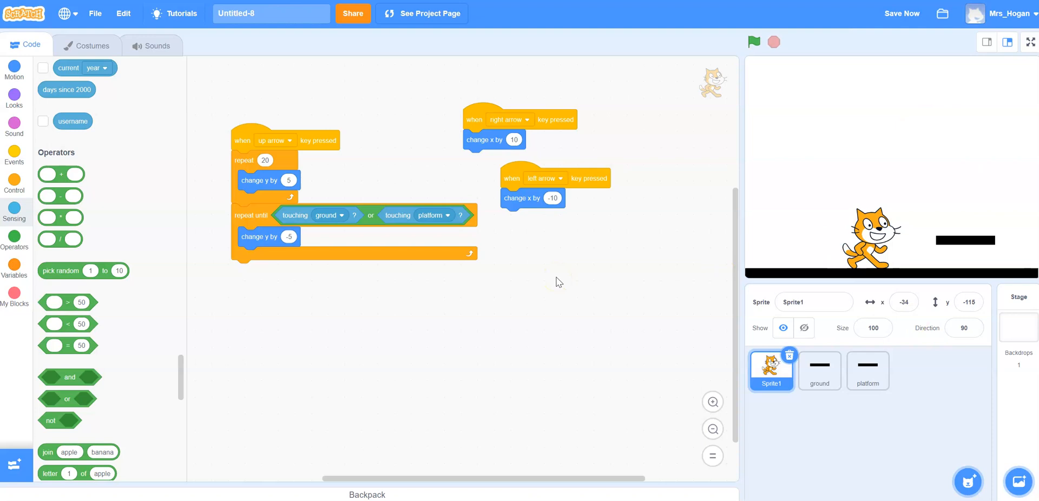
{"action": "mouse_move", "coordinate": [193, 49]}
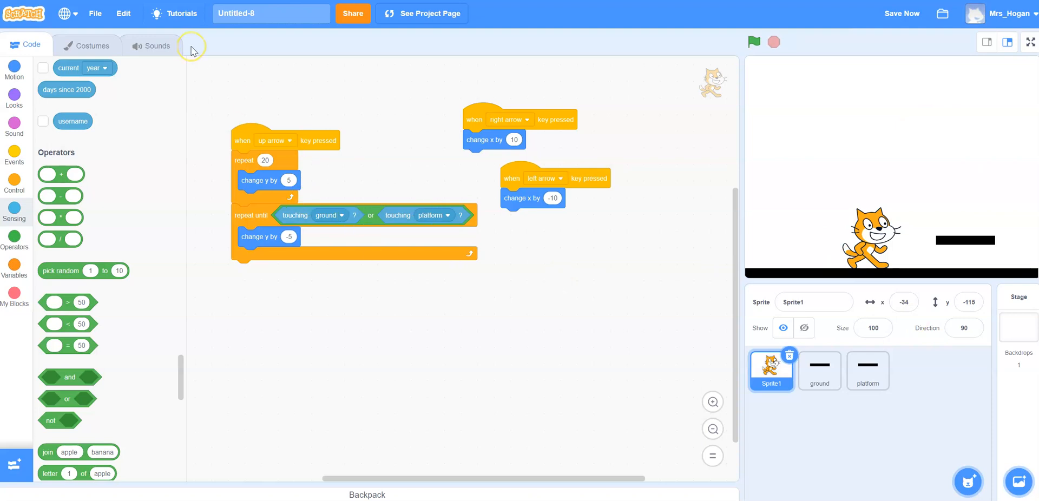
{"action": "mouse_move", "coordinate": [168, 58]}
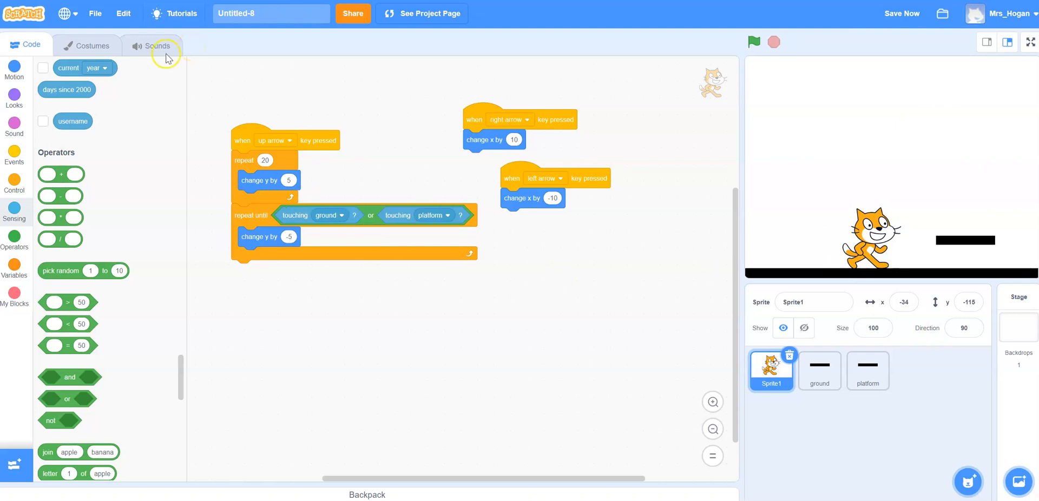
- Start a new project and paint a wide black rectangle as a new ground sprite
{"action": "left_click", "coordinate": [96, 14]}
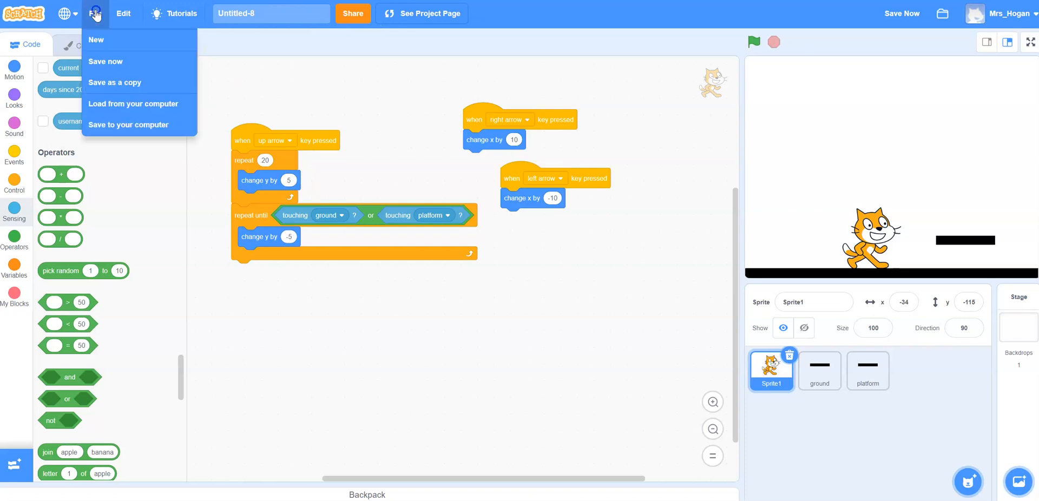
{"action": "left_click", "coordinate": [97, 40]}
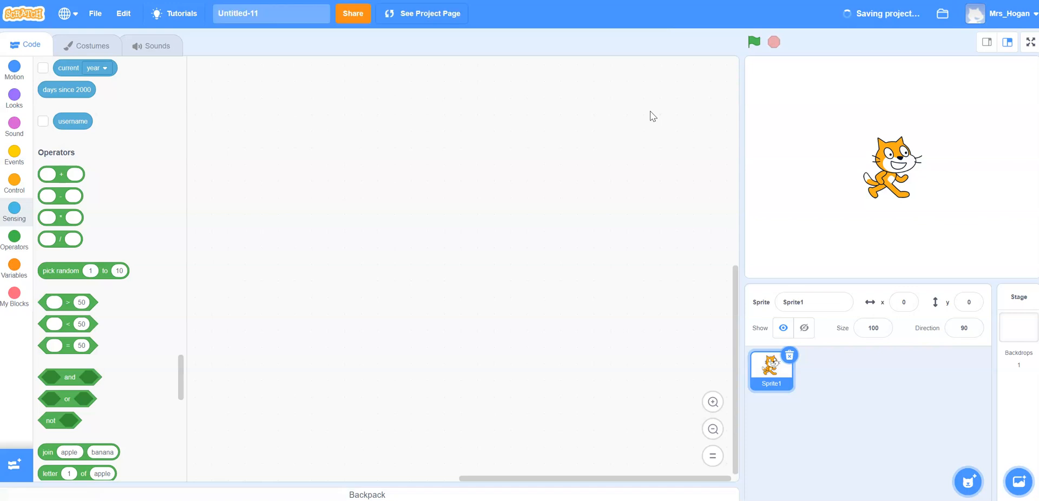
{"action": "mouse_move", "coordinate": [86, 229]}
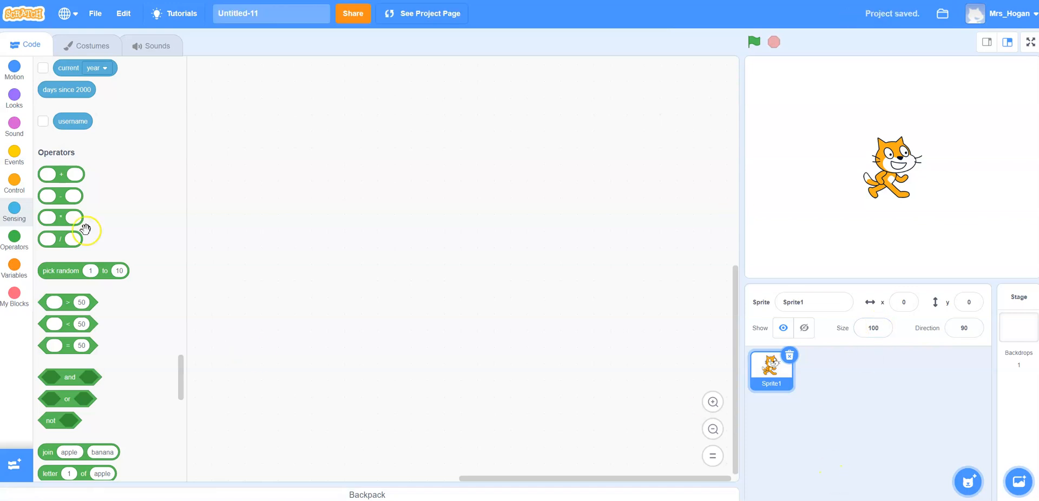
{"action": "left_click", "coordinate": [969, 482]}
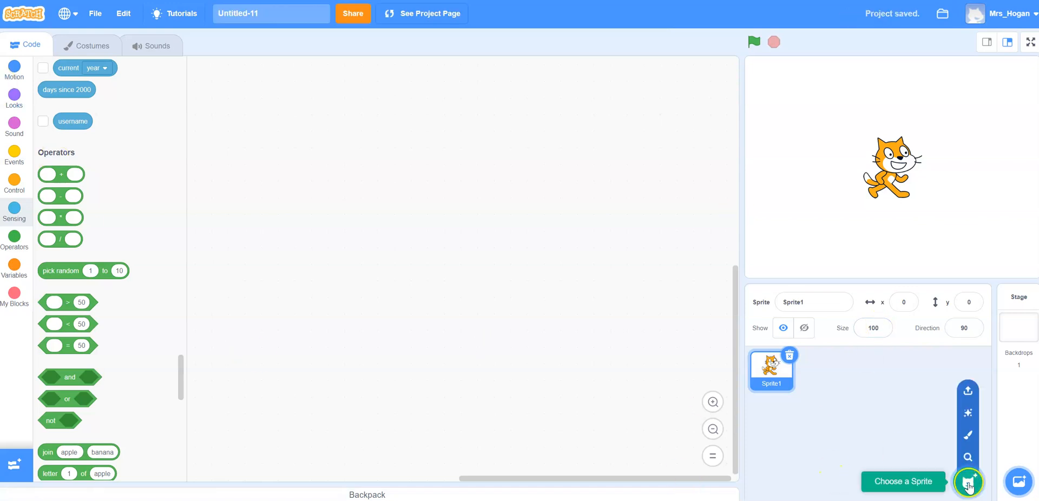
{"action": "left_click", "coordinate": [968, 482]}
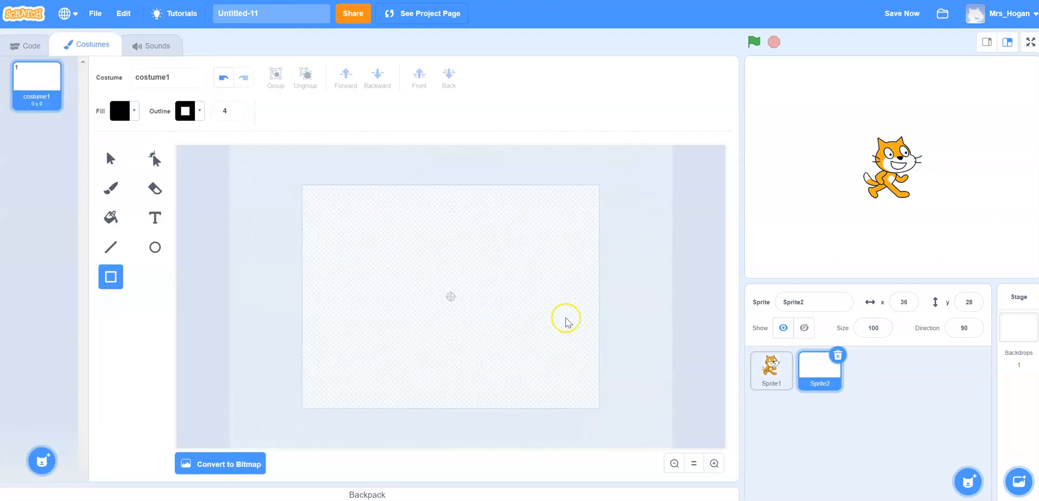
{"action": "mouse_move", "coordinate": [303, 258]}
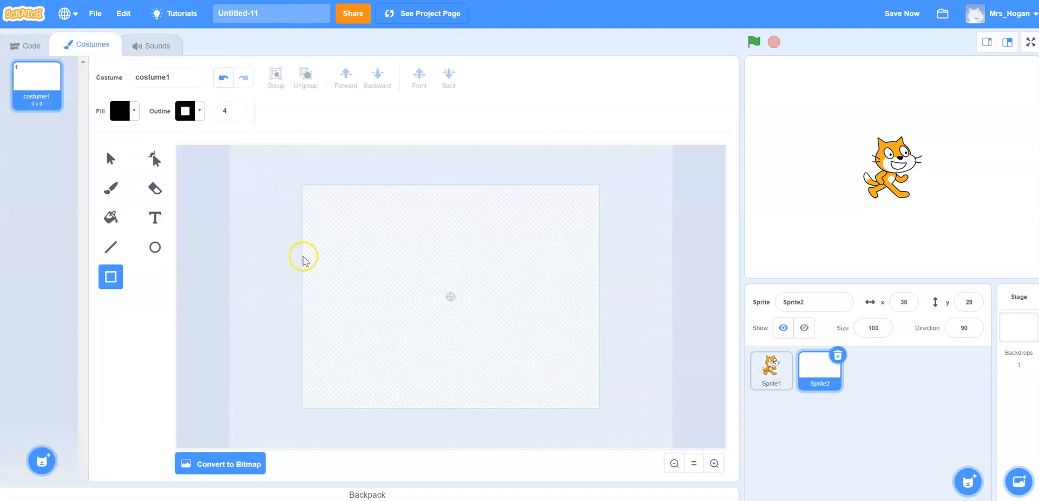
{"action": "left_click_drag", "start_coordinate": [303, 270], "coordinate": [601, 320]}
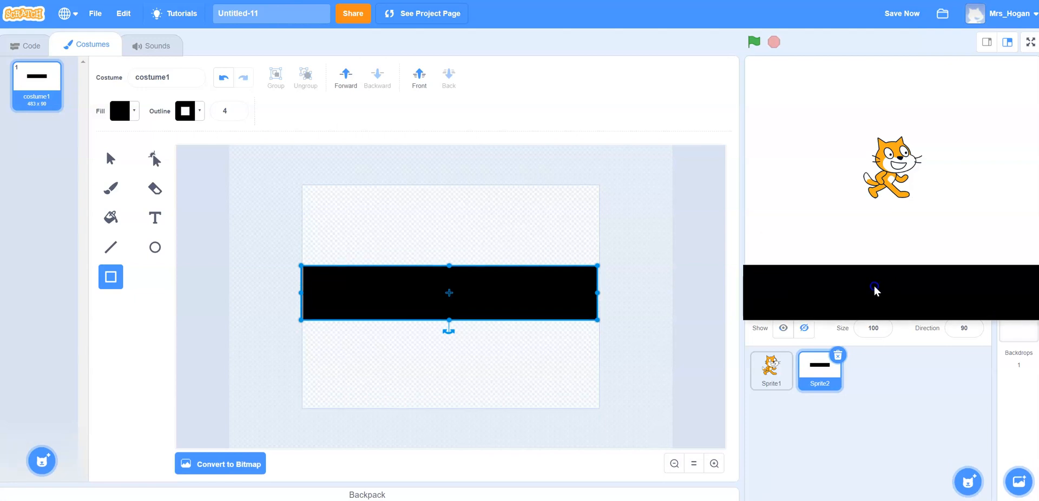
{"action": "mouse_move", "coordinate": [879, 289]}
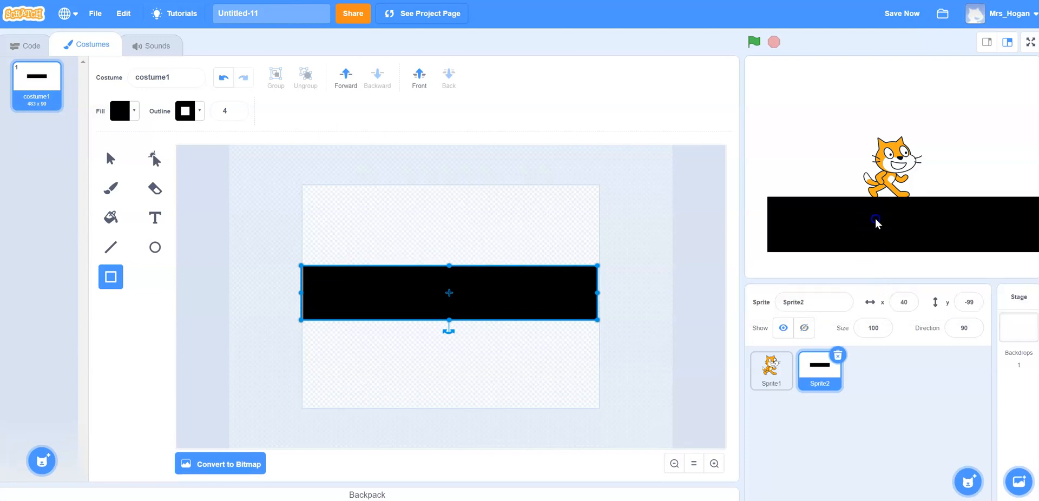
- Move the bar to the stage bottom at y -213 and return to its scripting area
{"action": "left_click_drag", "start_coordinate": [875, 223], "coordinate": [853, 262]}
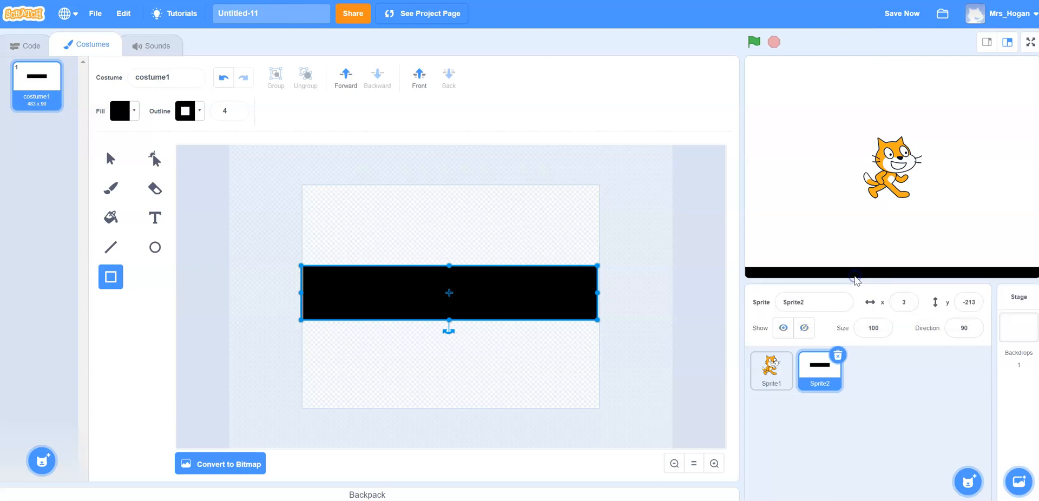
{"action": "left_click", "coordinate": [968, 302]}
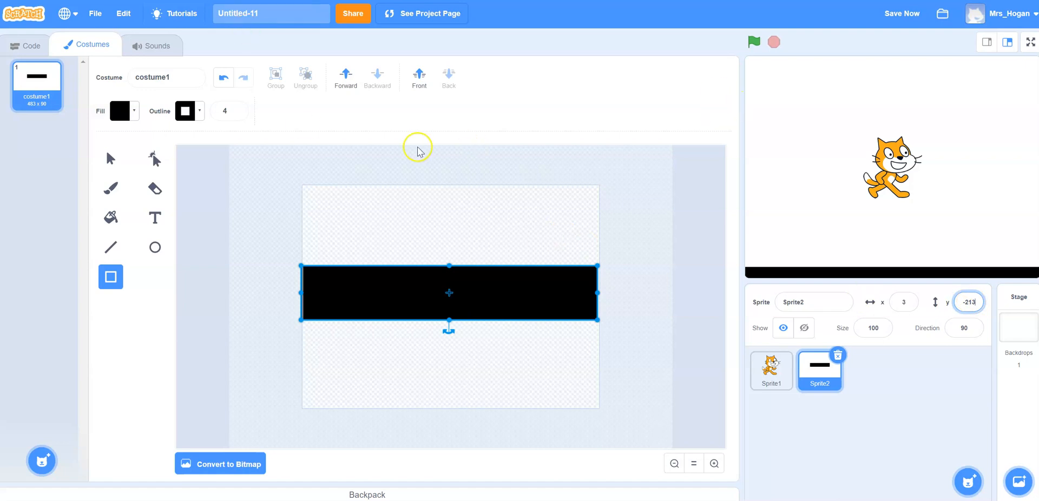
{"action": "left_click", "coordinate": [25, 45]}
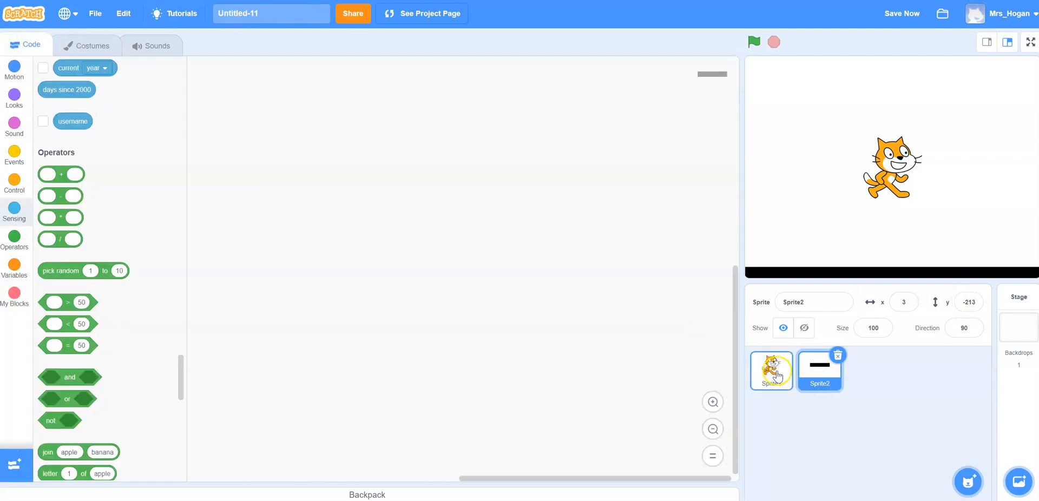
- On the cat sprite, create a 'gravity' variable for all sprites
{"action": "left_click", "coordinate": [771, 371]}
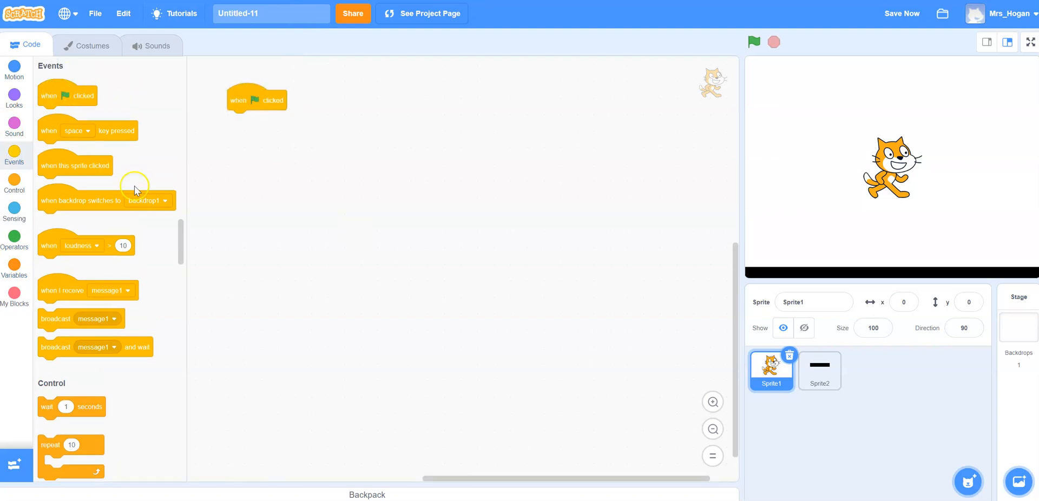
{"action": "left_click", "coordinate": [15, 273]}
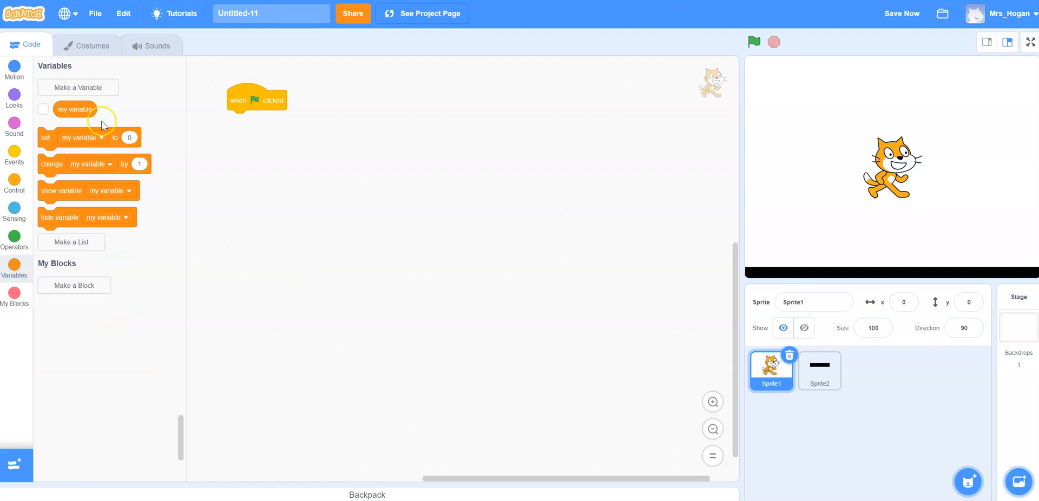
{"action": "left_click", "coordinate": [78, 87]}
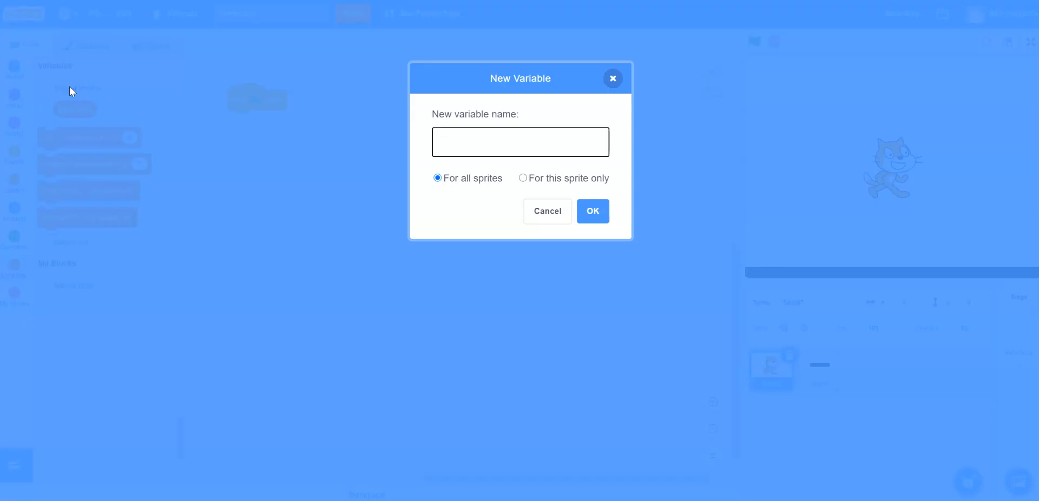
{"action": "type", "text": "gravi"}
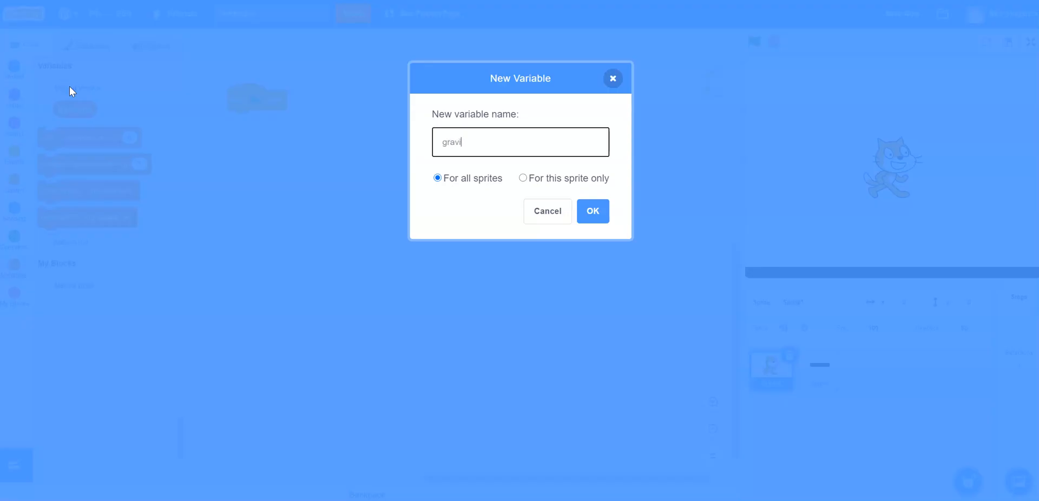
{"action": "left_click", "coordinate": [594, 212]}
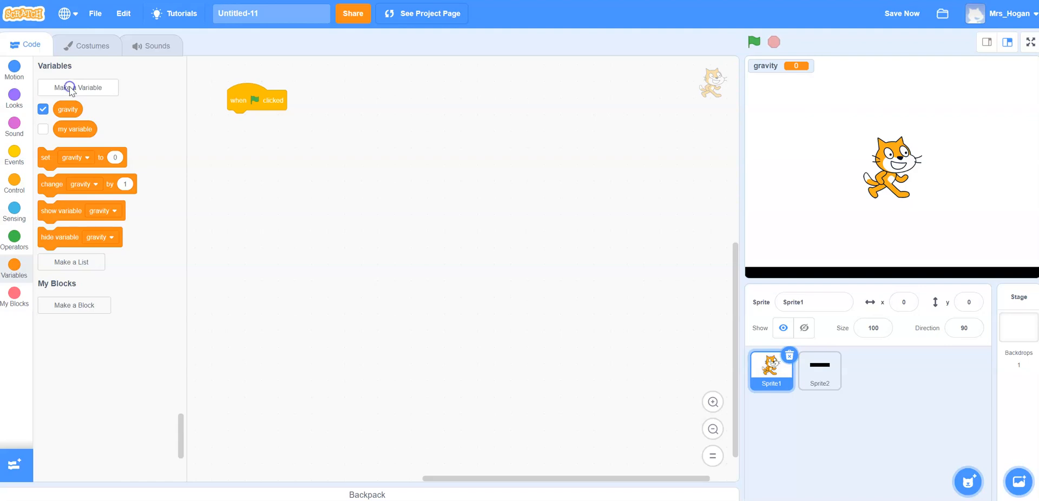
- Create a 'speed_y' variable for all sprites and hide both variable readouts from the stage
{"action": "left_click", "coordinate": [78, 87]}
{"action": "type", "text": "speed_y"}
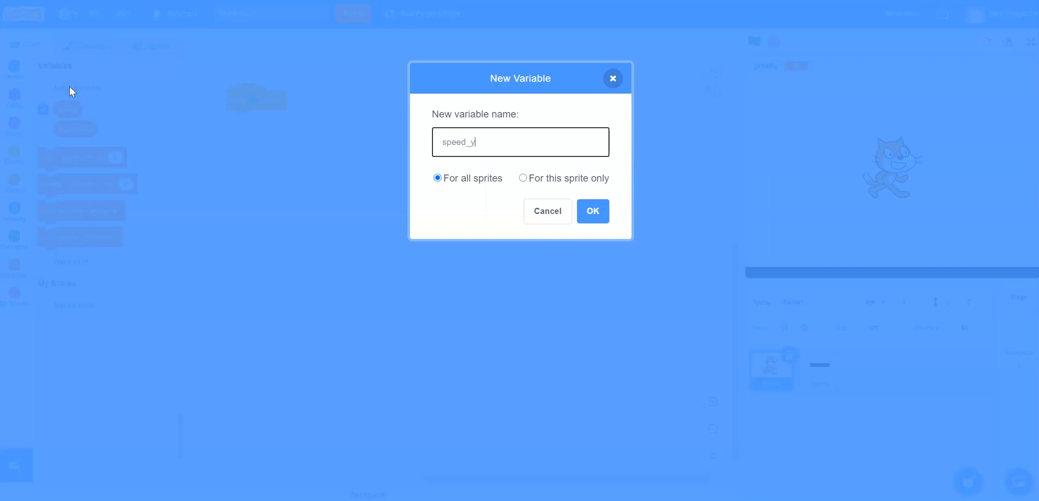
{"action": "left_click", "coordinate": [593, 211]}
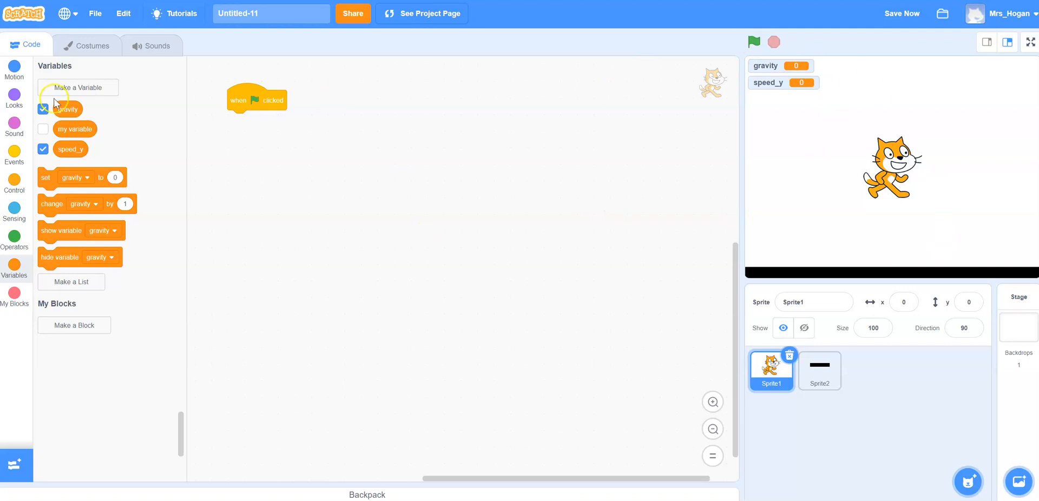
{"action": "left_click", "coordinate": [44, 150]}
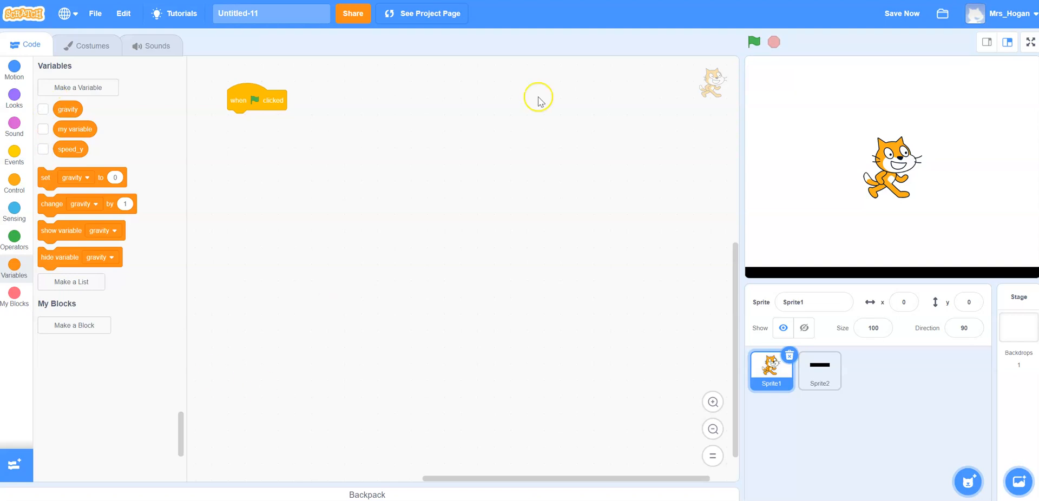
{"action": "mouse_move", "coordinate": [215, 174]}
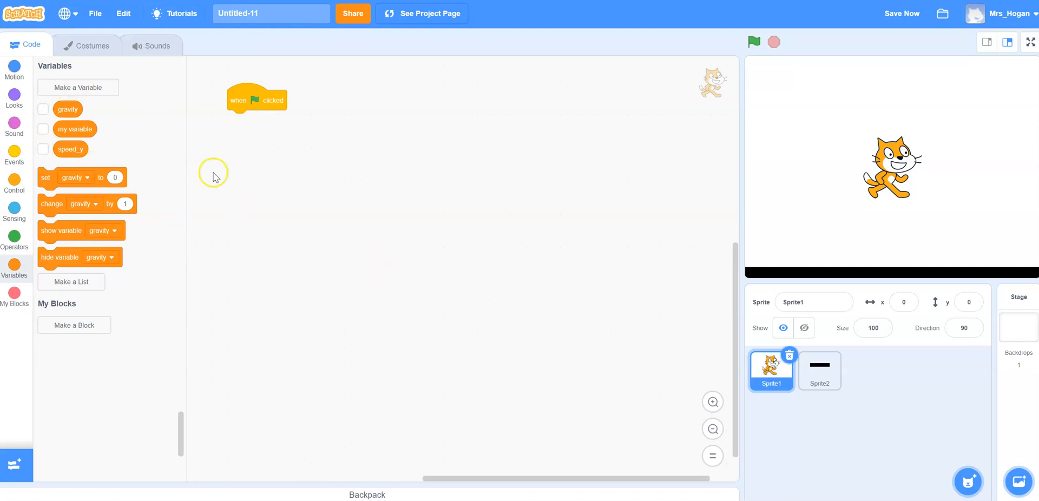
- Under the green-flag hat, set gravity to -0.5 and speed_y to 0
{"action": "left_click_drag", "start_coordinate": [46, 177], "coordinate": [259, 113]}
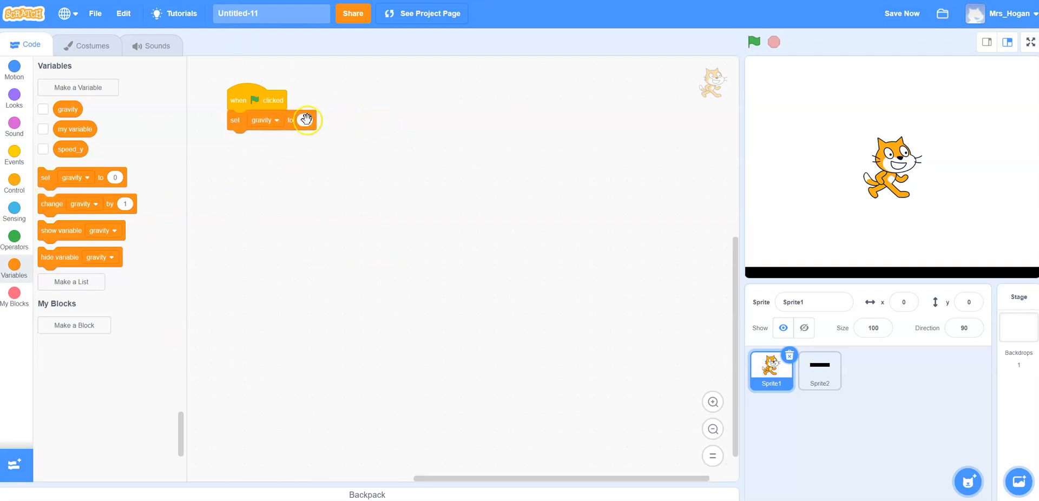
{"action": "left_click", "coordinate": [306, 120]}
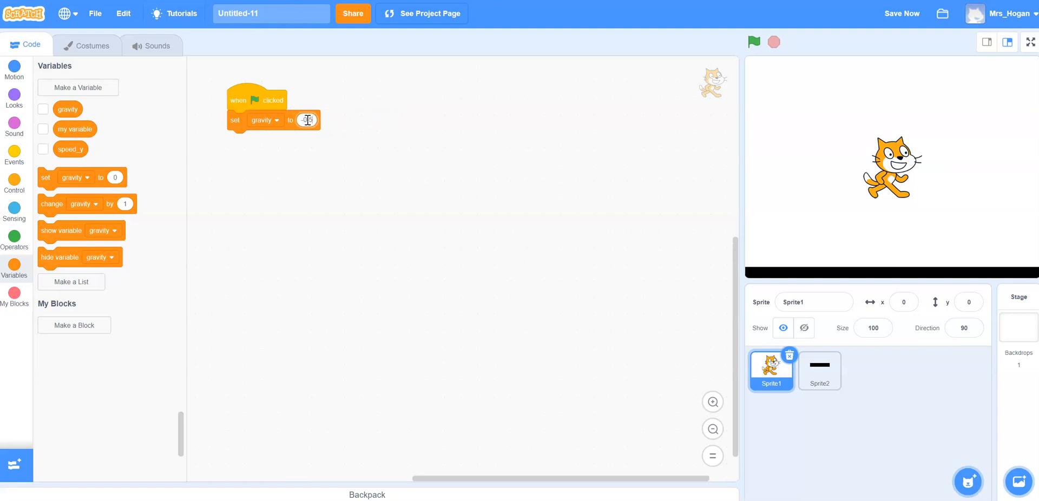
{"action": "type", "text": "-0.5"}
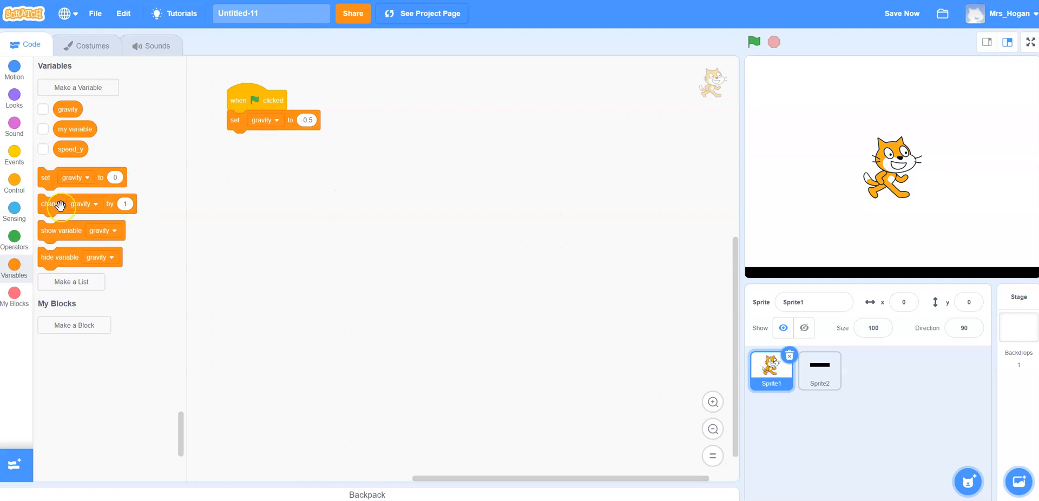
{"action": "left_click_drag", "start_coordinate": [46, 177], "coordinate": [250, 146]}
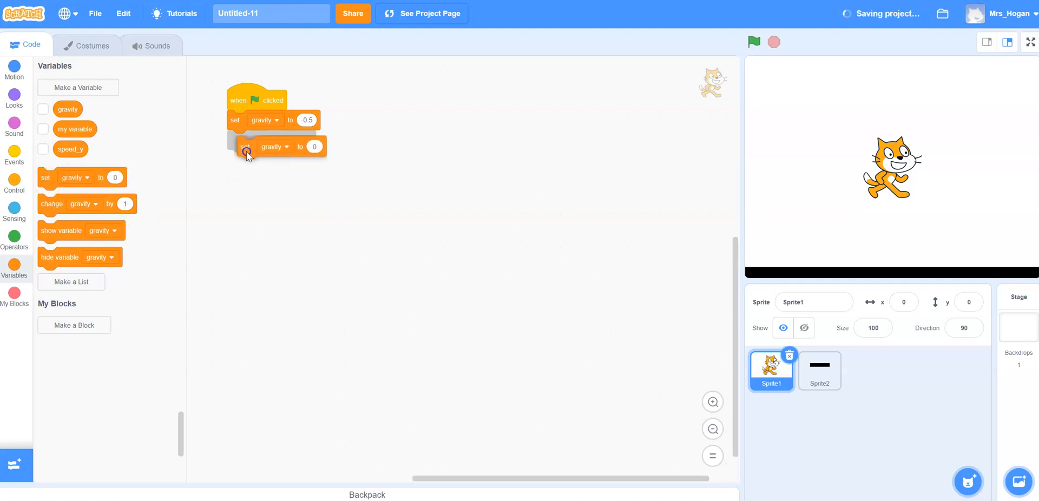
{"action": "left_click", "coordinate": [274, 141]}
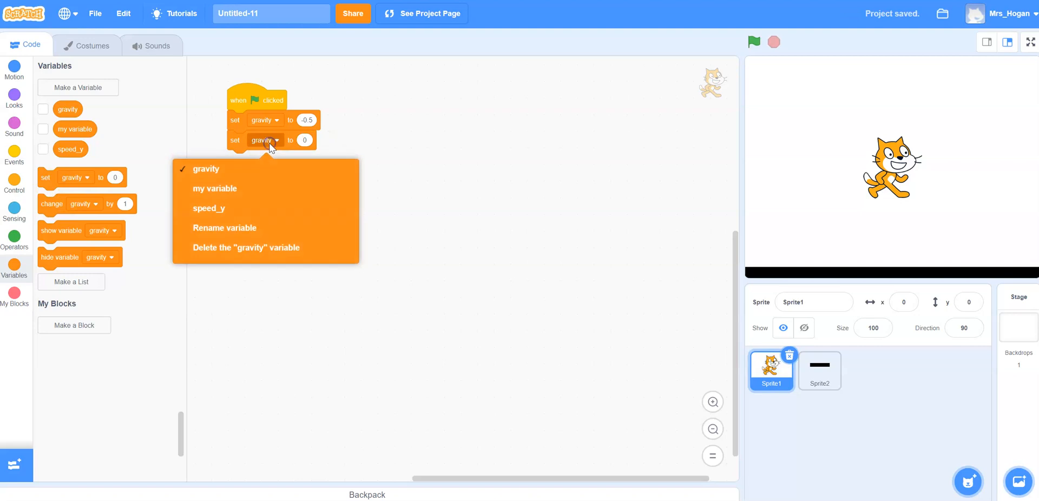
{"action": "left_click", "coordinate": [208, 209]}
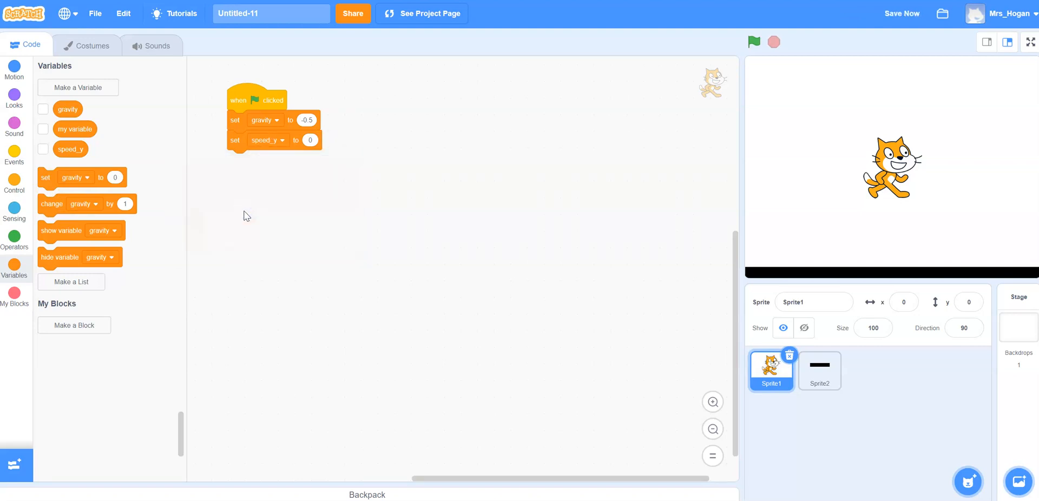
{"action": "mouse_move", "coordinate": [16, 183]}
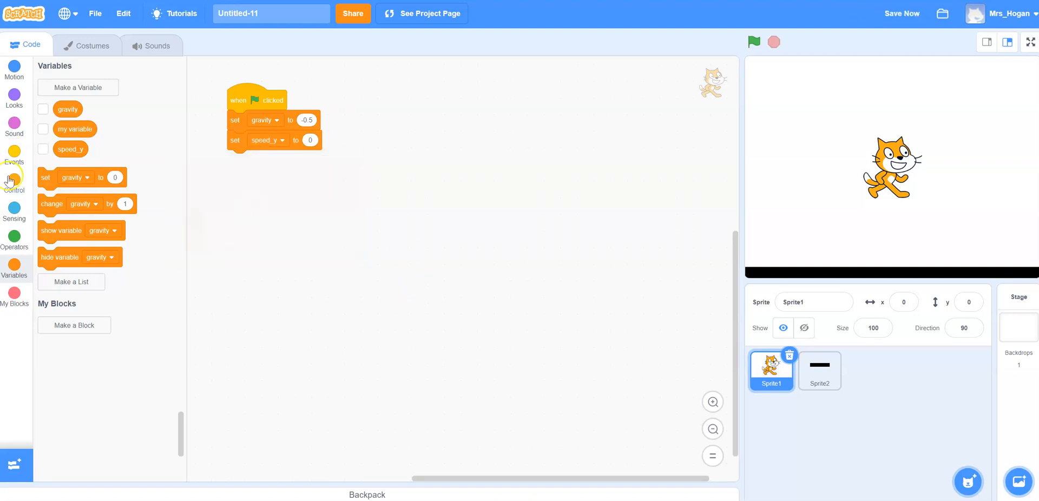
- Append a forever loop holding an if-then whose condition is 'touching Sprite2?'
{"action": "left_click", "coordinate": [15, 183]}
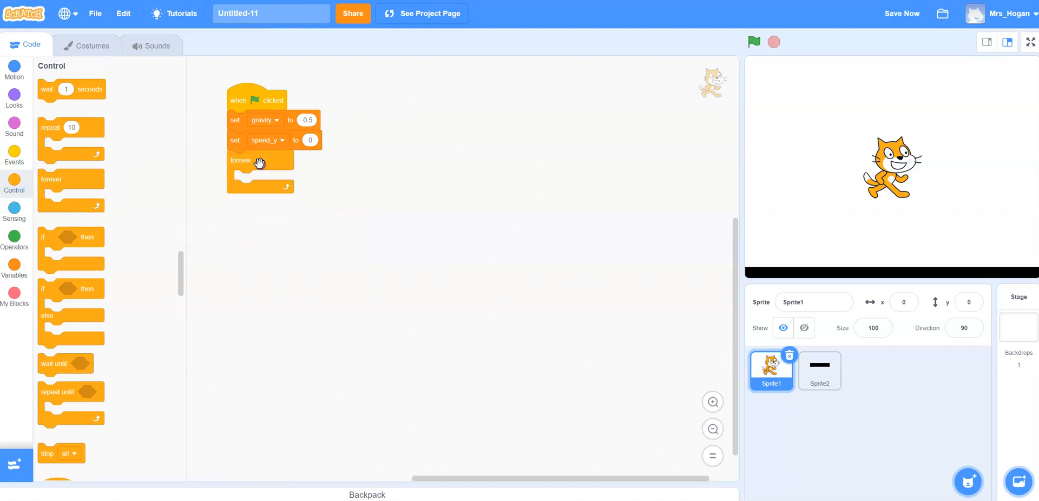
{"action": "mouse_move", "coordinate": [41, 240]}
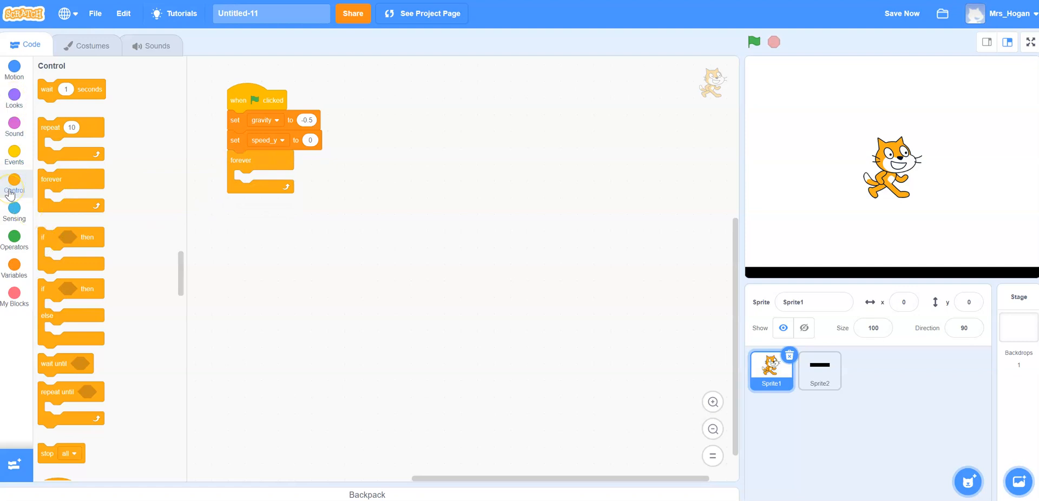
{"action": "mouse_move", "coordinate": [64, 311]}
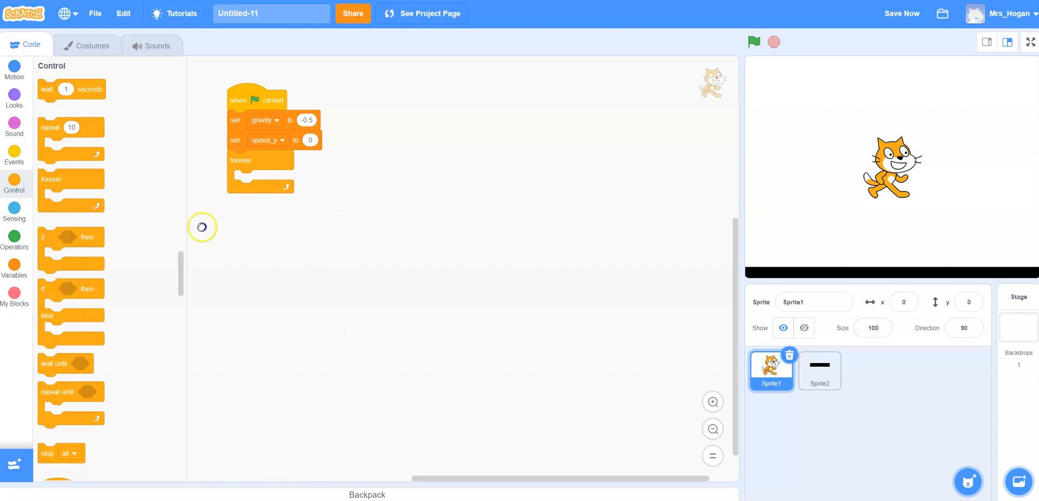
{"action": "left_click_drag", "start_coordinate": [44, 238], "coordinate": [252, 179]}
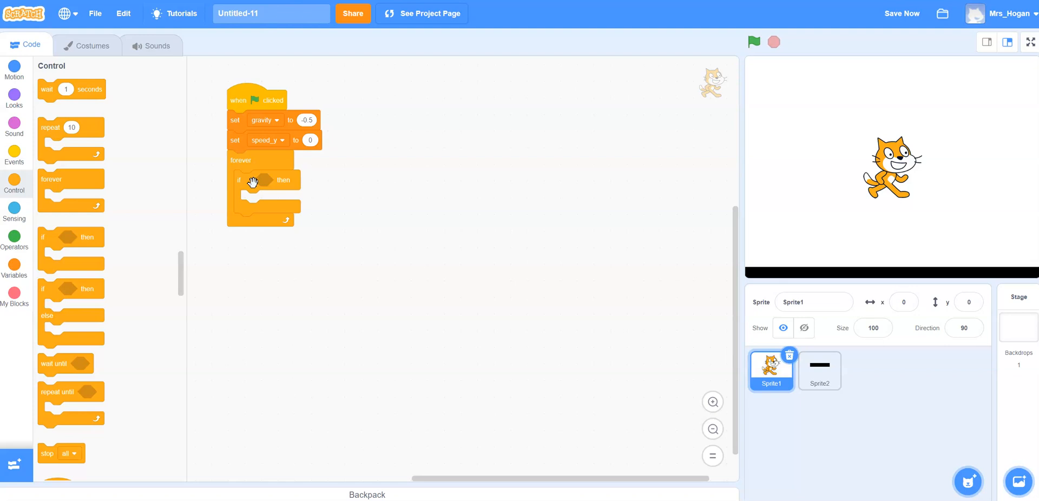
{"action": "mouse_move", "coordinate": [45, 127]}
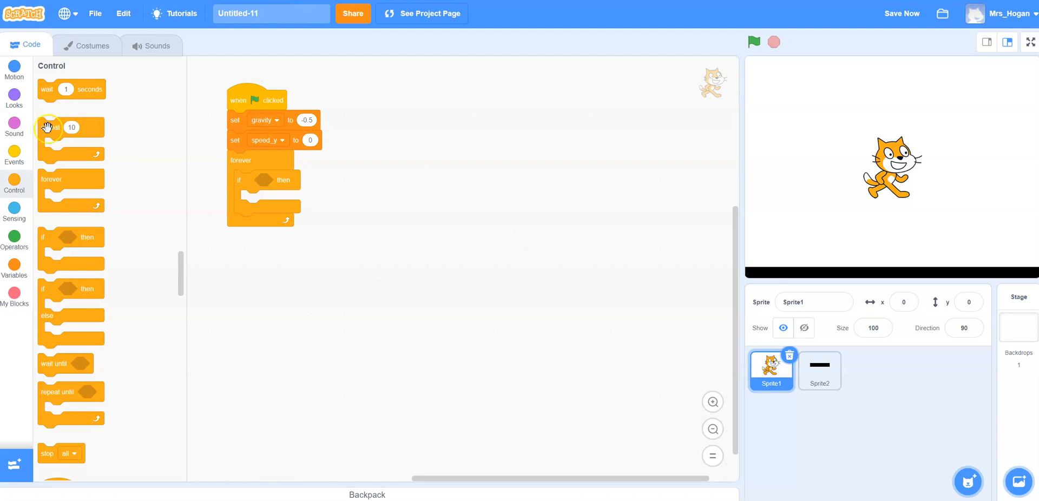
{"action": "left_click", "coordinate": [15, 213]}
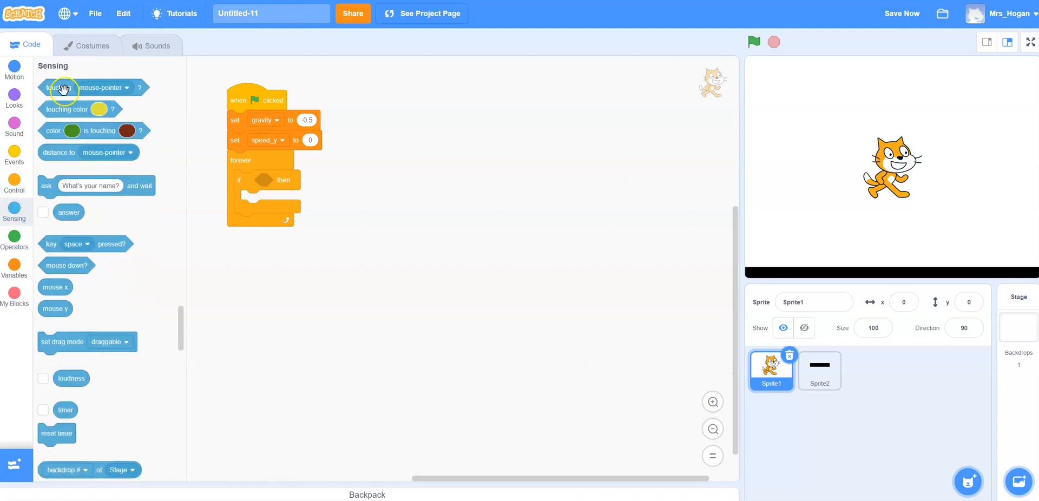
{"action": "left_click_drag", "start_coordinate": [60, 87], "coordinate": [309, 180]}
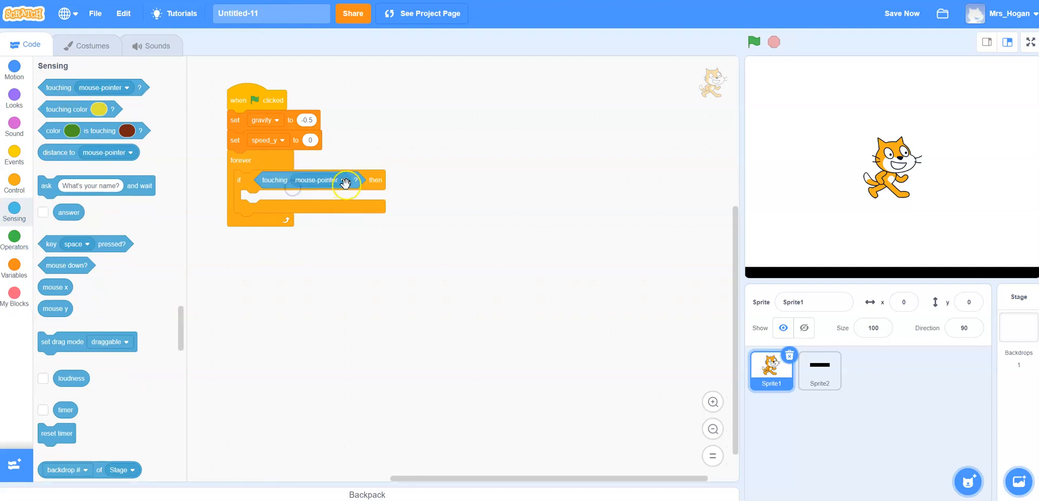
{"action": "left_click", "coordinate": [342, 181]}
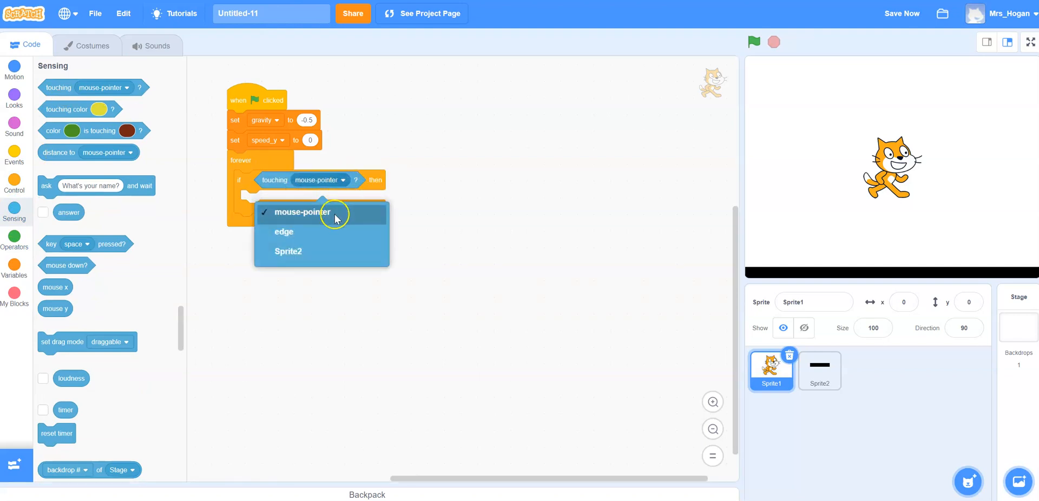
{"action": "left_click", "coordinate": [288, 252]}
{"action": "type", "text": "gr"}
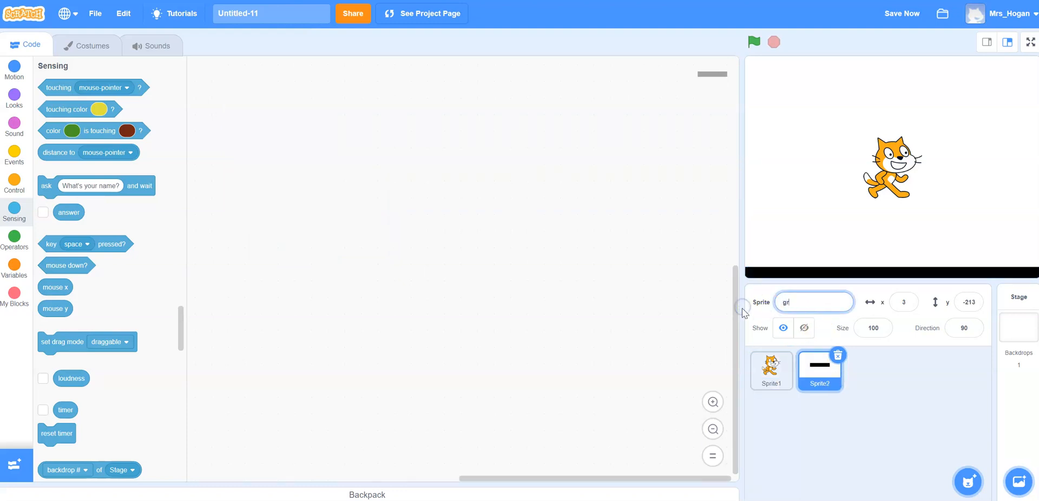
- Return to the cat sprite's scripts after the bar sprite is renamed ground
{"action": "left_click", "coordinate": [771, 372]}
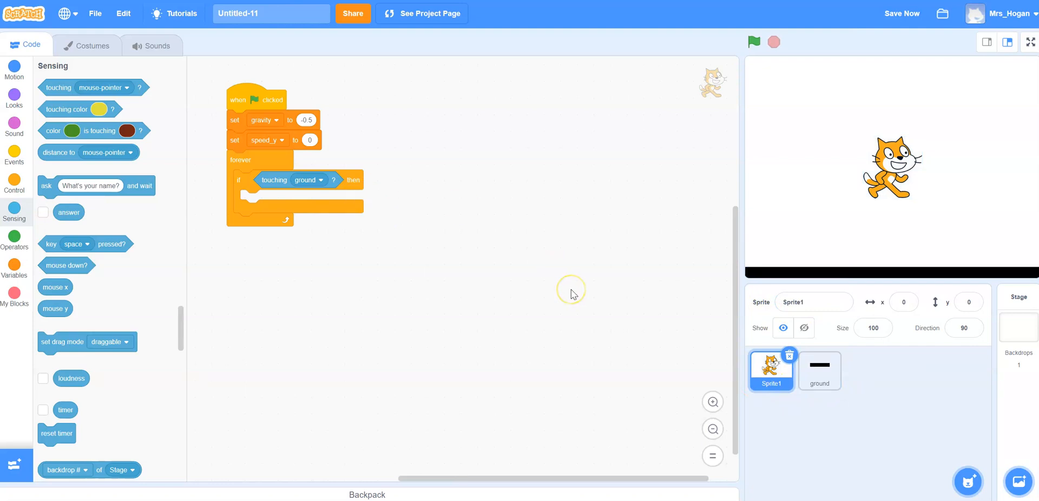
{"action": "mouse_move", "coordinate": [205, 280]}
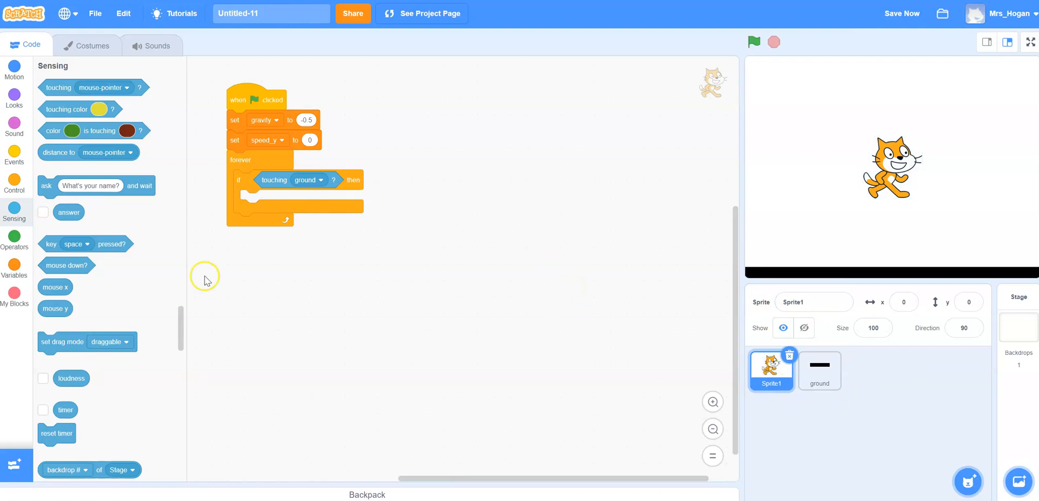
- Place 'set speed_y to 0' inside the if touching ground check
{"action": "left_click", "coordinate": [15, 266]}
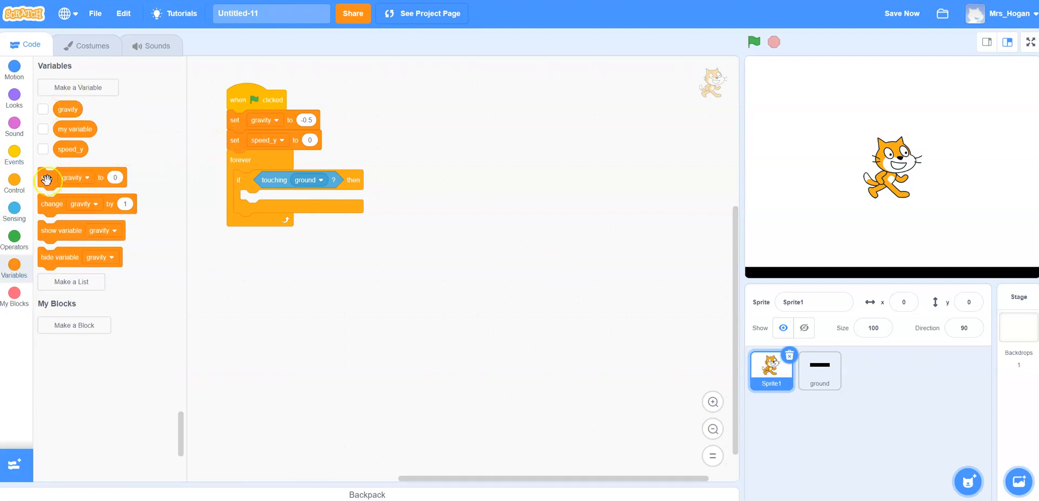
{"action": "left_click_drag", "start_coordinate": [75, 178], "coordinate": [288, 193]}
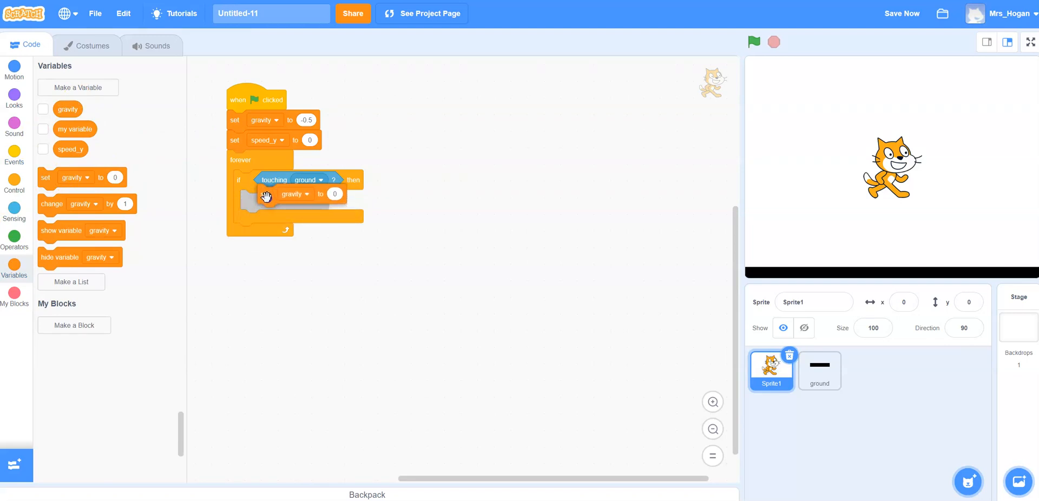
{"action": "left_click", "coordinate": [286, 200]}
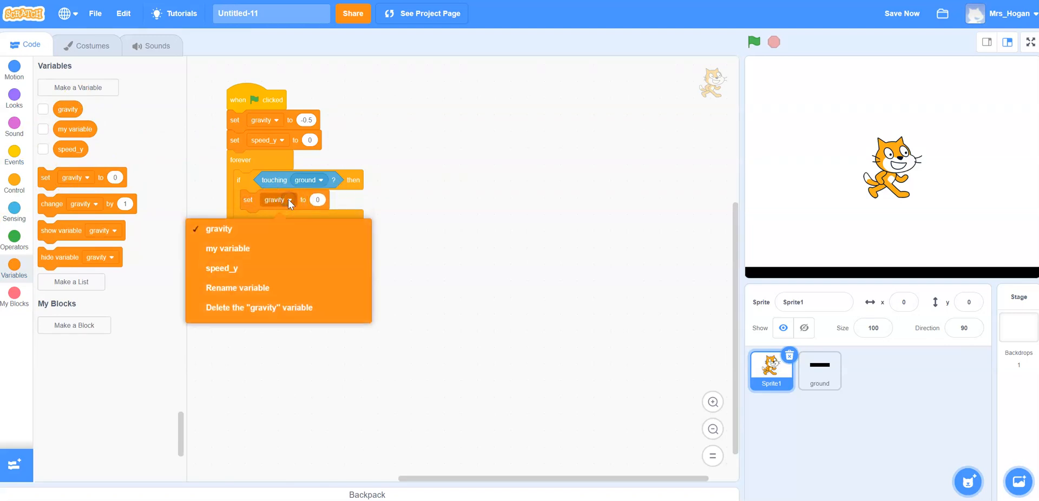
{"action": "left_click", "coordinate": [222, 269]}
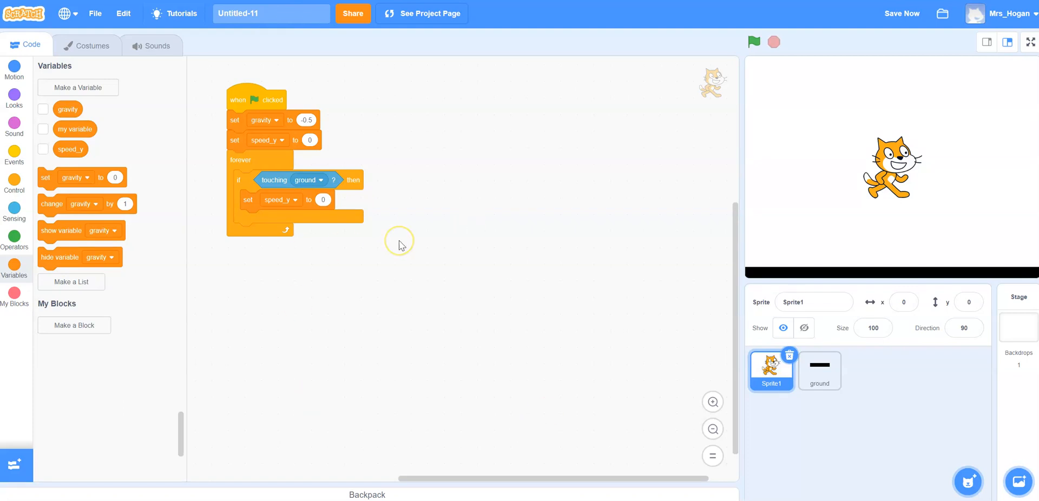
{"action": "mouse_move", "coordinate": [178, 209]}
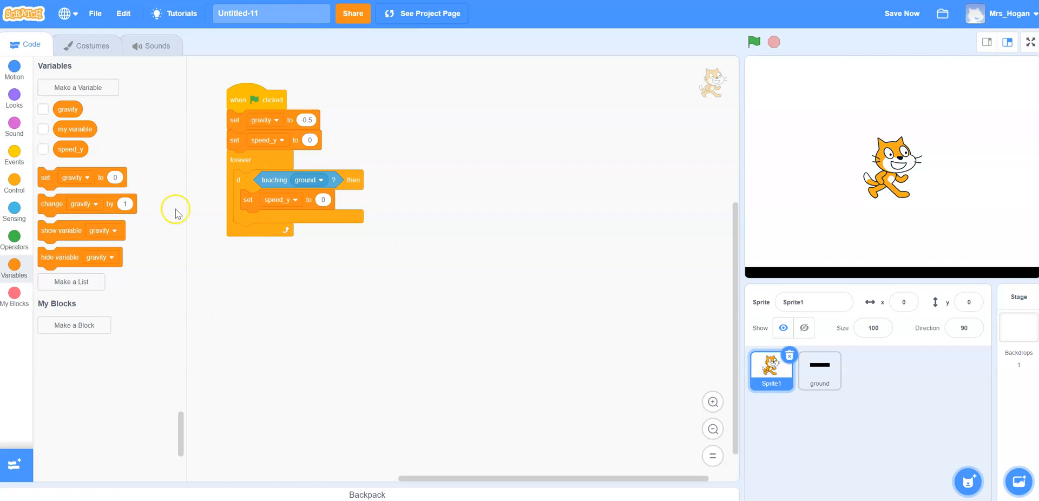
{"action": "mouse_move", "coordinate": [16, 216]}
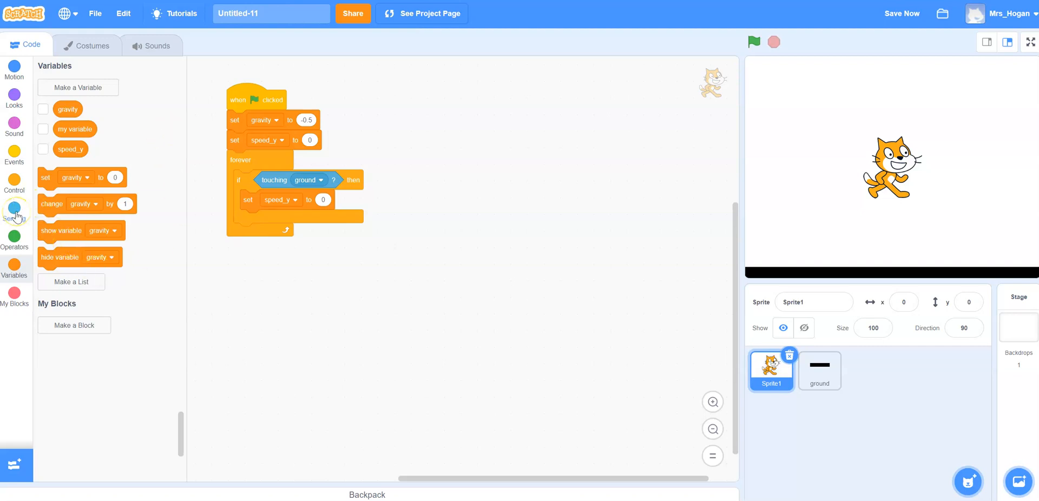
{"action": "mouse_move", "coordinate": [18, 186]}
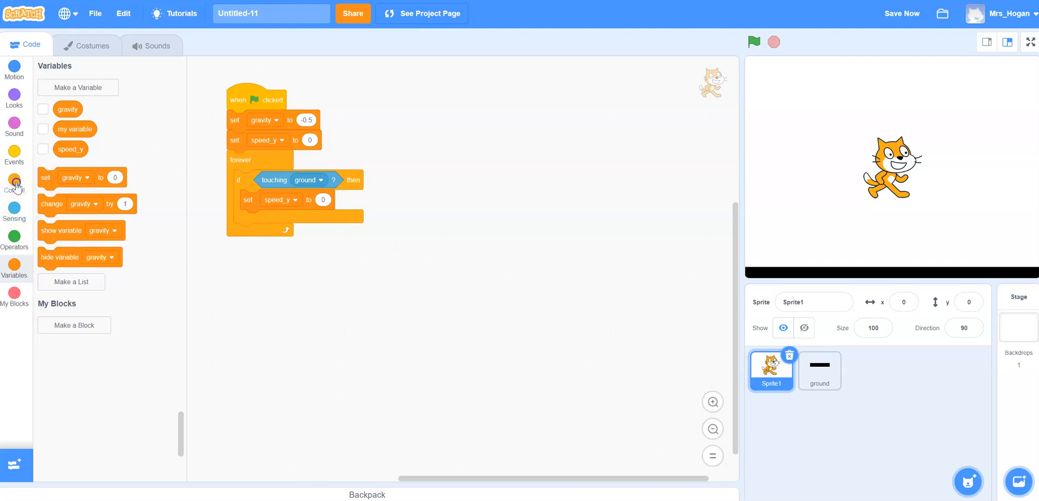
- Nest 'if key up arrow pressed' inside the ground check, setting speed_y to 10
{"action": "left_click", "coordinate": [15, 183]}
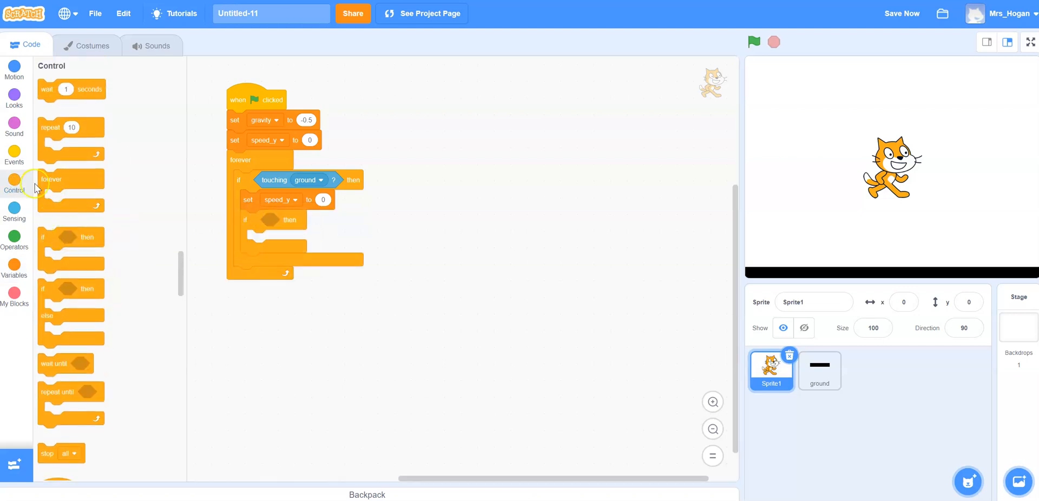
{"action": "left_click", "coordinate": [15, 212]}
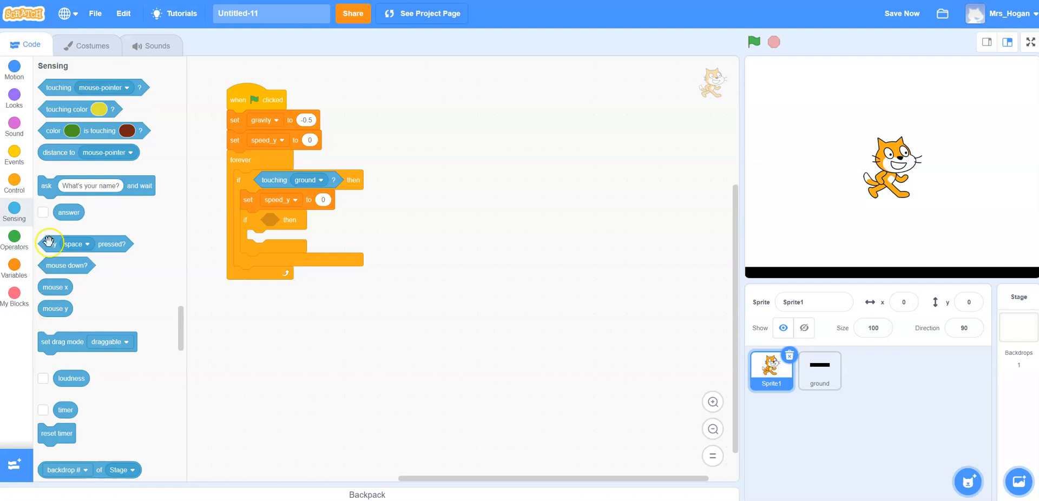
{"action": "left_click_drag", "start_coordinate": [76, 244], "coordinate": [299, 220]}
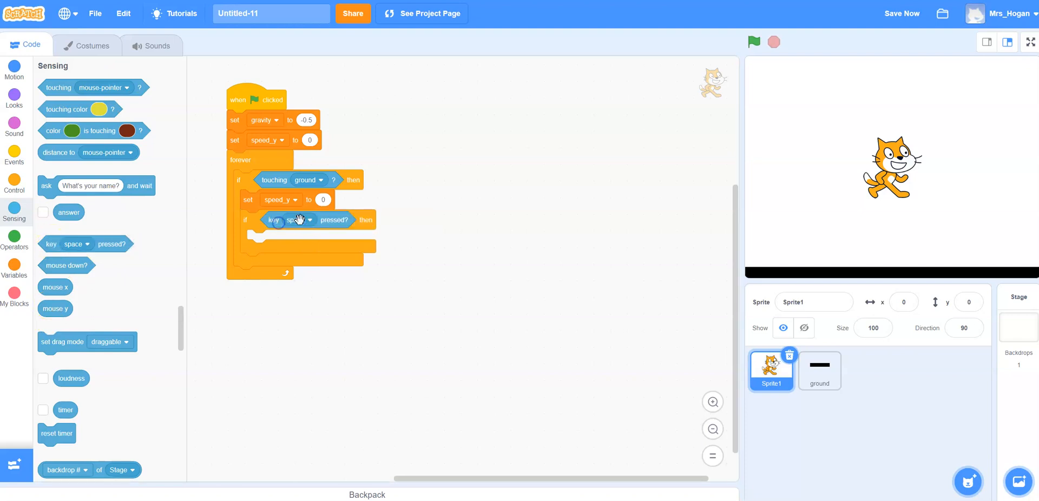
{"action": "left_click", "coordinate": [308, 220]}
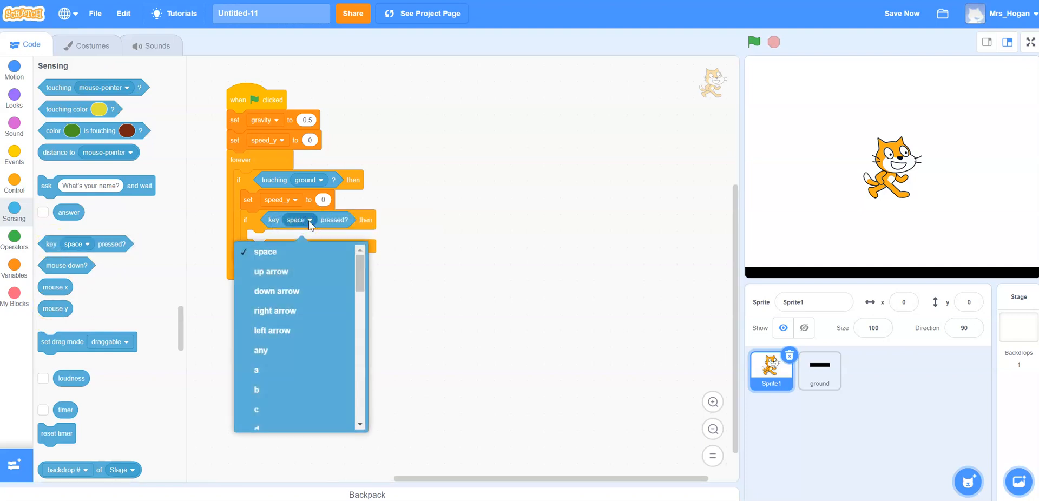
{"action": "left_click", "coordinate": [270, 272]}
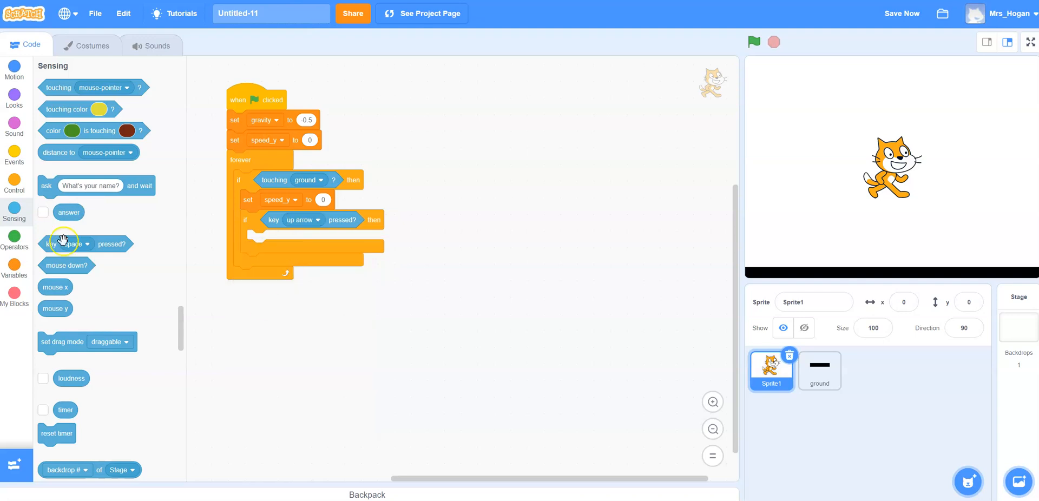
{"action": "left_click", "coordinate": [15, 269]}
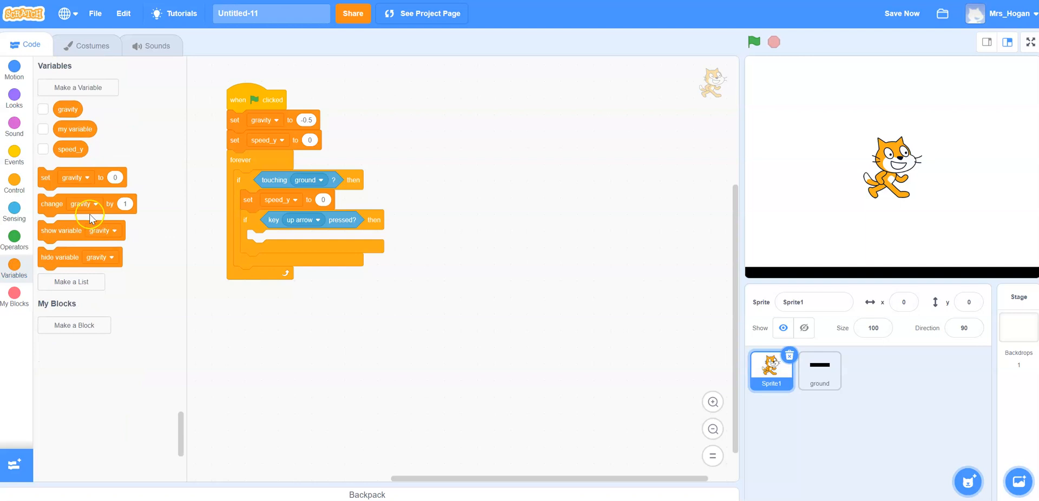
{"action": "mouse_move", "coordinate": [52, 231]}
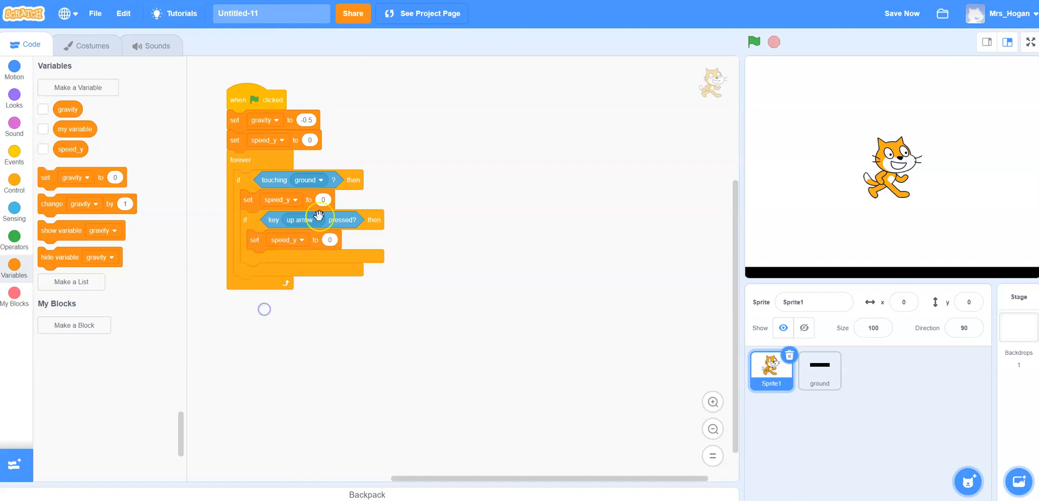
{"action": "left_click", "coordinate": [329, 241]}
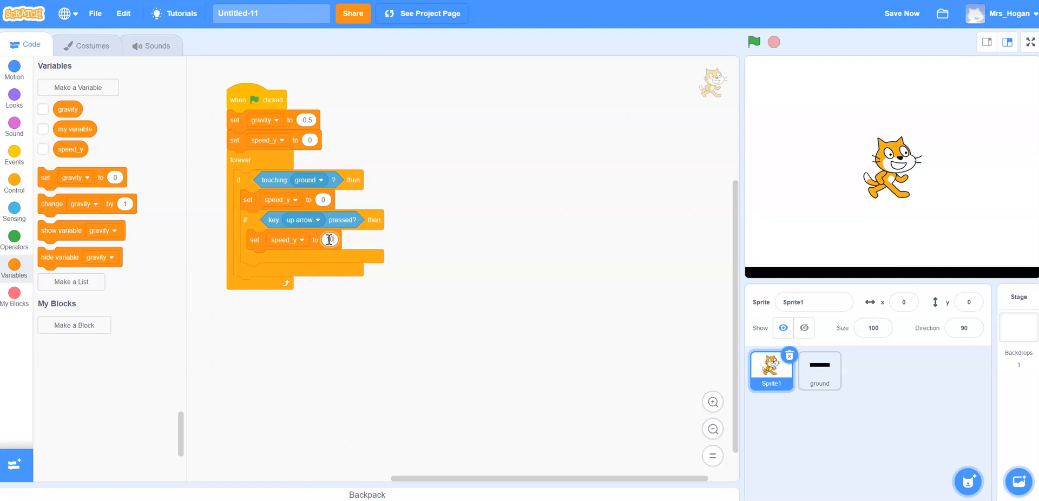
{"action": "type", "text": "10"}
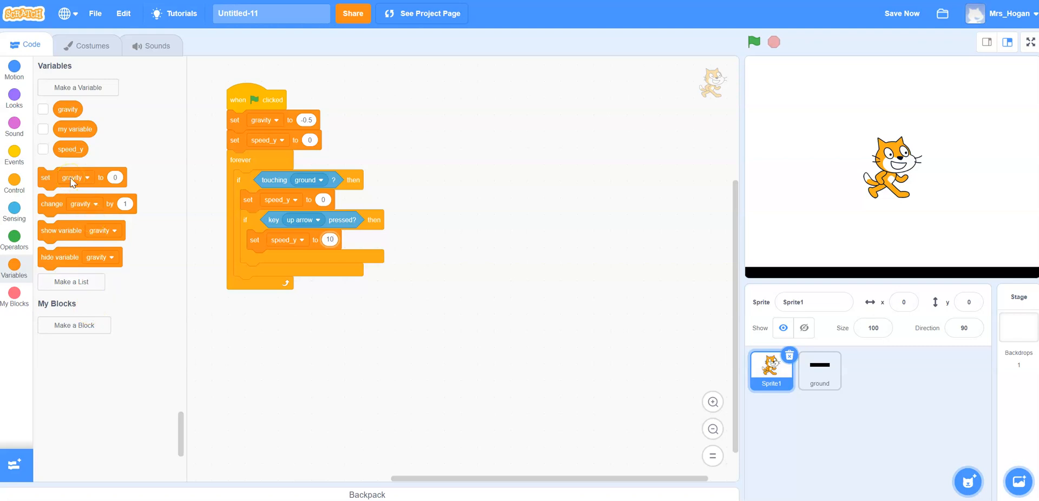
- End the loop with 'change y by speed_y' then 'change speed_y by gravity'
{"action": "left_click", "coordinate": [15, 66]}
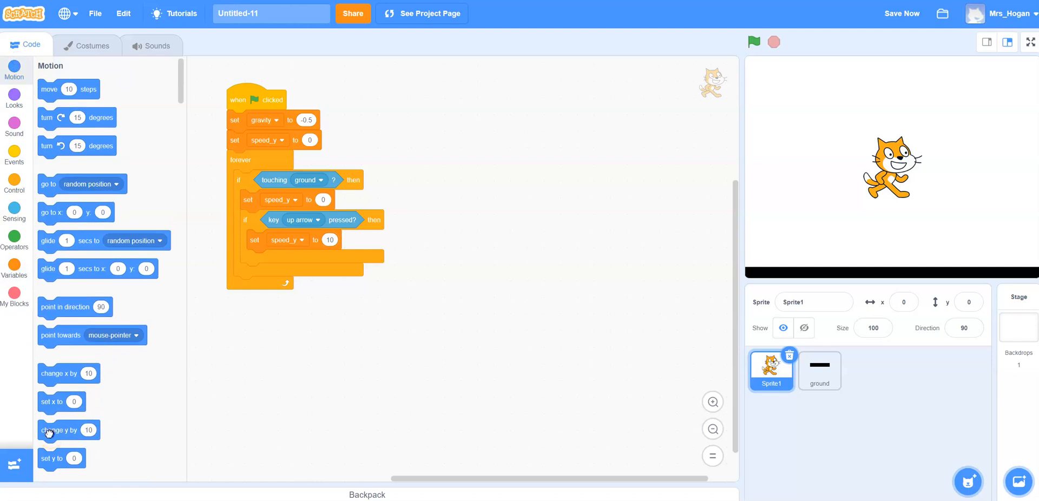
{"action": "left_click_drag", "start_coordinate": [49, 430], "coordinate": [250, 287]}
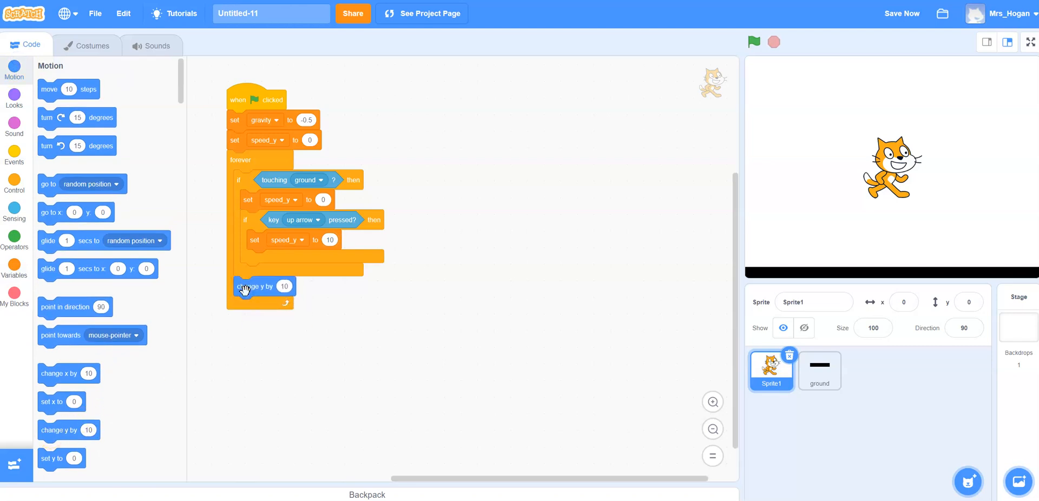
{"action": "left_click", "coordinate": [15, 266]}
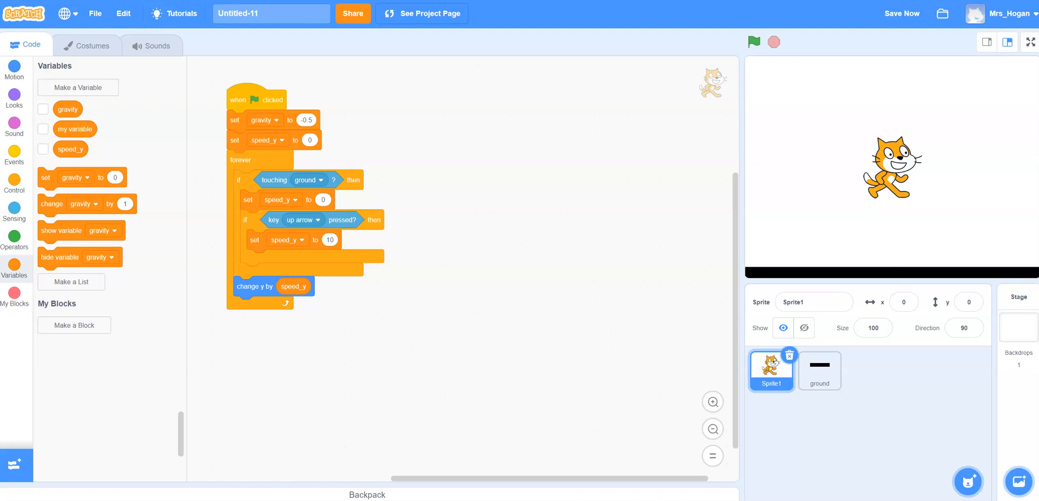
{"action": "mouse_move", "coordinate": [44, 195]}
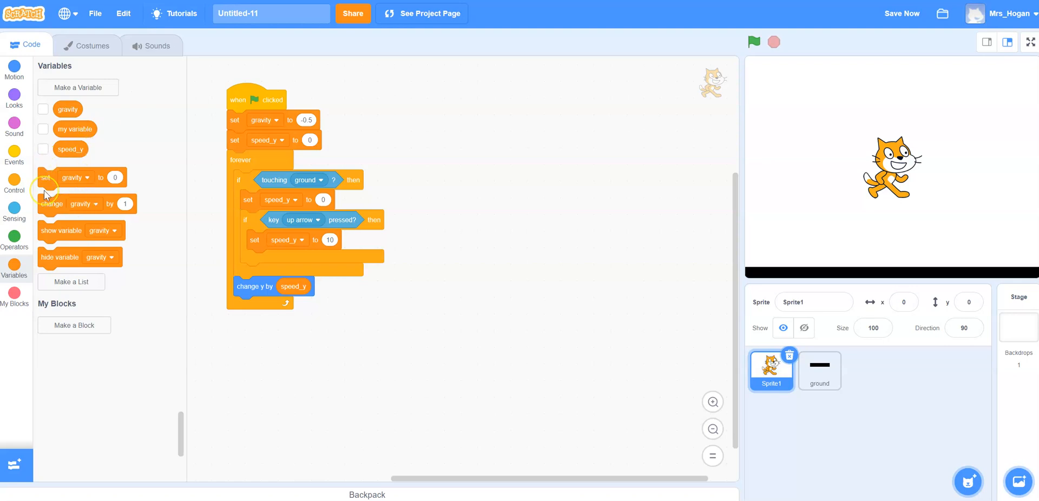
{"action": "left_click", "coordinate": [903, 13]}
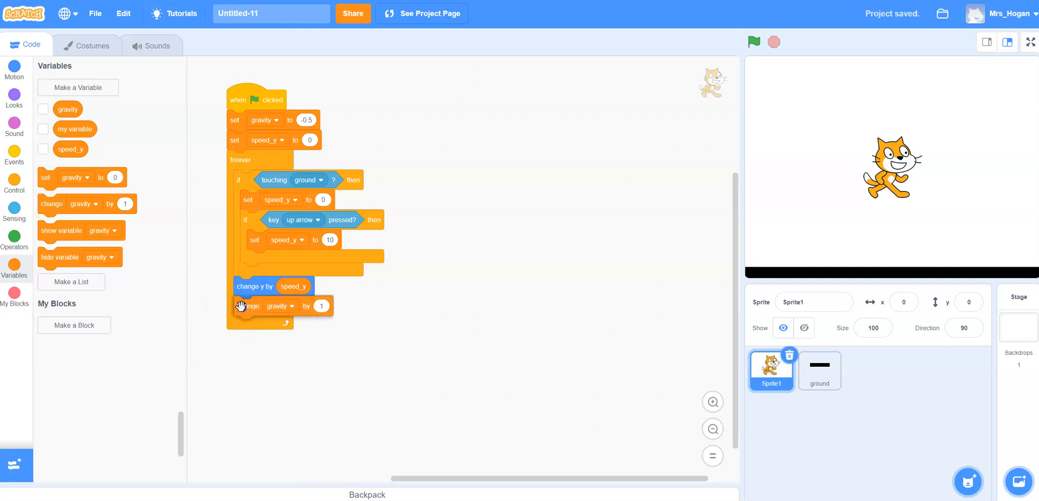
{"action": "left_click", "coordinate": [281, 306]}
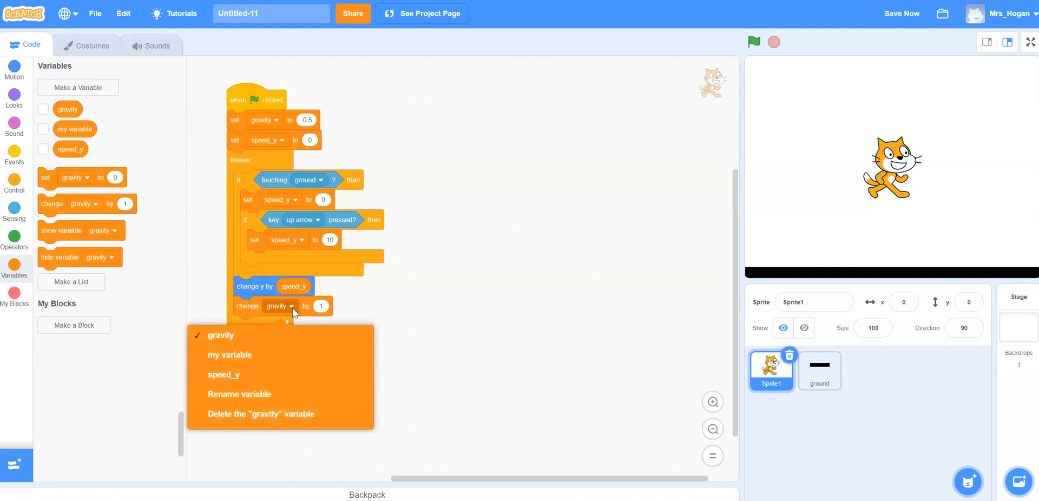
{"action": "left_click", "coordinate": [223, 374]}
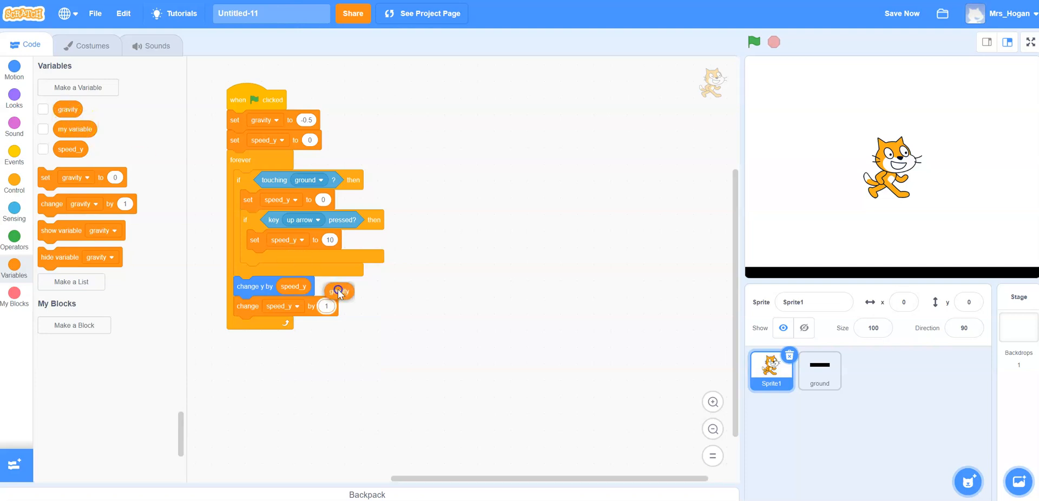
{"action": "left_click_drag", "start_coordinate": [338, 292], "coordinate": [331, 306]}
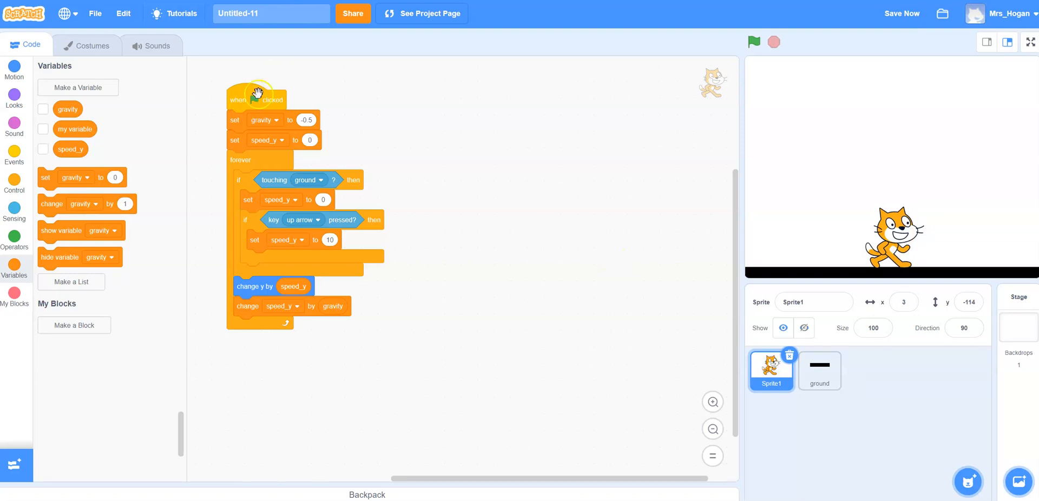
- Run the green-flag script several times to watch the cat fall onto the ground
{"action": "left_click", "coordinate": [754, 42]}
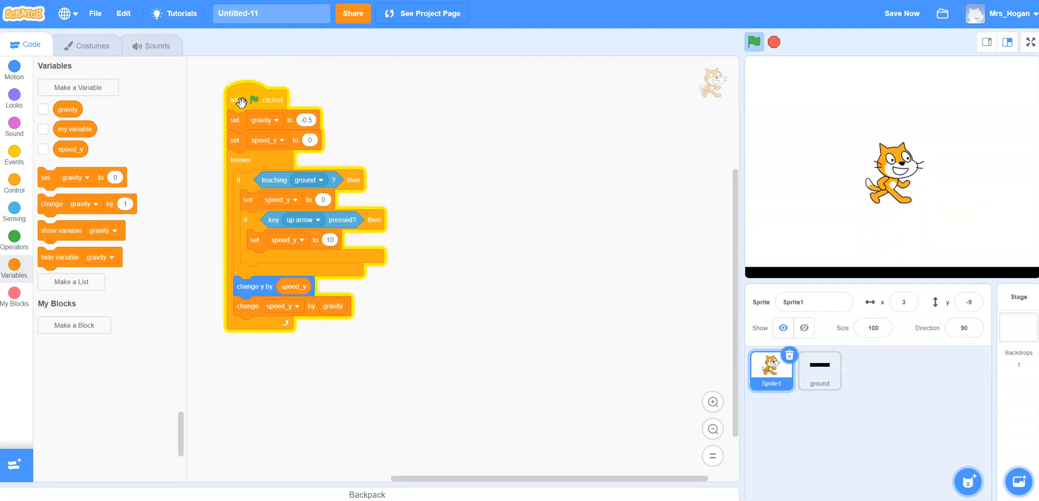
{"action": "left_click", "coordinate": [753, 42]}
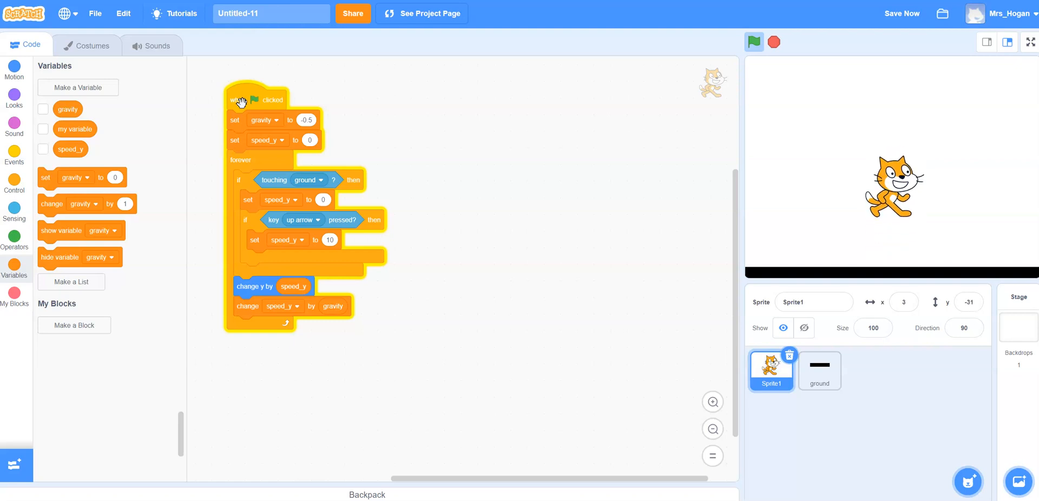
{"action": "left_click", "coordinate": [754, 42]}
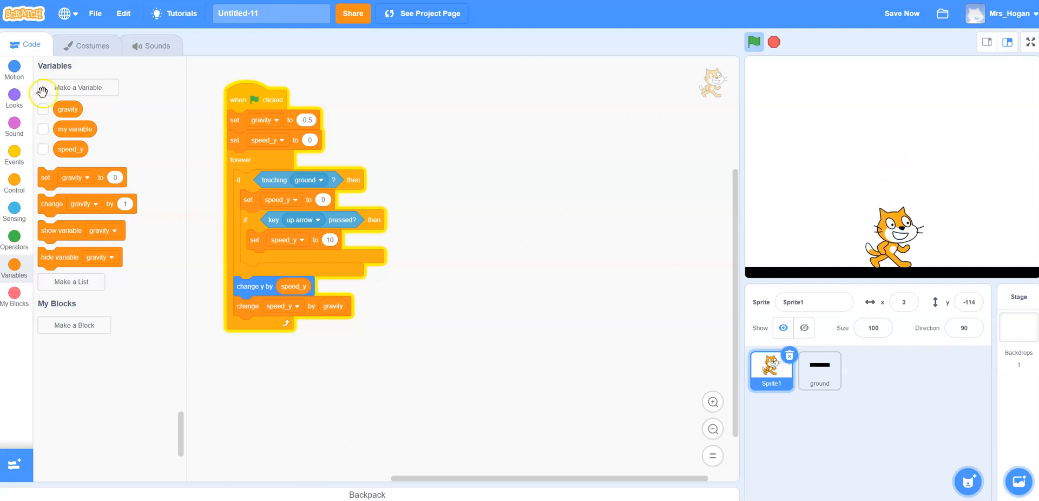
- Add key scripts: right arrow changes x by 10, left arrow changes x by -10
{"action": "left_click", "coordinate": [15, 156]}
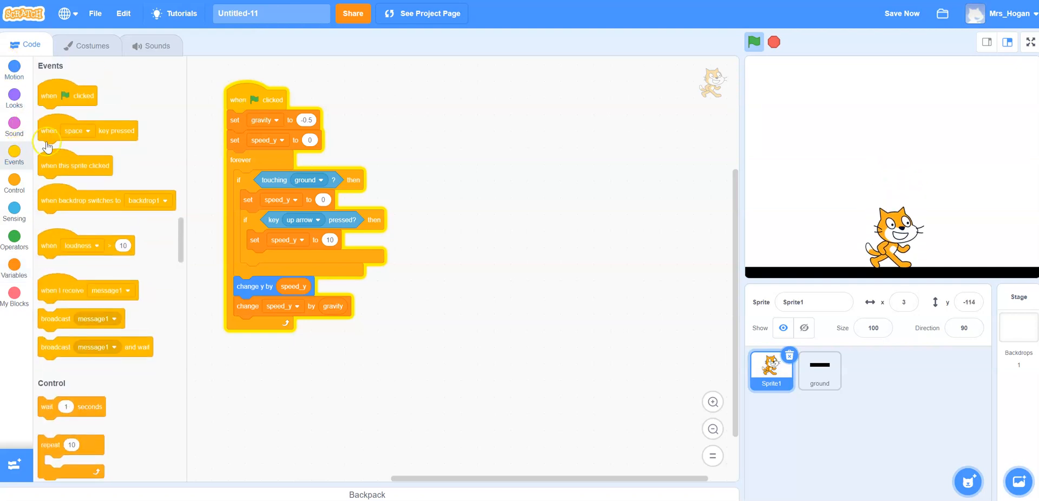
{"action": "mouse_move", "coordinate": [123, 118]}
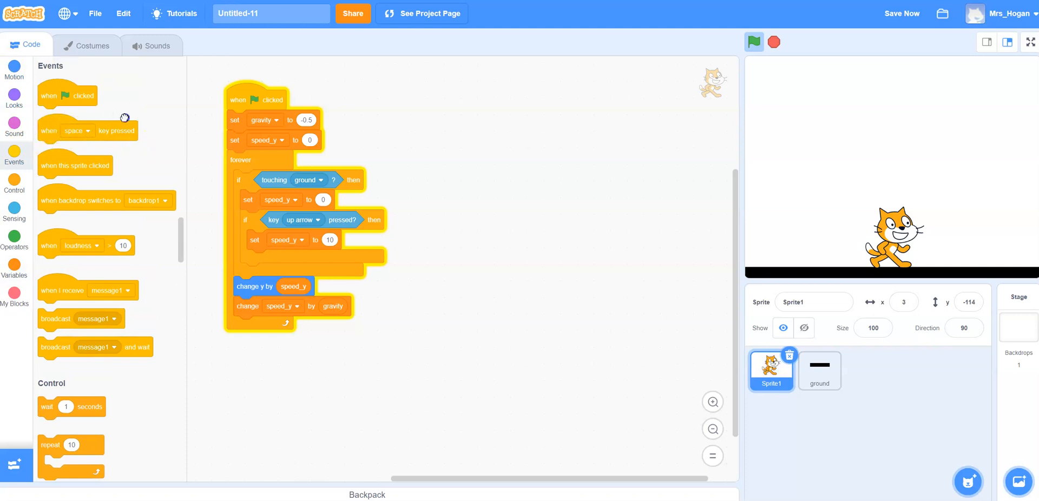
{"action": "left_click", "coordinate": [479, 100]}
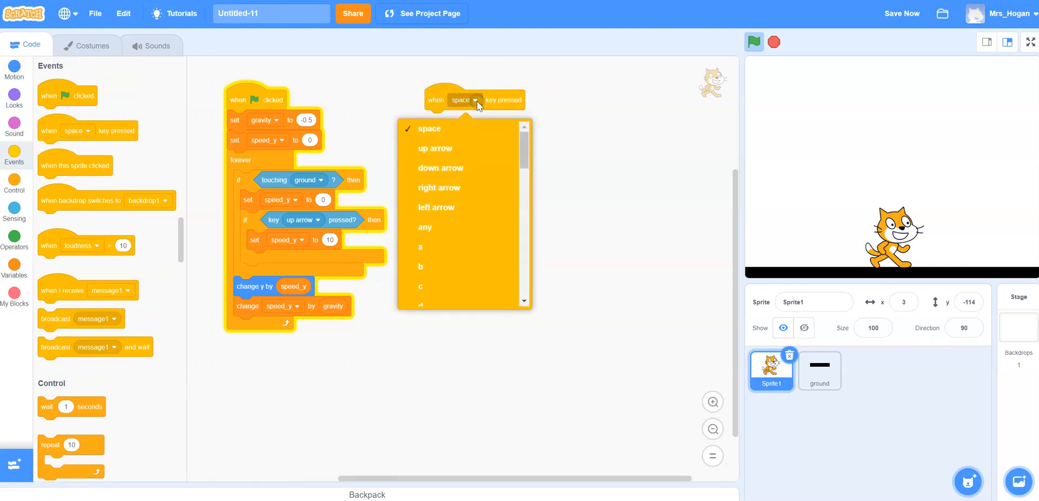
{"action": "left_click", "coordinate": [440, 188]}
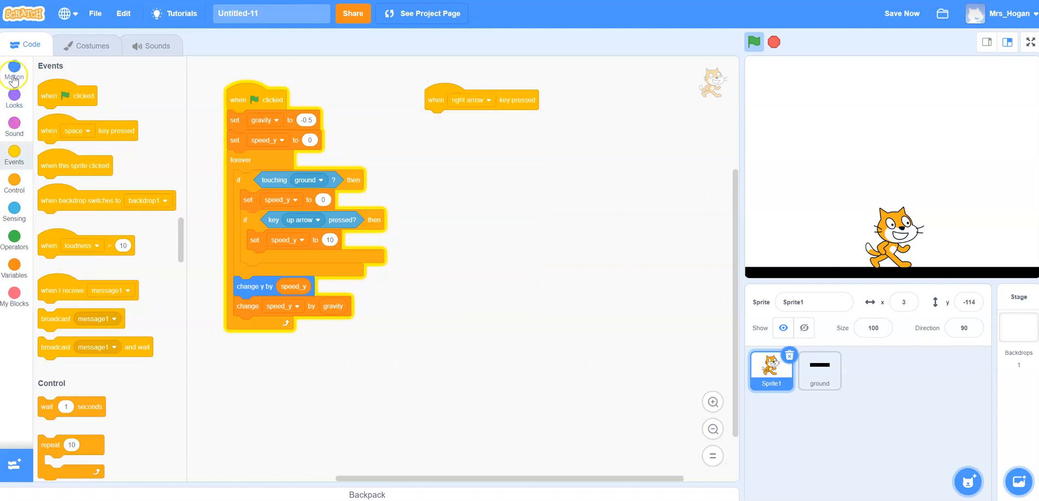
{"action": "left_click", "coordinate": [15, 69]}
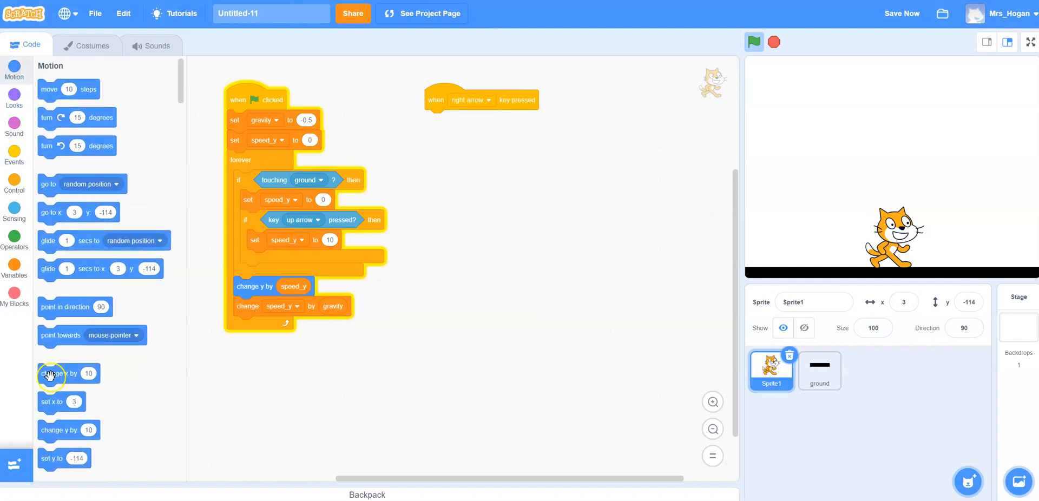
{"action": "left_click_drag", "start_coordinate": [60, 374], "coordinate": [455, 120]}
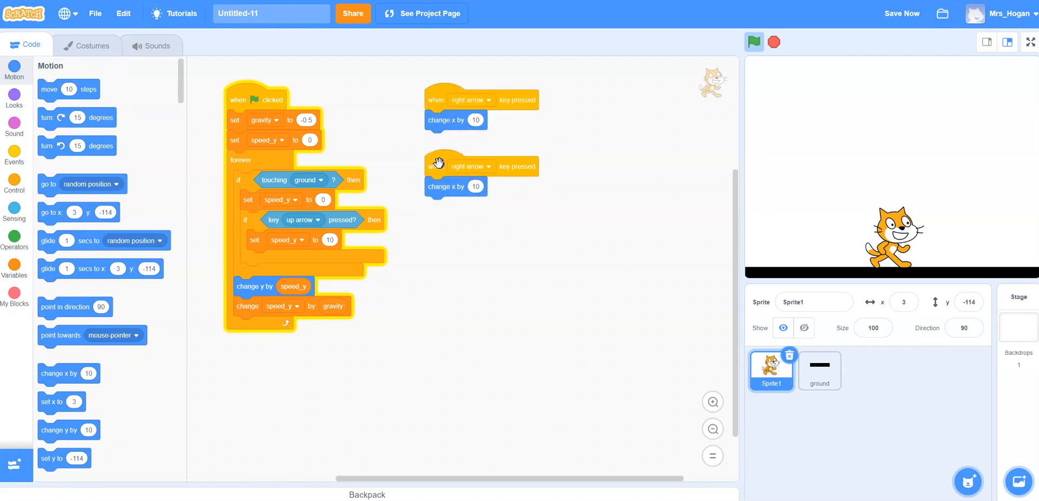
{"action": "left_click", "coordinate": [472, 167]}
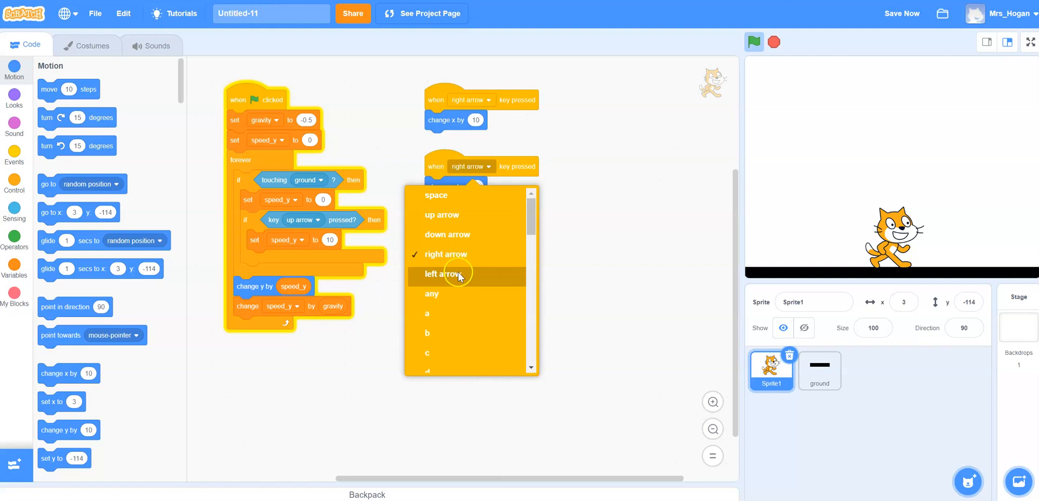
{"action": "left_click", "coordinate": [441, 274]}
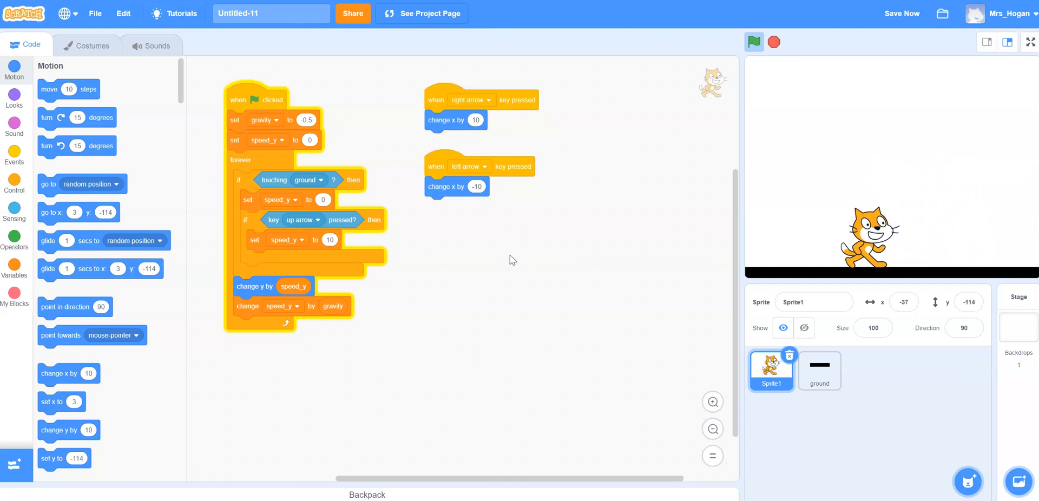
- Duplicate the ground sprite and name the copy 'platform'
{"action": "left_click", "coordinate": [821, 371]}
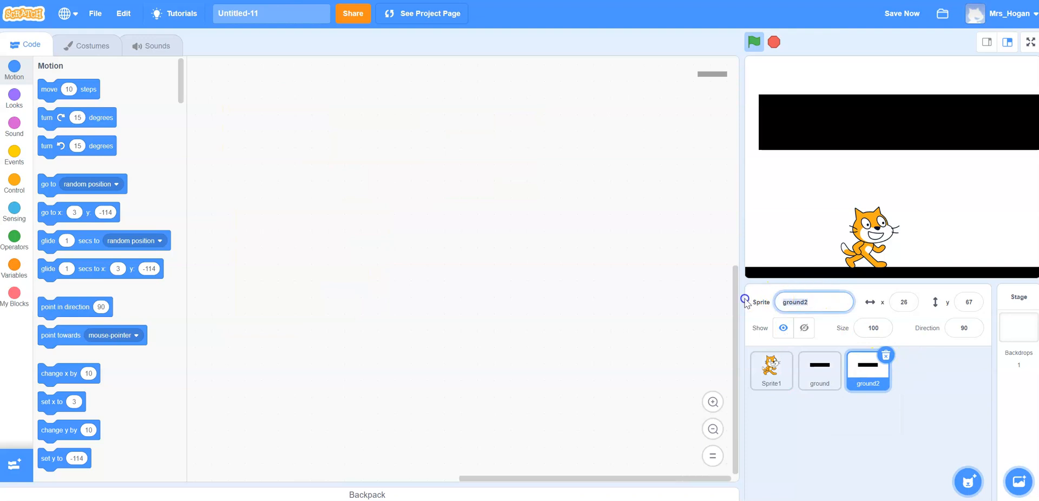
{"action": "type", "text": "platform"}
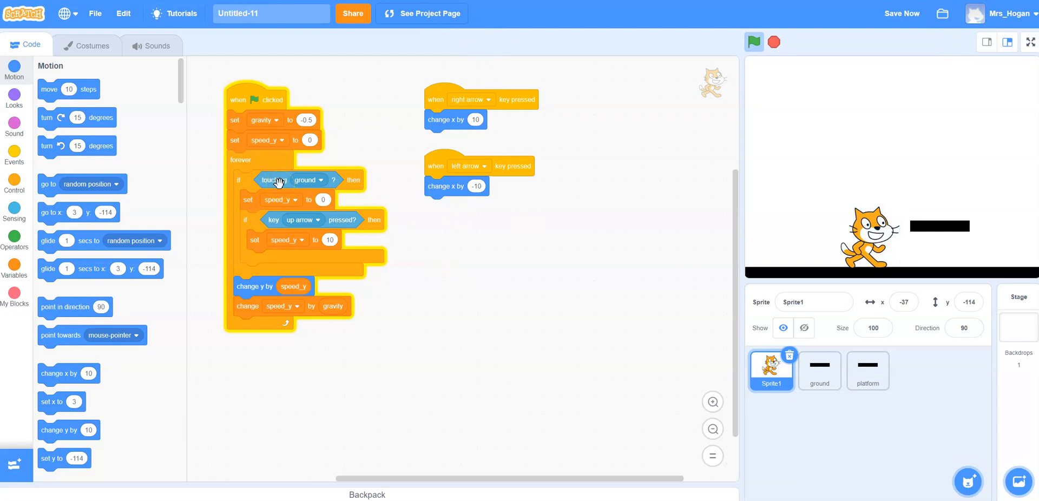
- Make the landing condition 'touching ground or touching platform' using an or operator
{"action": "left_click", "coordinate": [15, 238]}
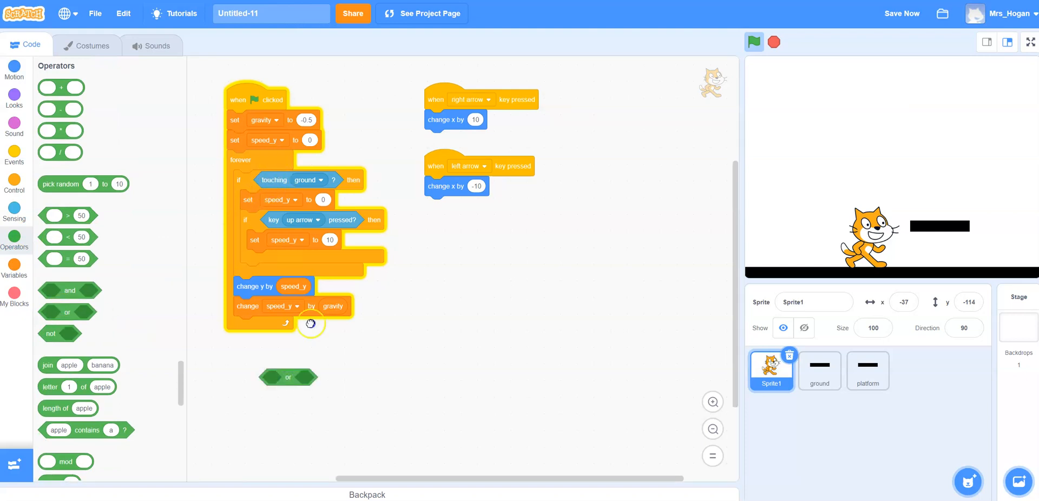
{"action": "right_click", "coordinate": [288, 378]}
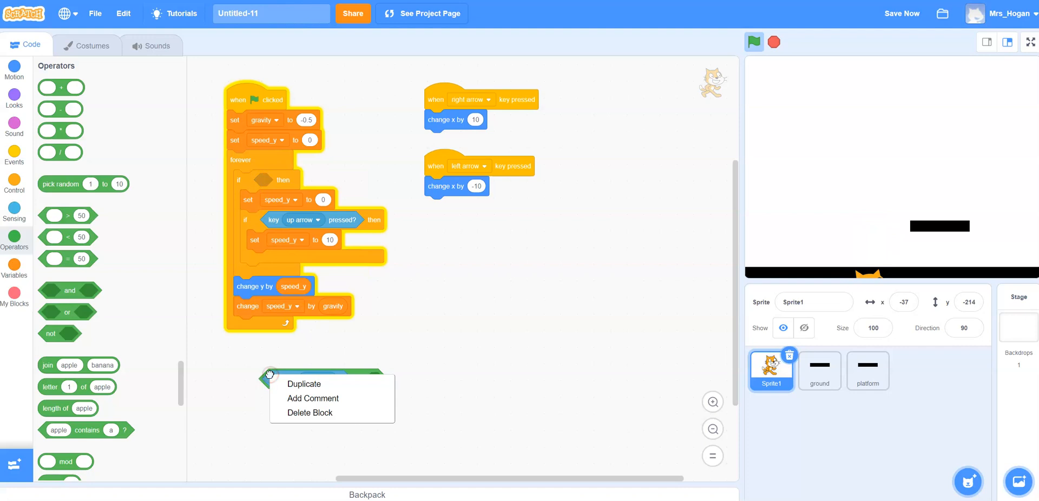
{"action": "left_click", "coordinate": [303, 385]}
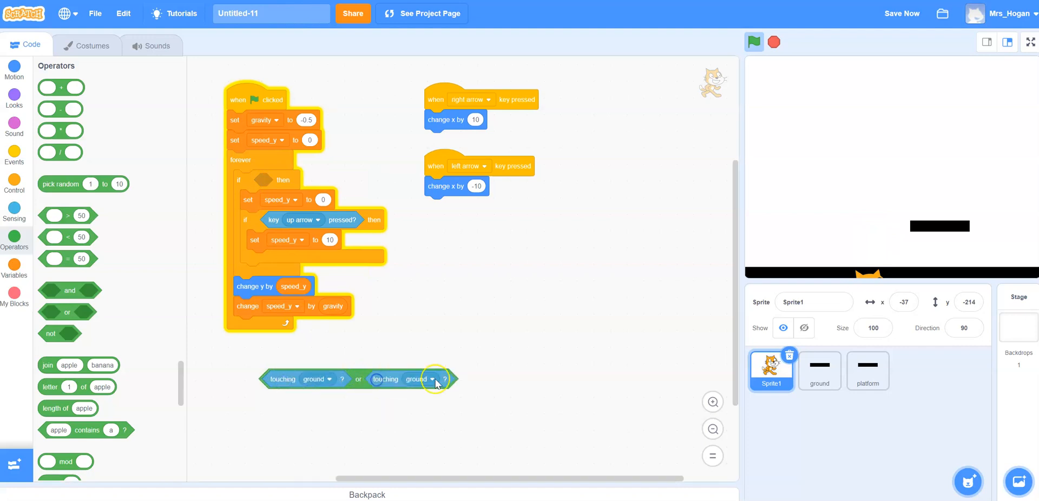
{"action": "left_click", "coordinate": [433, 379]}
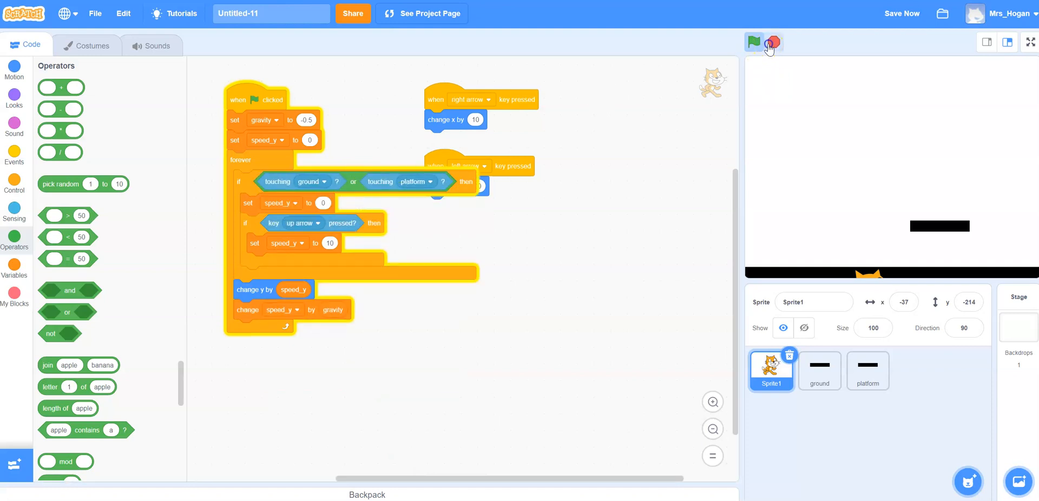
- Run the green-flag script twice to confirm the cat lands on the ground
{"action": "left_click", "coordinate": [754, 42]}
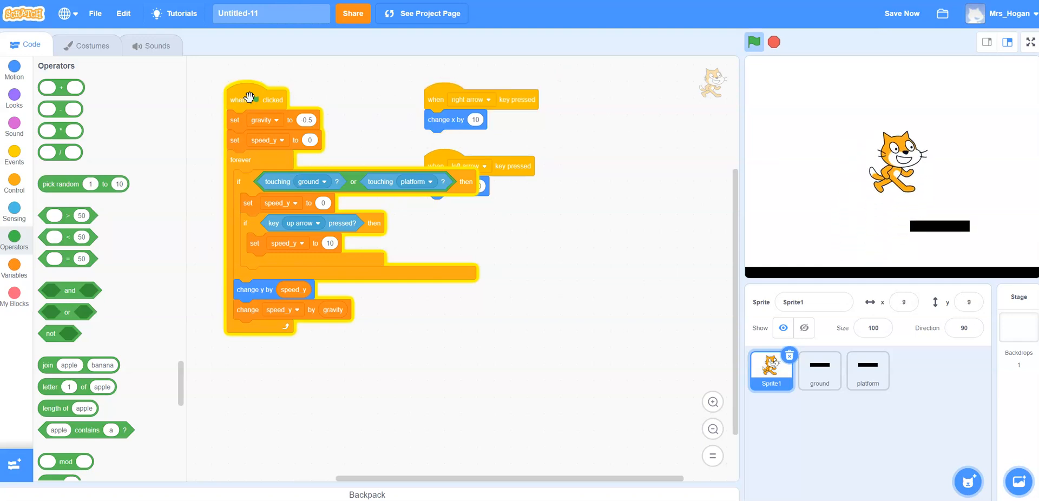
{"action": "left_click", "coordinate": [753, 42]}
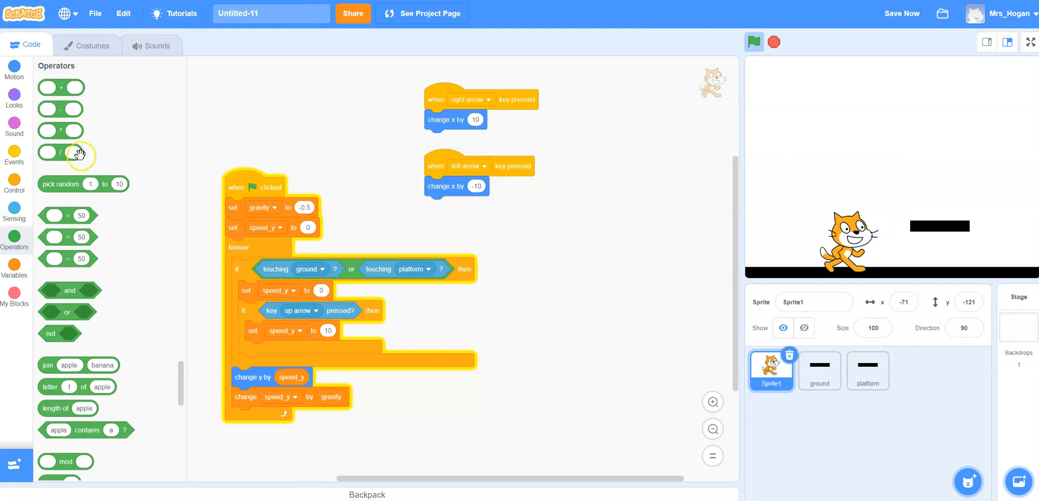
- Wrap the right-arrow 'change x' in a repeat-until 'not key right arrow pressed?' loop
{"action": "left_click", "coordinate": [15, 183]}
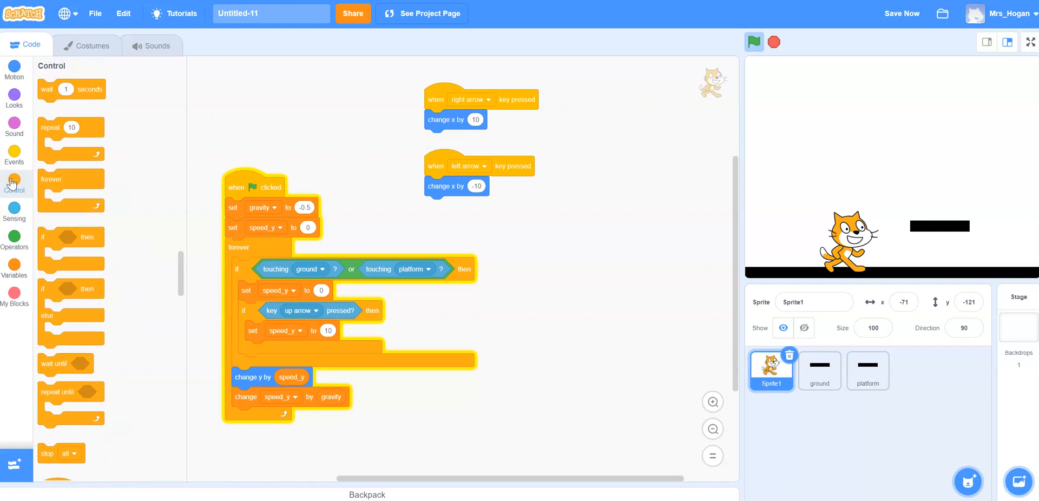
{"action": "mouse_move", "coordinate": [143, 379]}
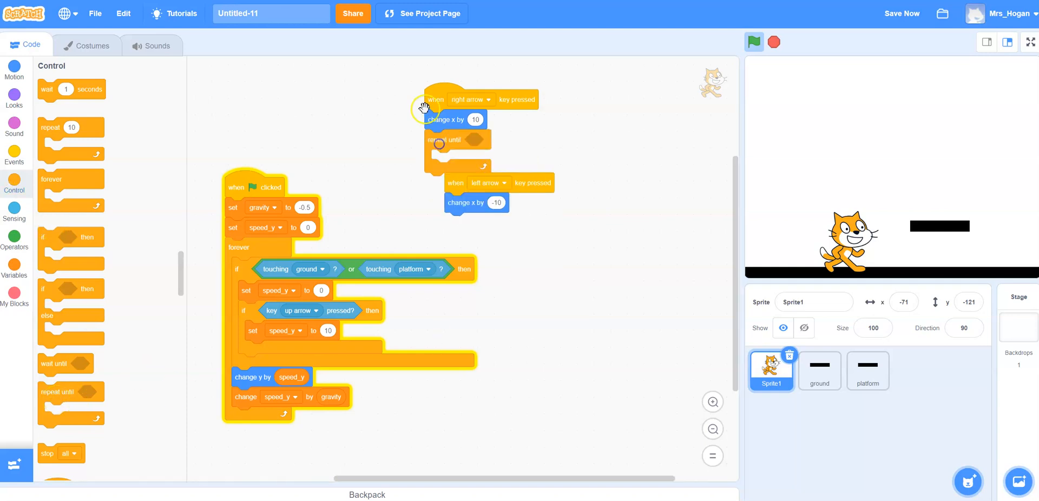
{"action": "left_click_drag", "start_coordinate": [478, 193], "coordinate": [555, 232]}
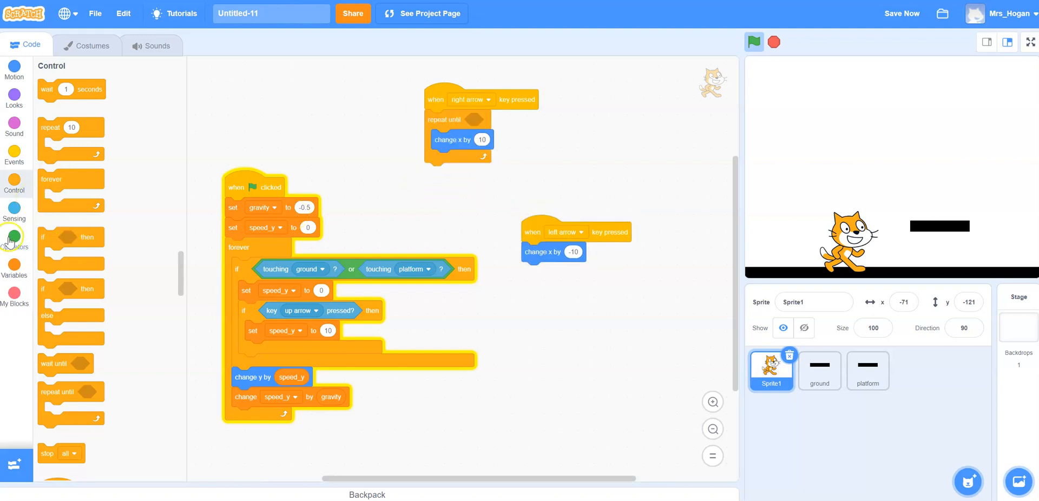
{"action": "left_click", "coordinate": [15, 237]}
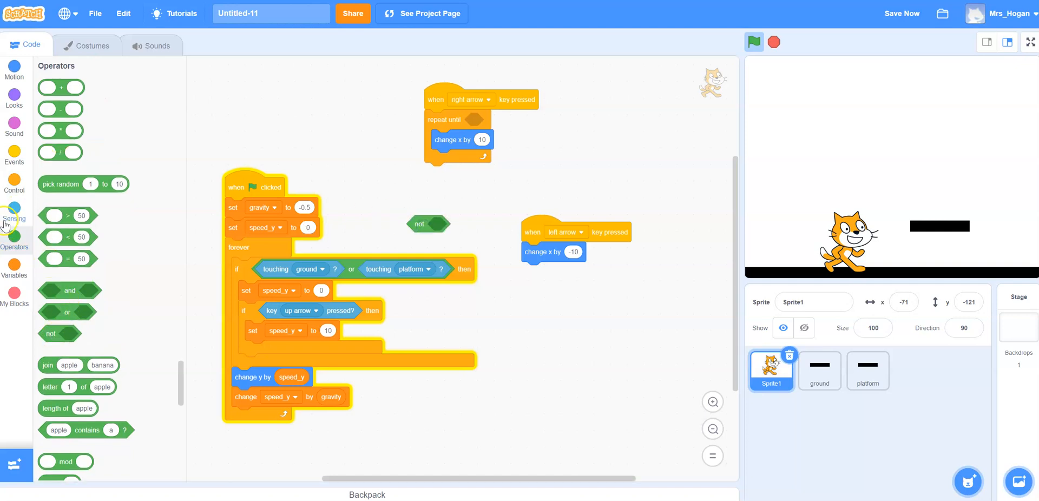
{"action": "left_click", "coordinate": [15, 211]}
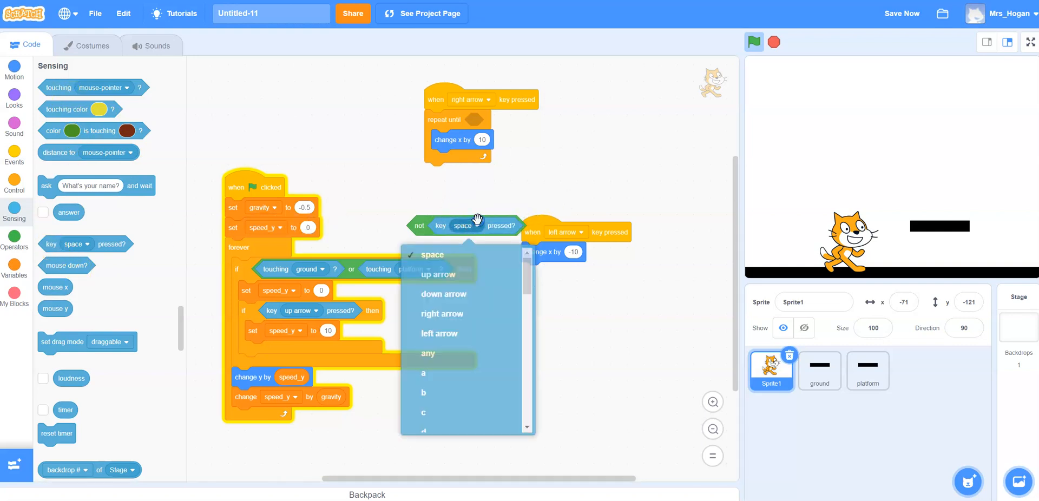
{"action": "left_click", "coordinate": [441, 314]}
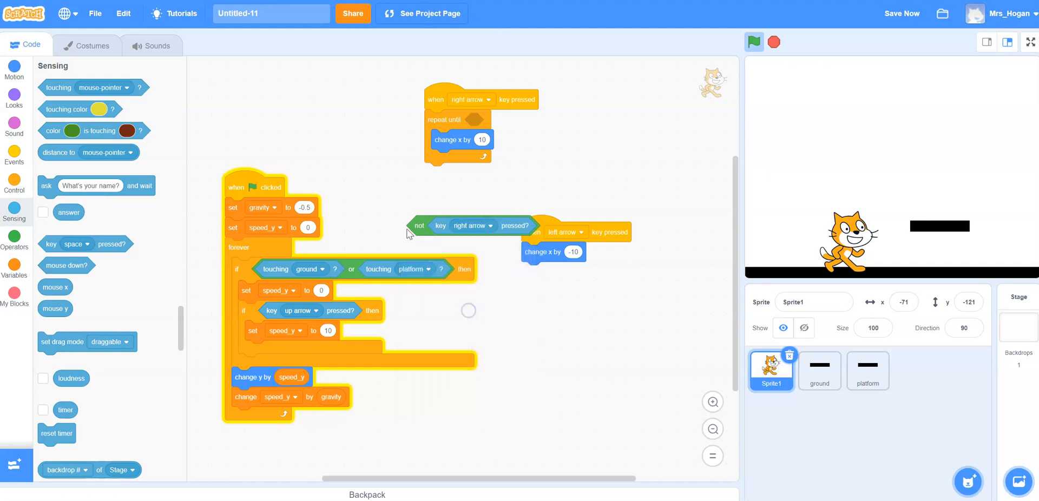
- Duplicate the condition so the left-arrow script repeats until 'not key left arrow pressed?'
{"action": "right_click", "coordinate": [420, 226]}
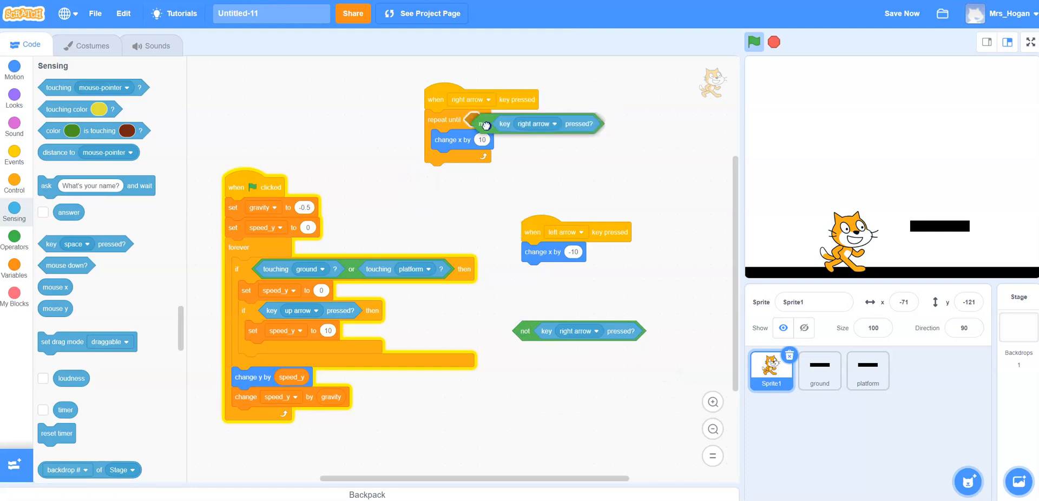
{"action": "left_click", "coordinate": [15, 181]}
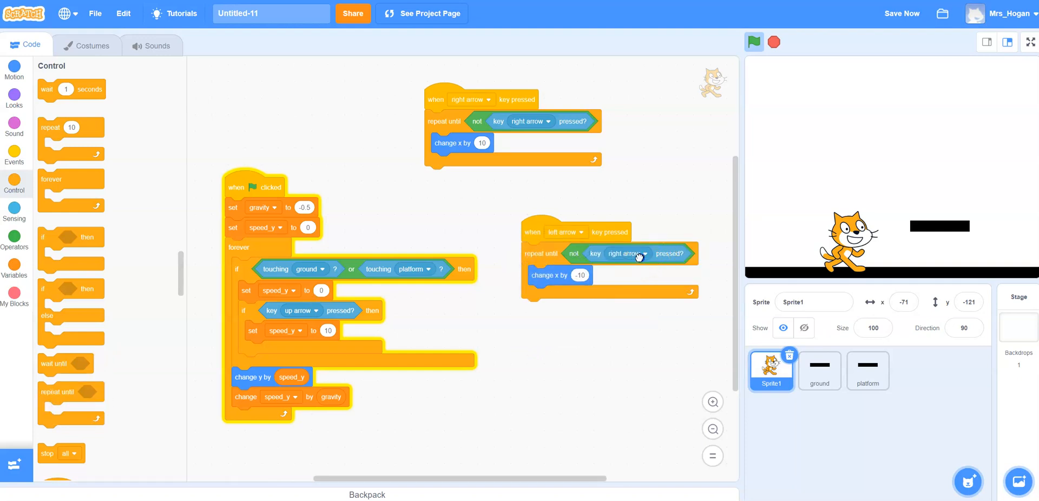
{"action": "left_click", "coordinate": [626, 254]}
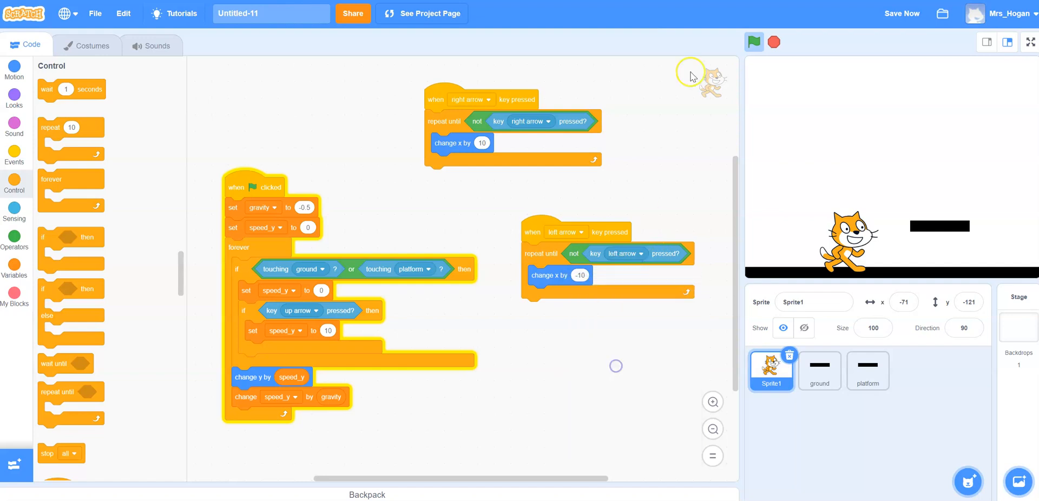
{"action": "mouse_move", "coordinate": [773, 42]}
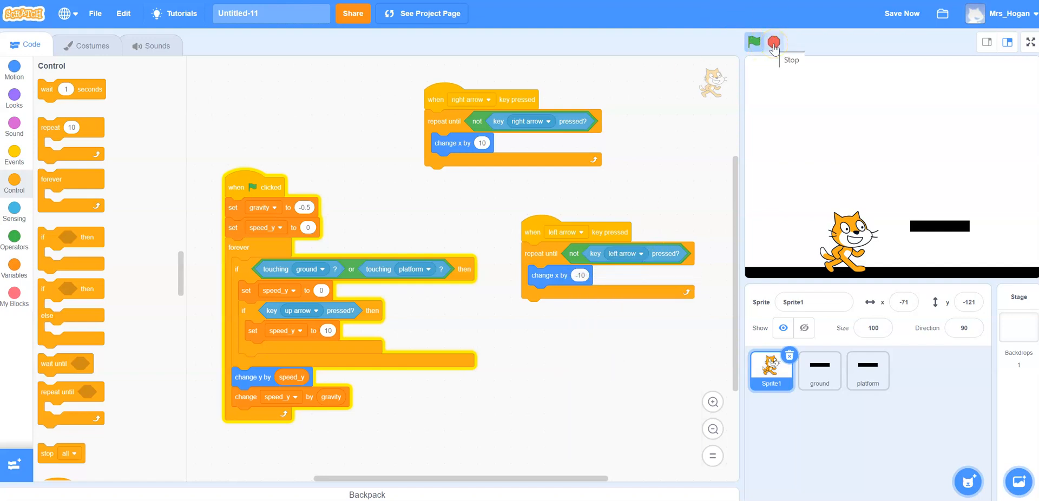
- Run the game with the green flag to walk the cat and jump it onto the platform
{"action": "left_click", "coordinate": [755, 41]}
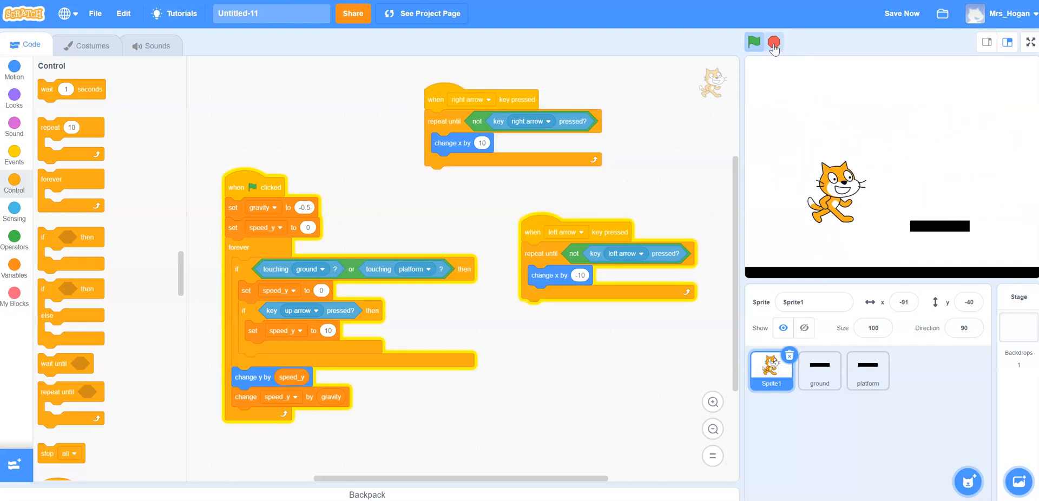
{"action": "left_click", "coordinate": [754, 41]}
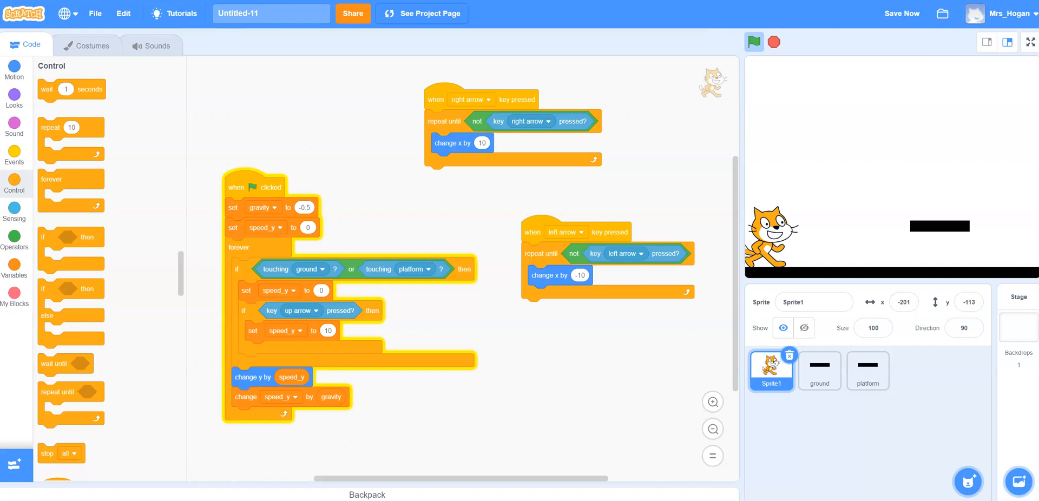
{"action": "mouse_move", "coordinate": [156, 431]}
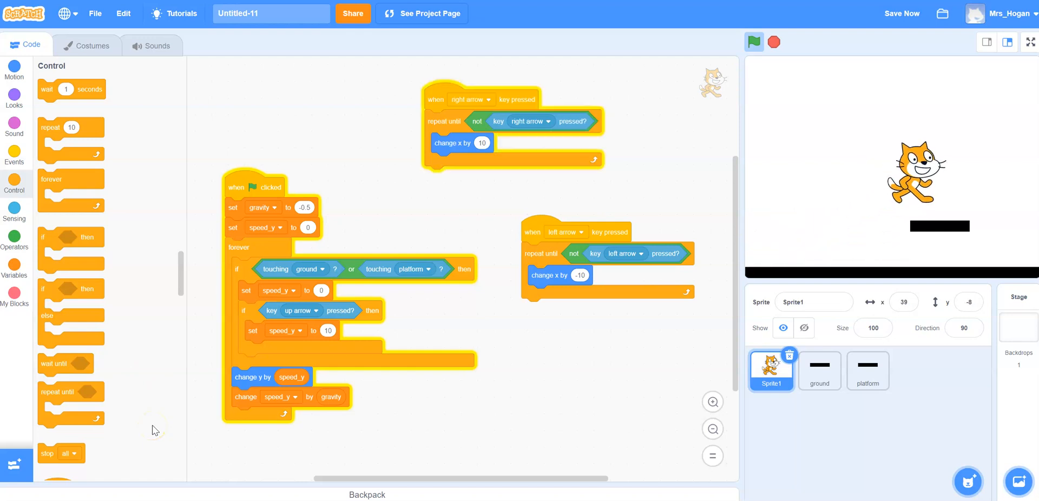
{"action": "left_click", "coordinate": [753, 42]}
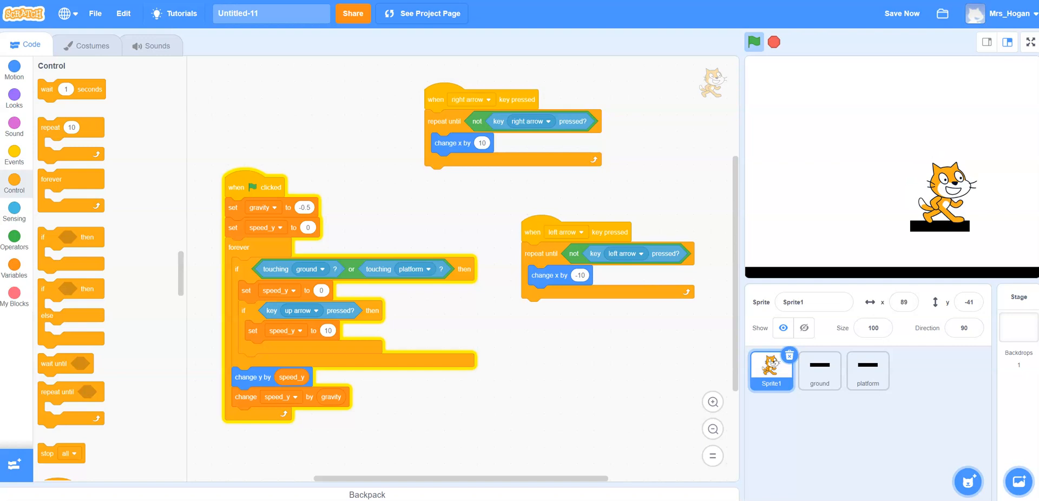